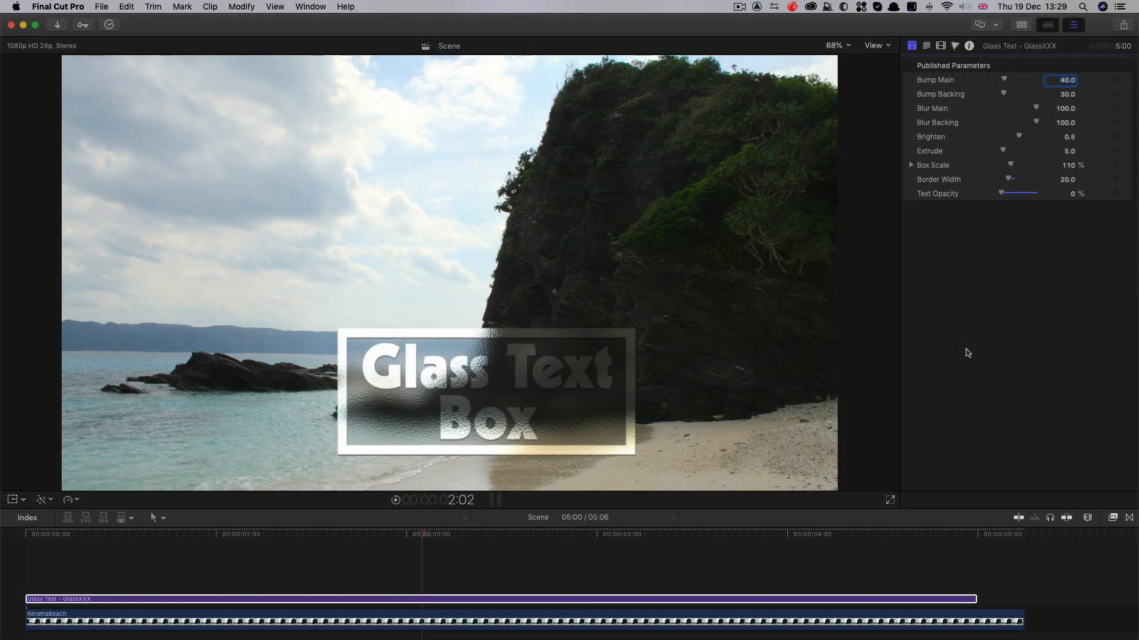
Strengthen the bump values, thin the border and push Brighten to 1.0 on the Glass Text title.
drag(483, 393, 620, 322)
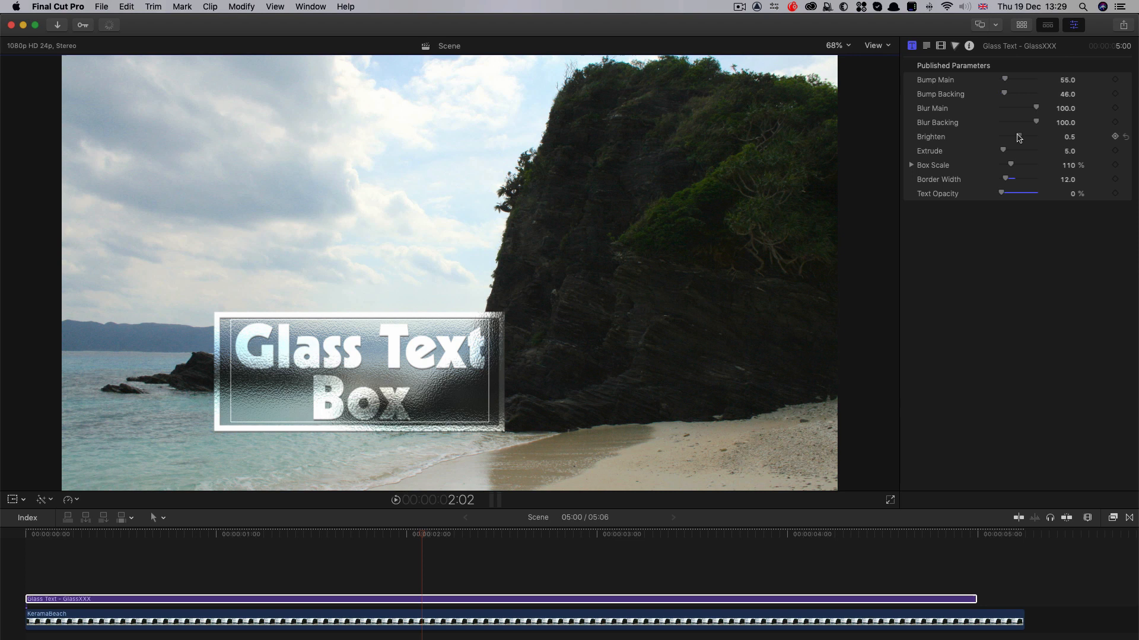
drag(1016, 136, 1029, 136)
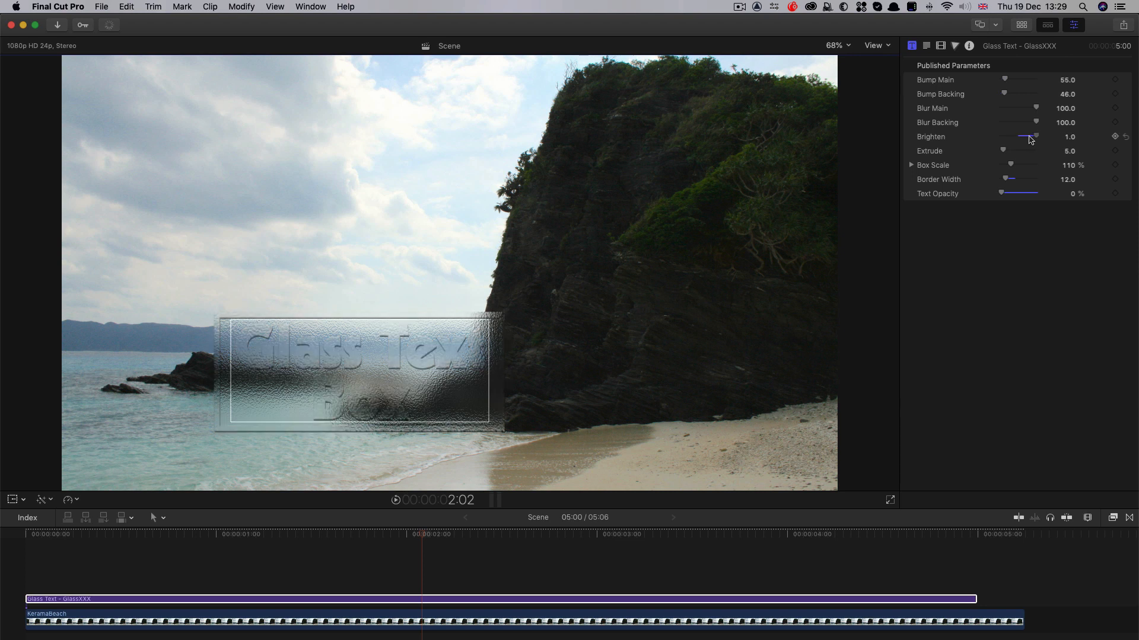
drag(1030, 136, 1028, 137)
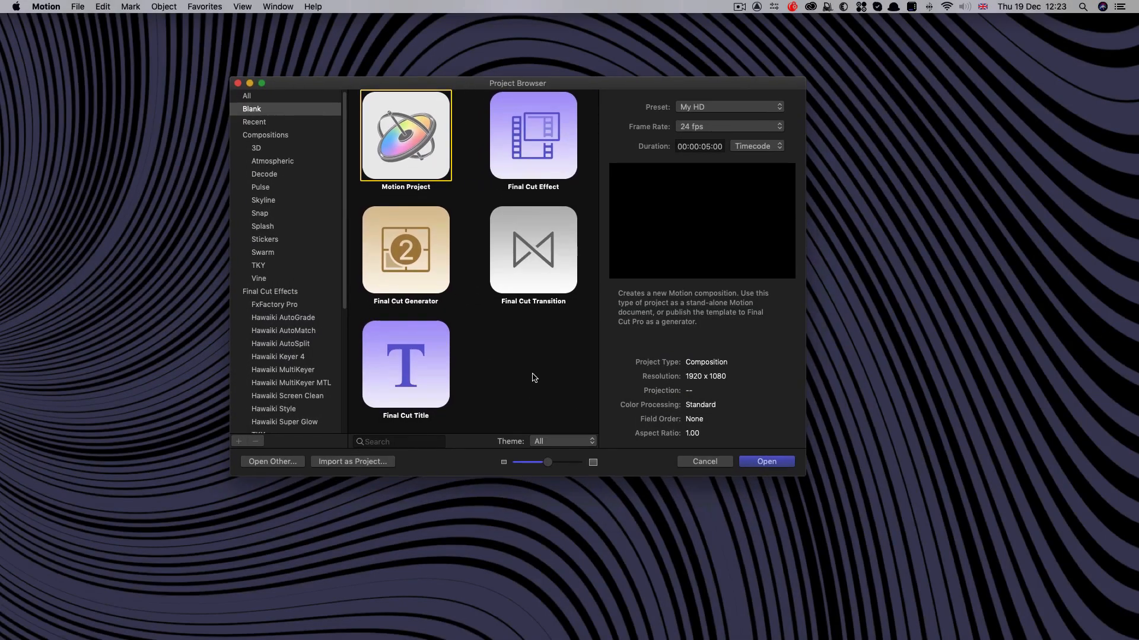
Create a new Final Cut Title project using the My HD preset at 24 fps.
click(406, 365)
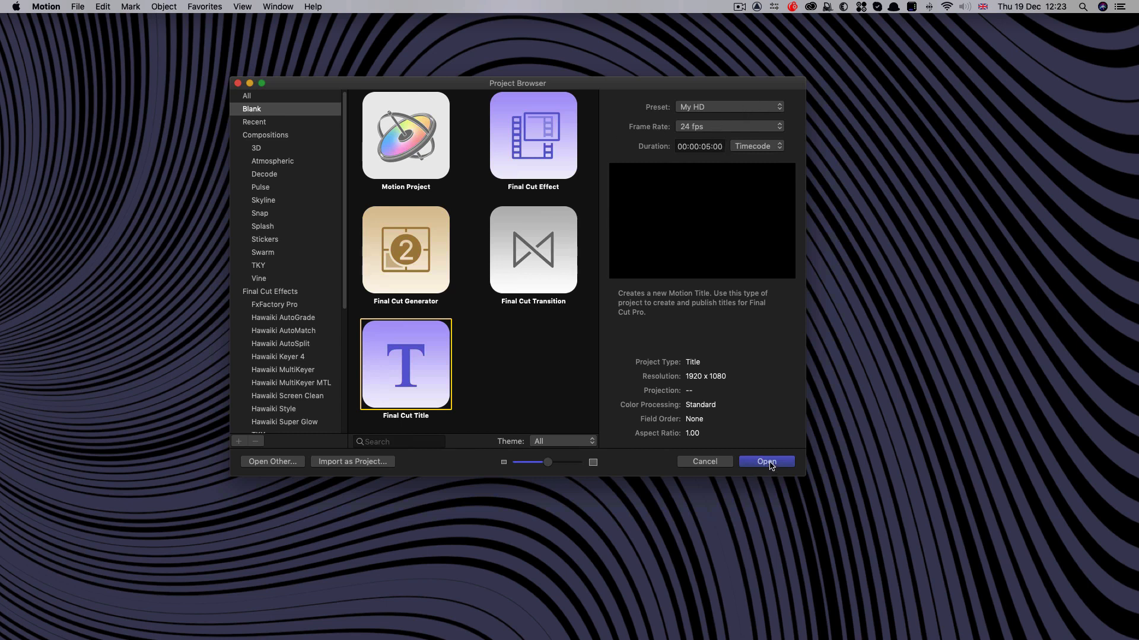
click(729, 107)
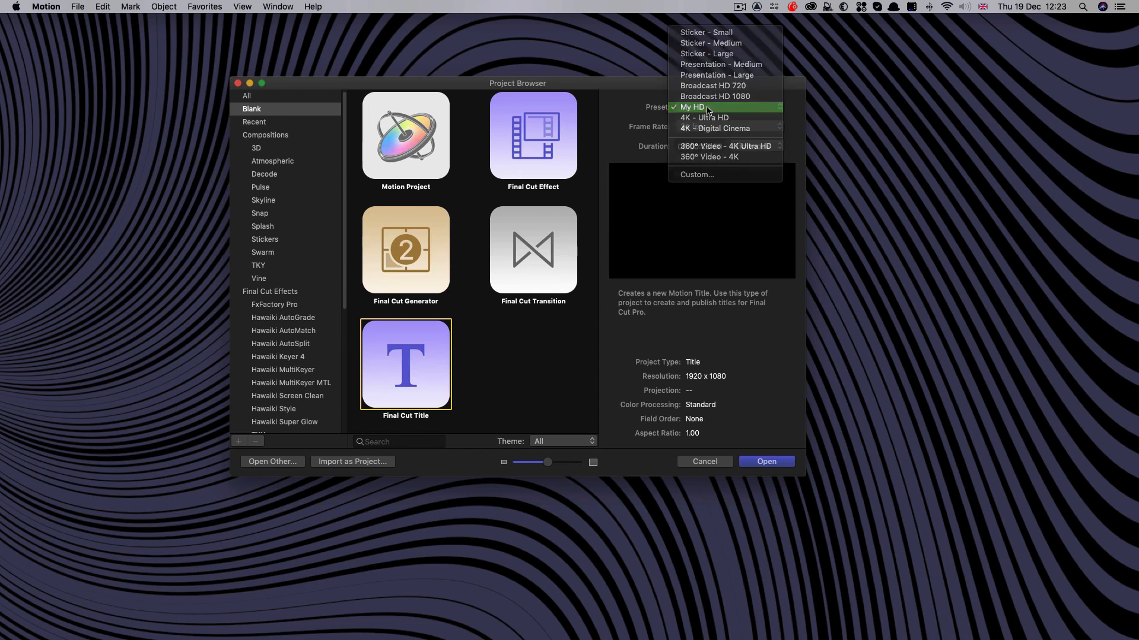
click(690, 107)
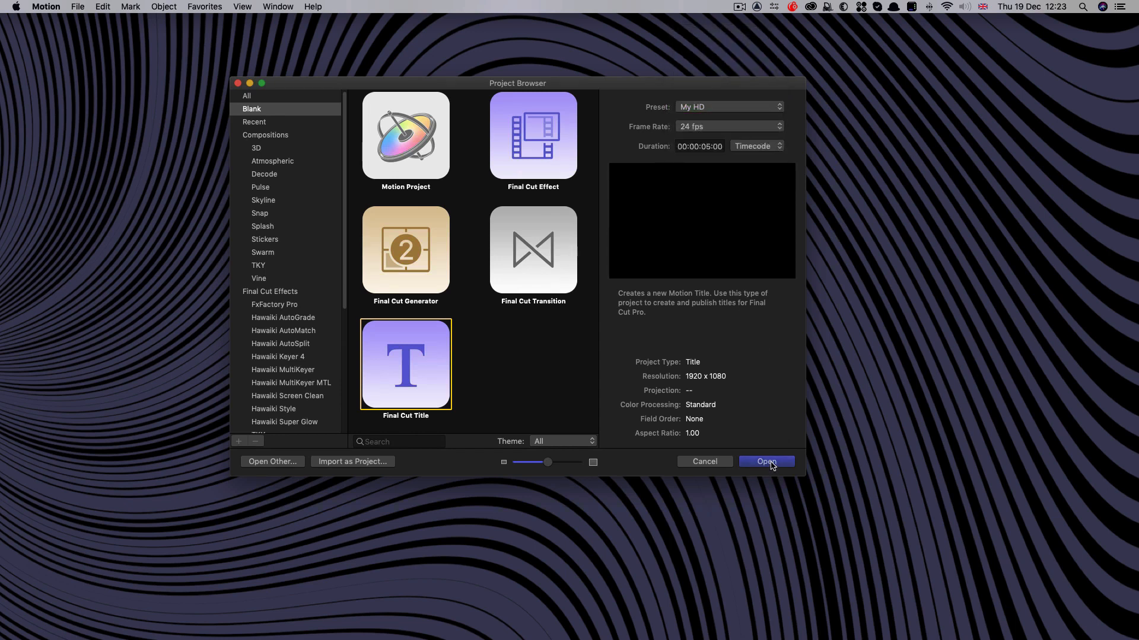
click(767, 462)
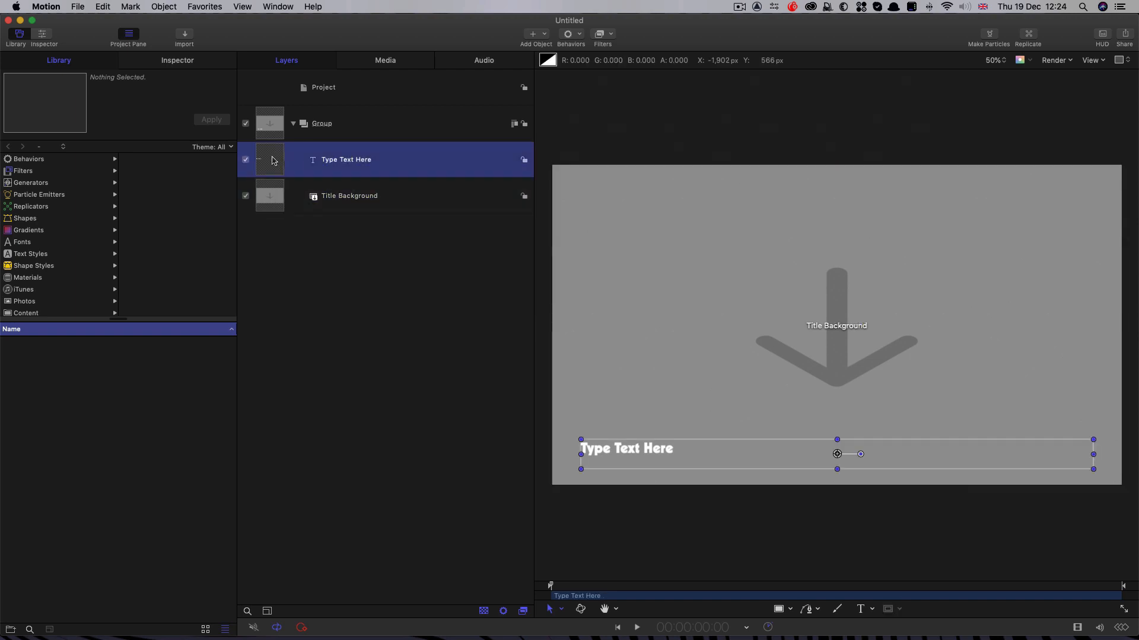
Group the Type Text Here layer and set its Layout Method to Type.
double_click(347, 159)
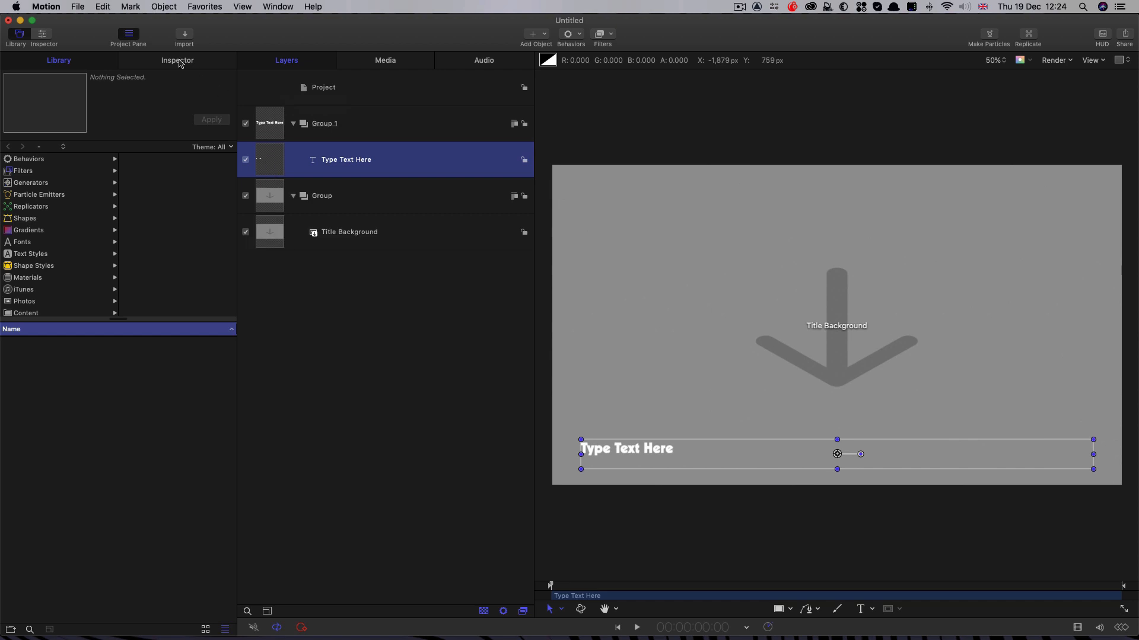
click(178, 60)
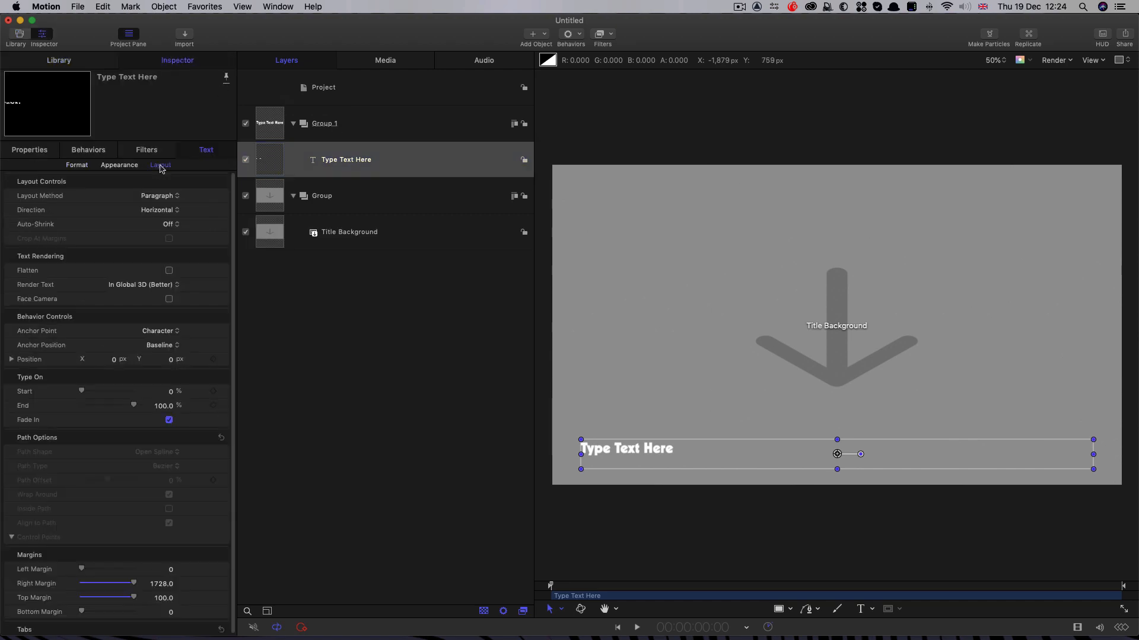
click(157, 196)
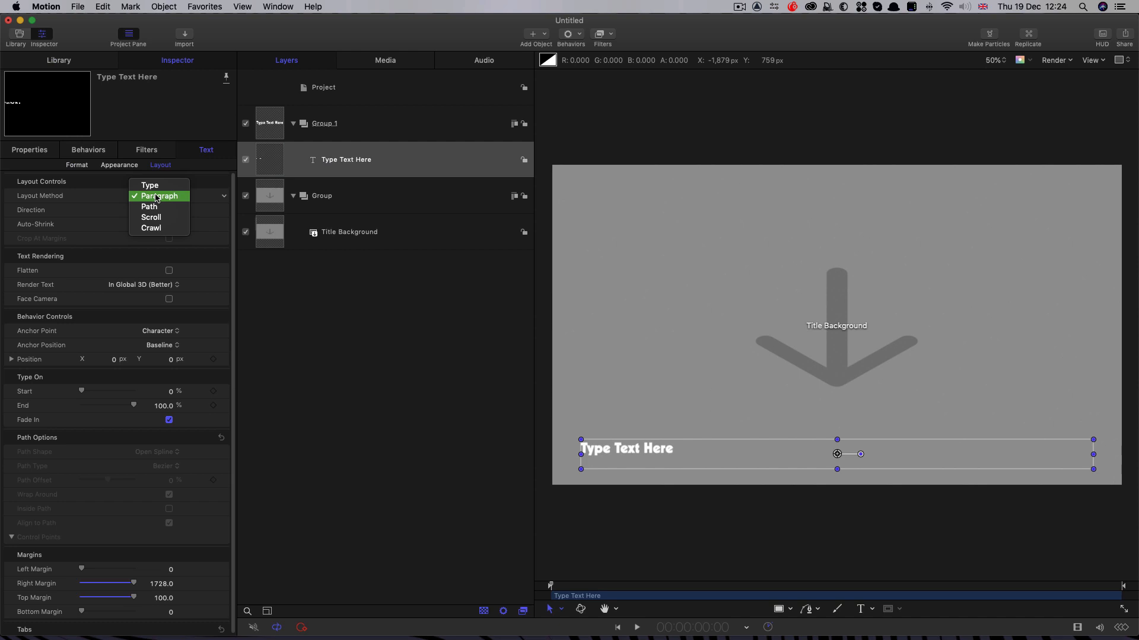
click(150, 185)
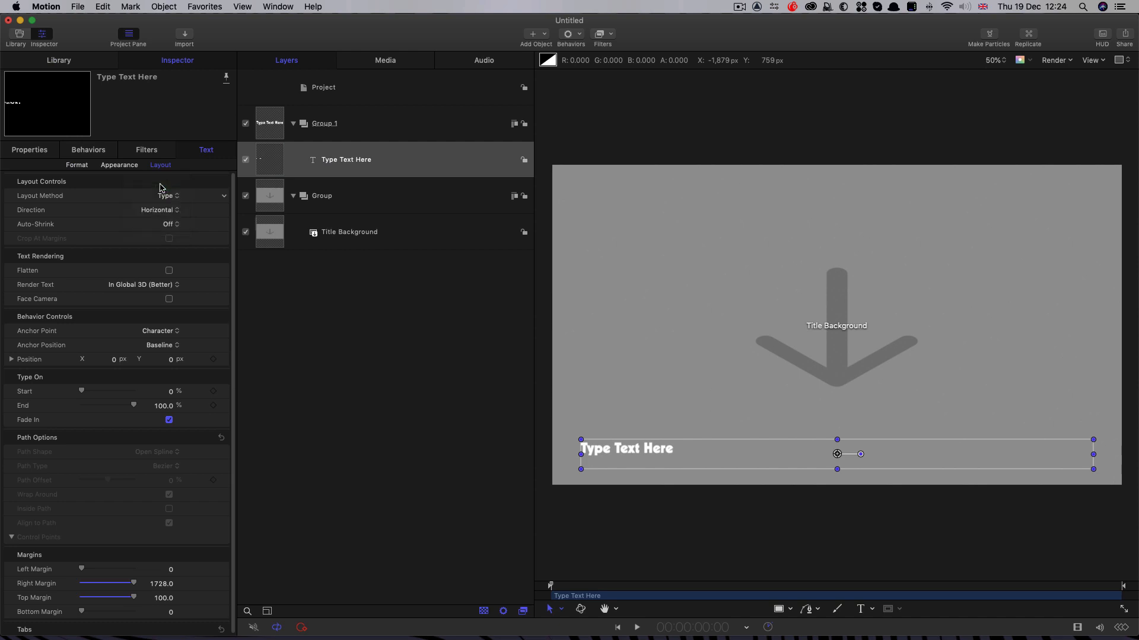
Set the text size to 150 (after trying 200) and select the Title Background placeholder.
click(75, 165)
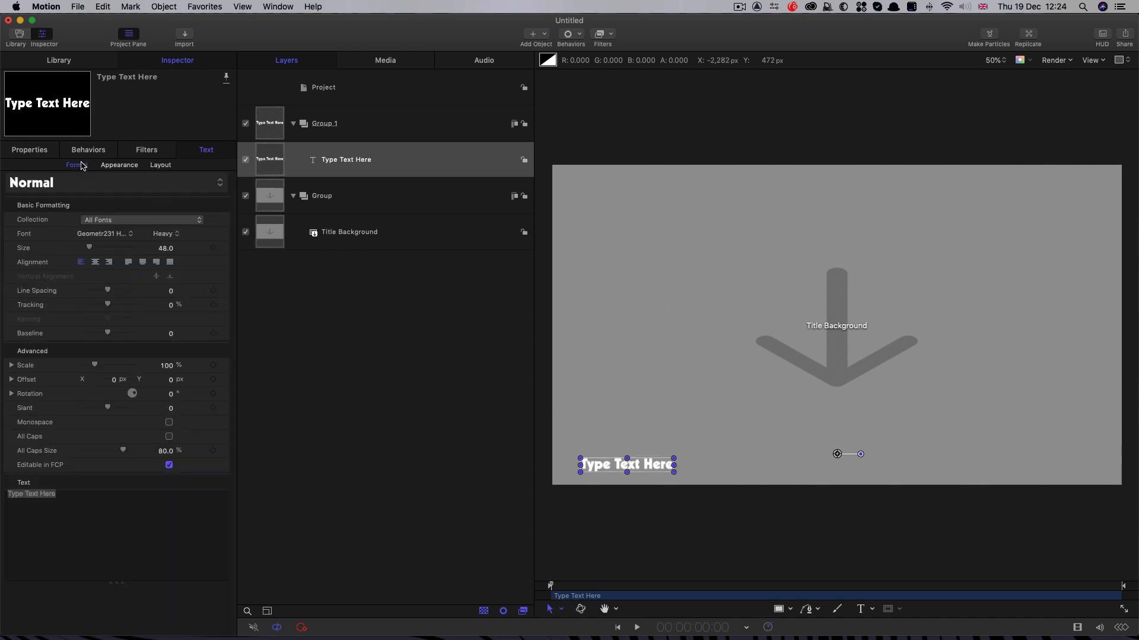
click(95, 262)
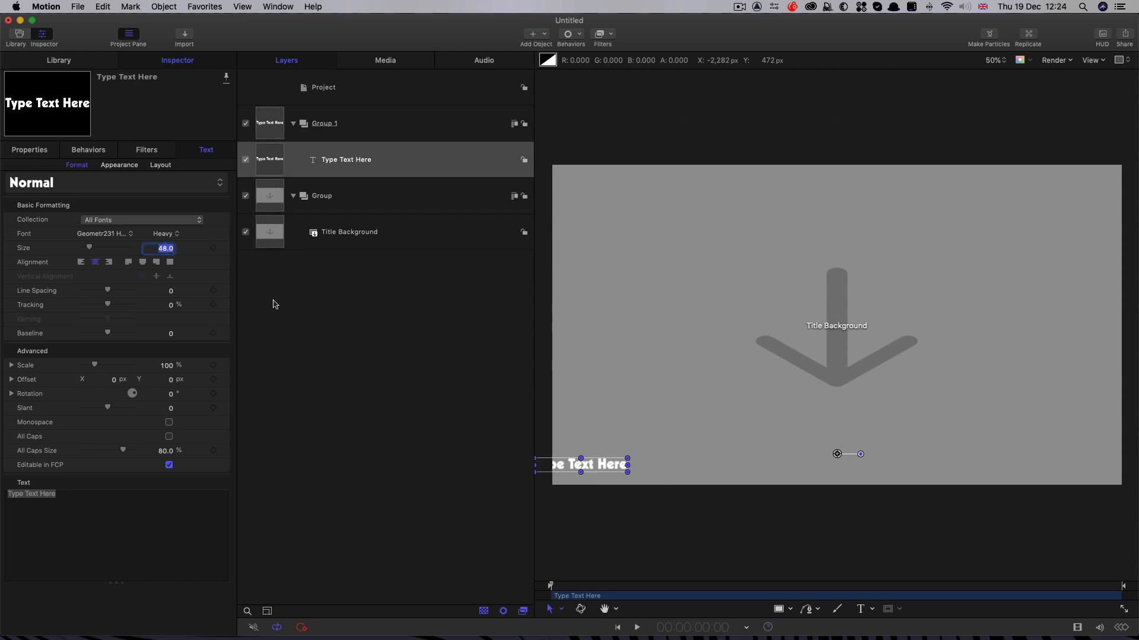
text(200.0)
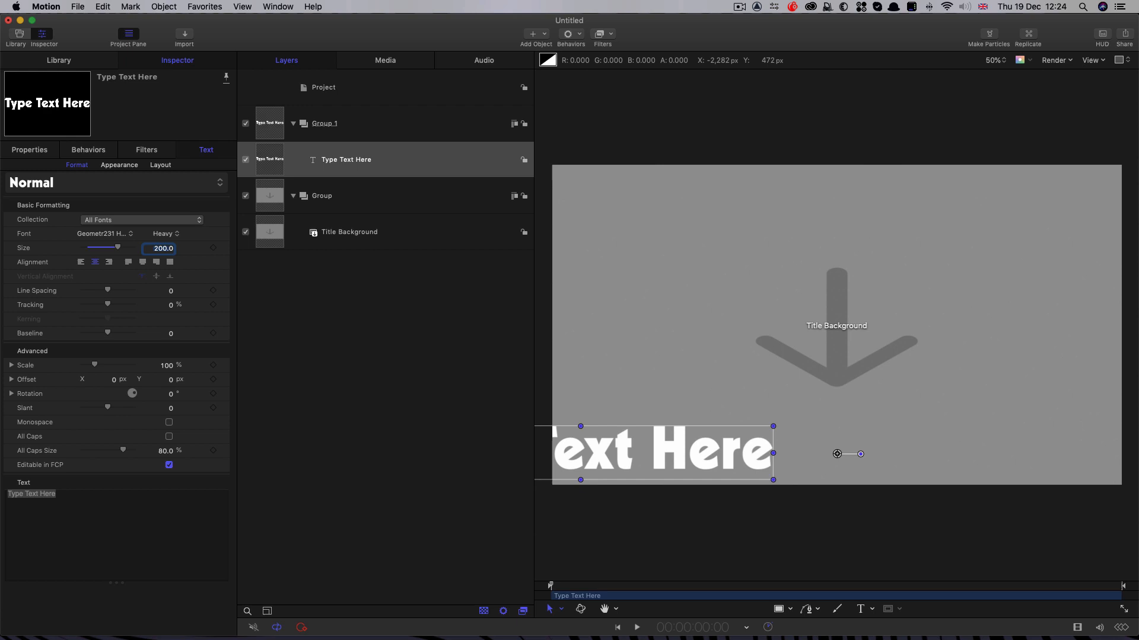
click(28, 149)
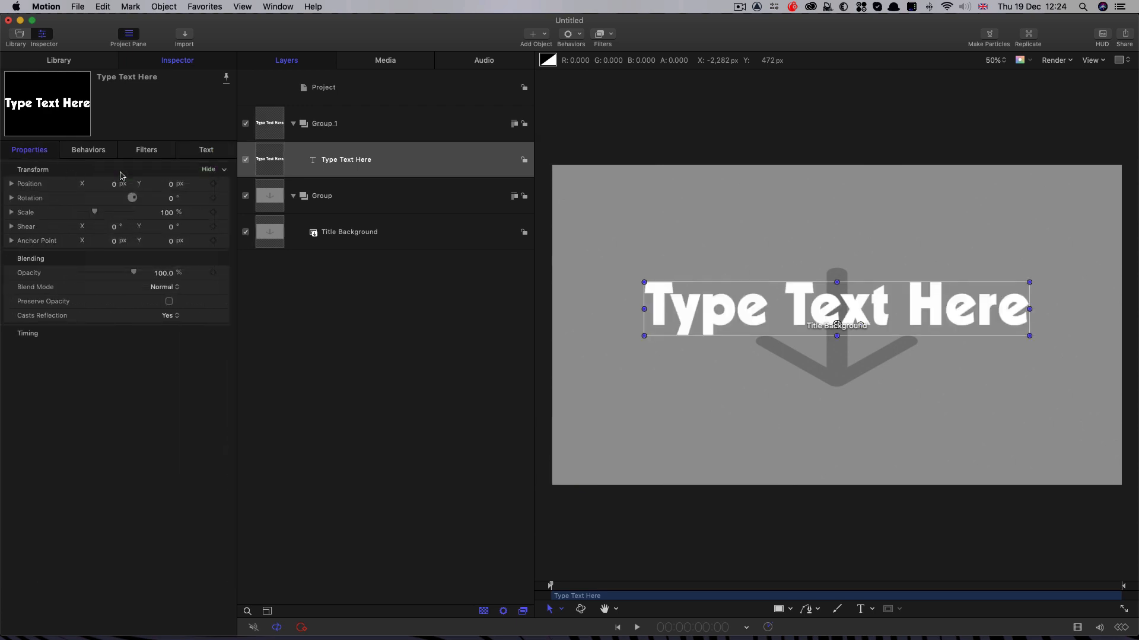
click(206, 150)
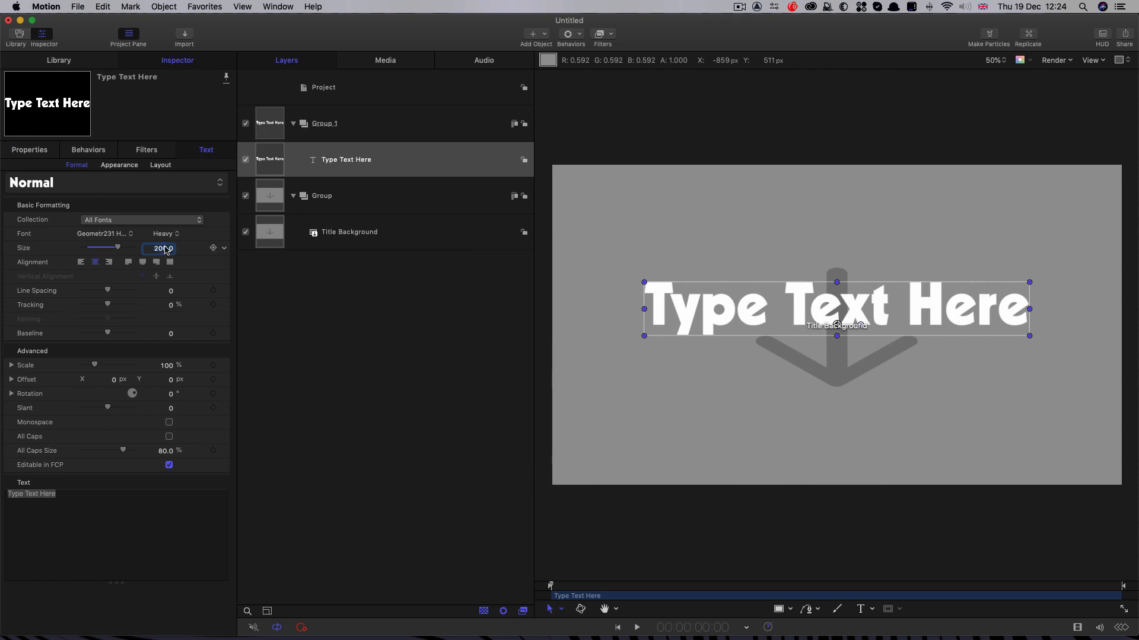
text(150.0)
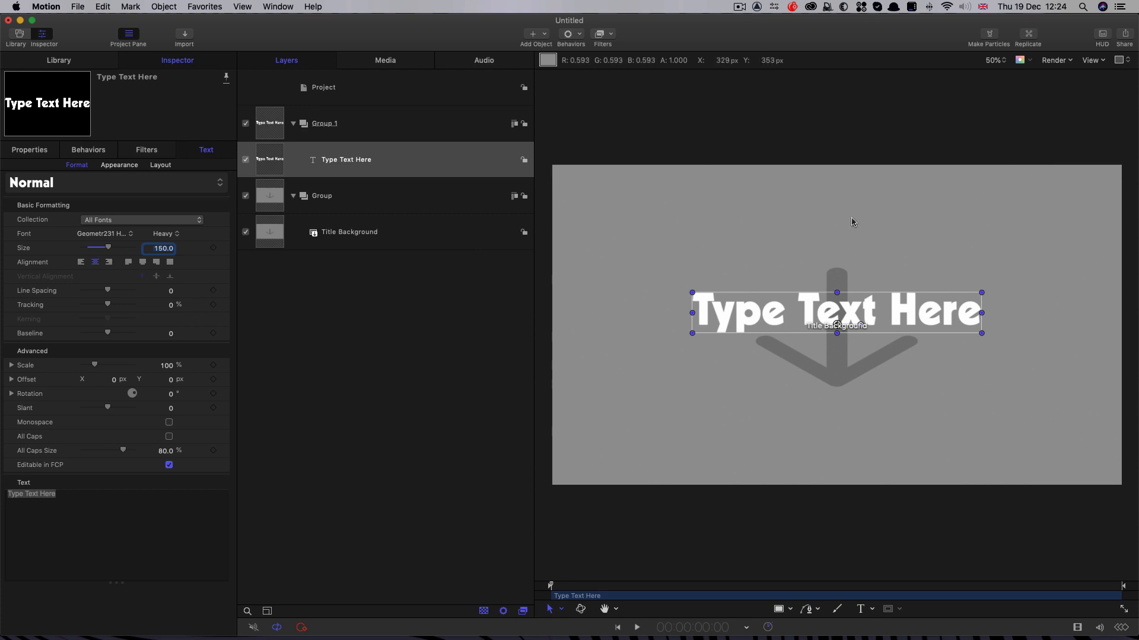
click(349, 232)
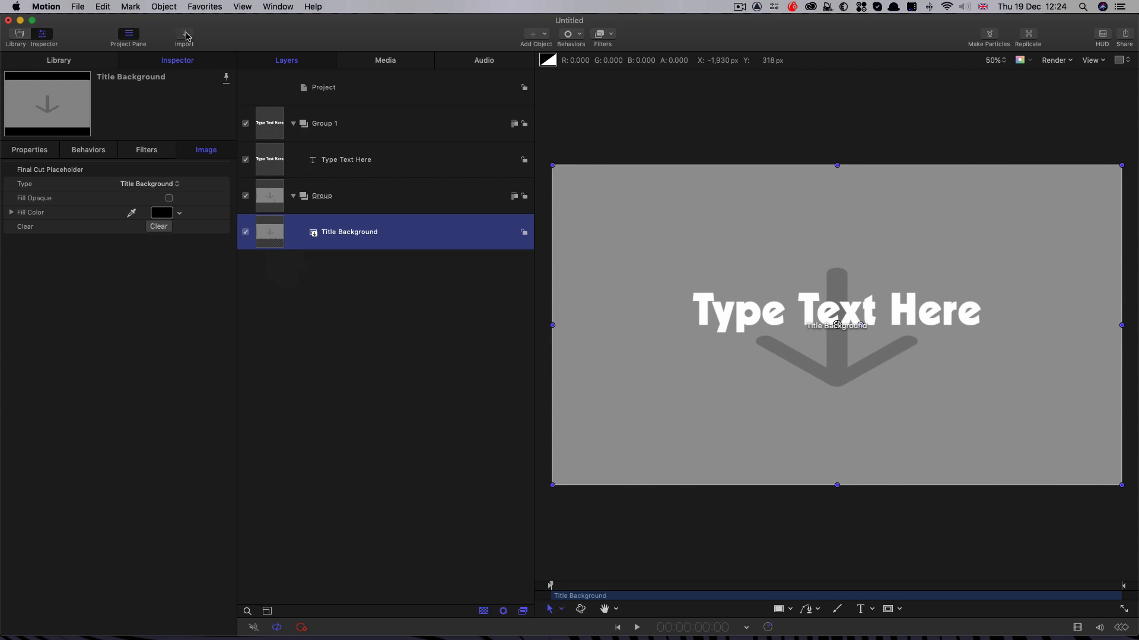
Import KeramaBeach.jpg into the background group, check its scale, and return to the text layer.
click(184, 33)
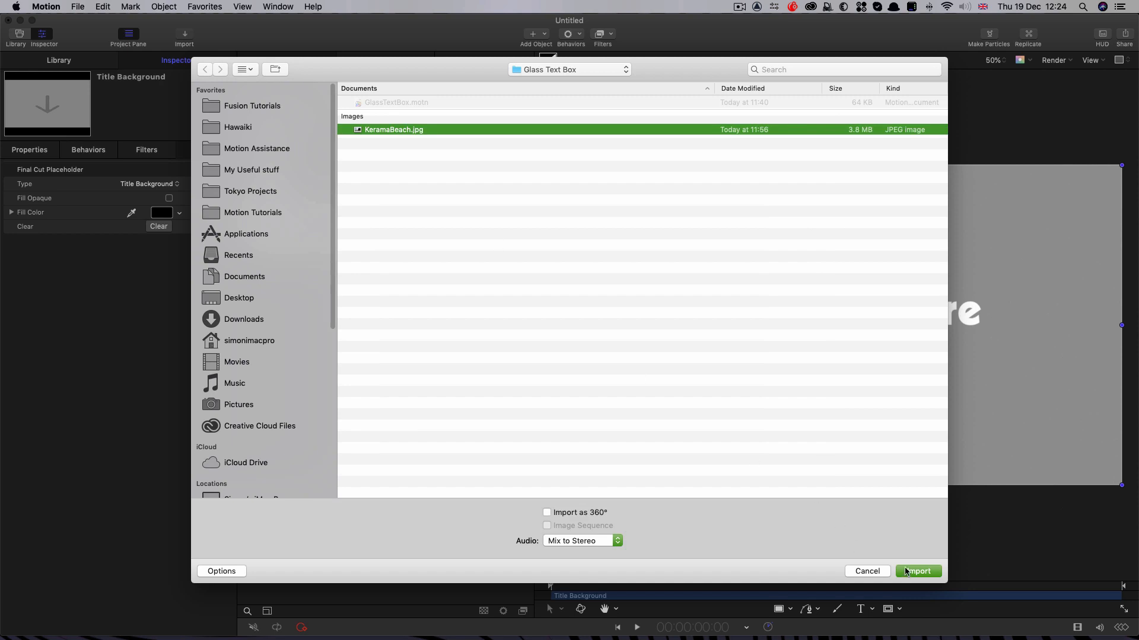
click(918, 571)
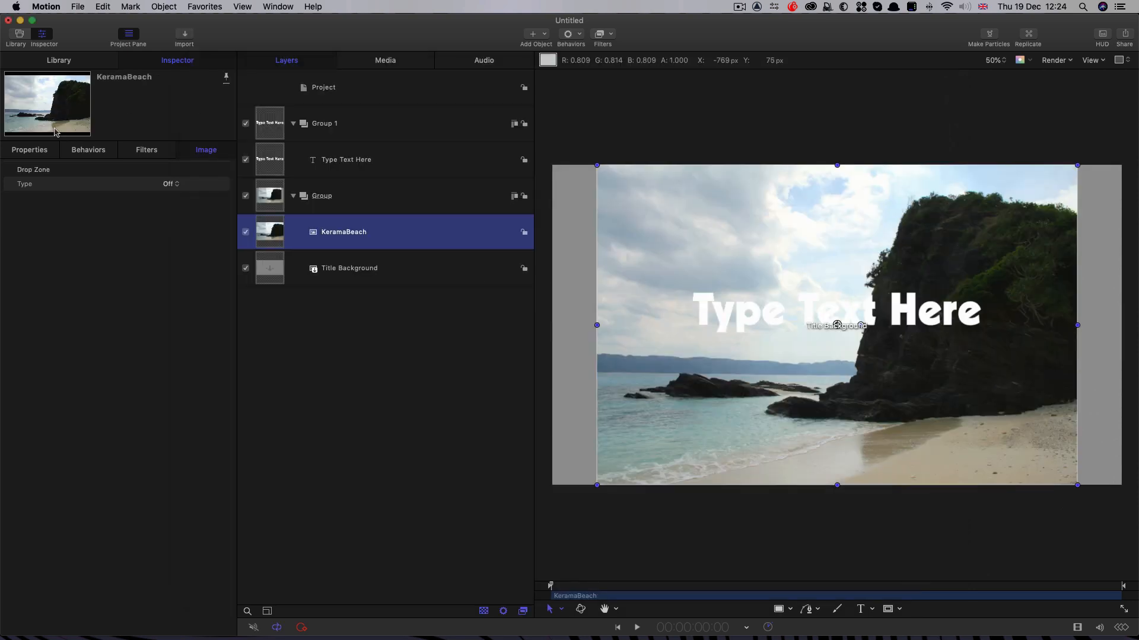
click(28, 149)
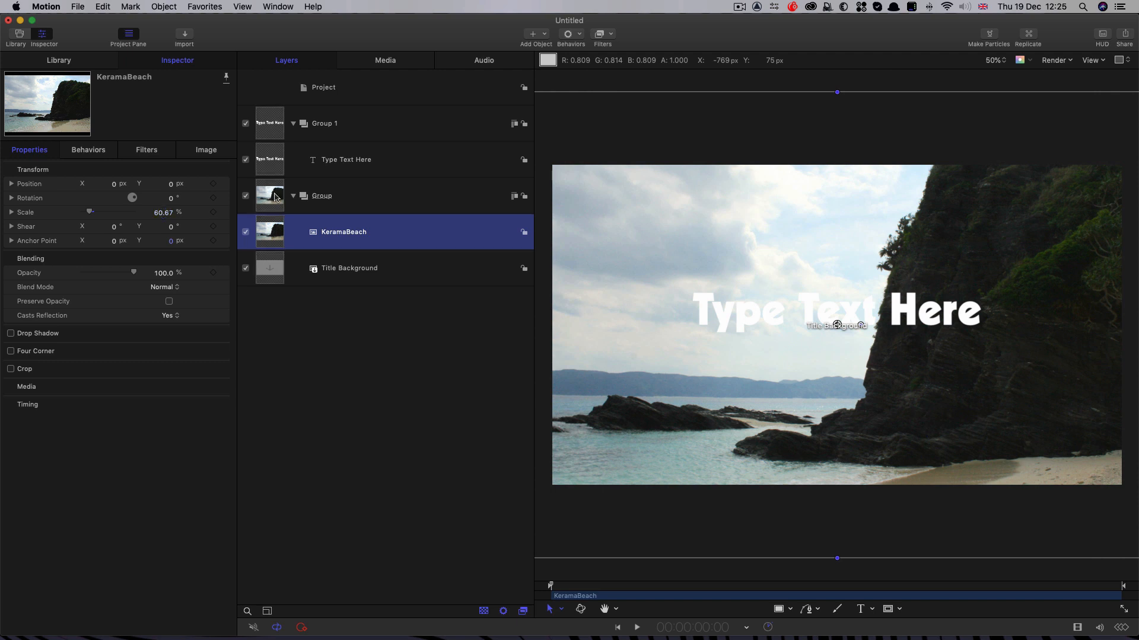
click(322, 195)
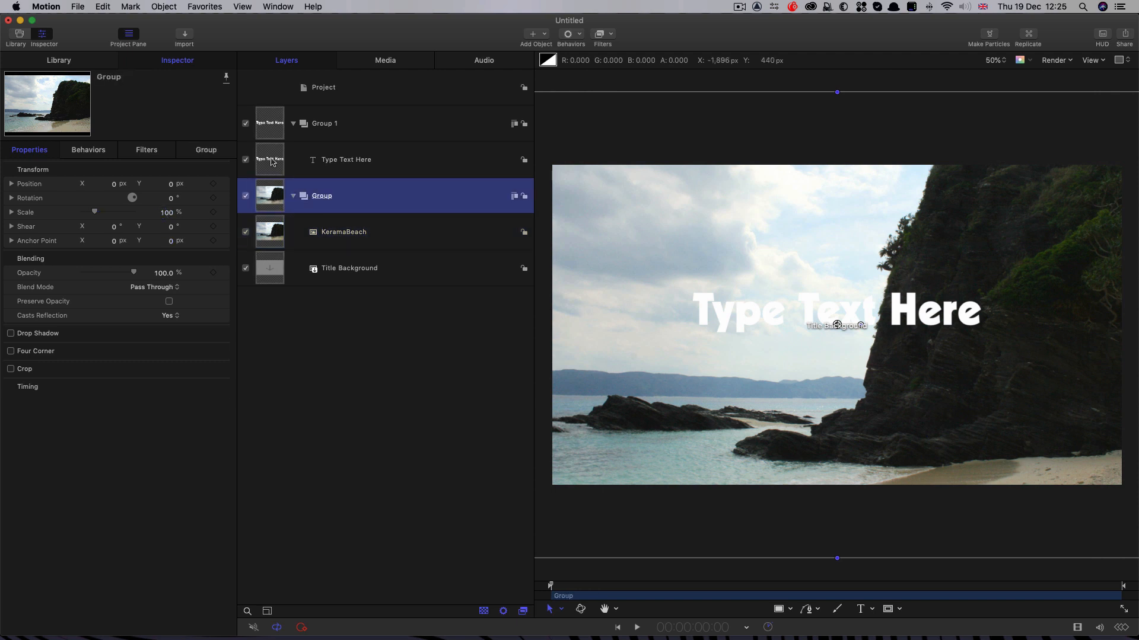
click(347, 159)
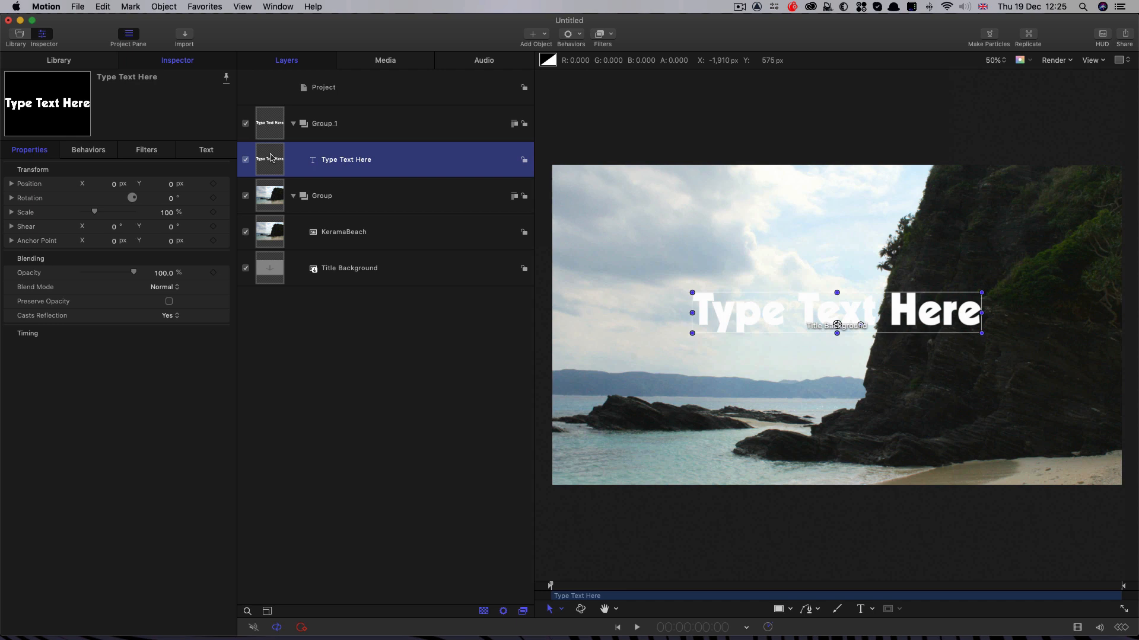
Make a clone layer of the title text and apply a Simple Border filter of width 1000.
right_click(272, 159)
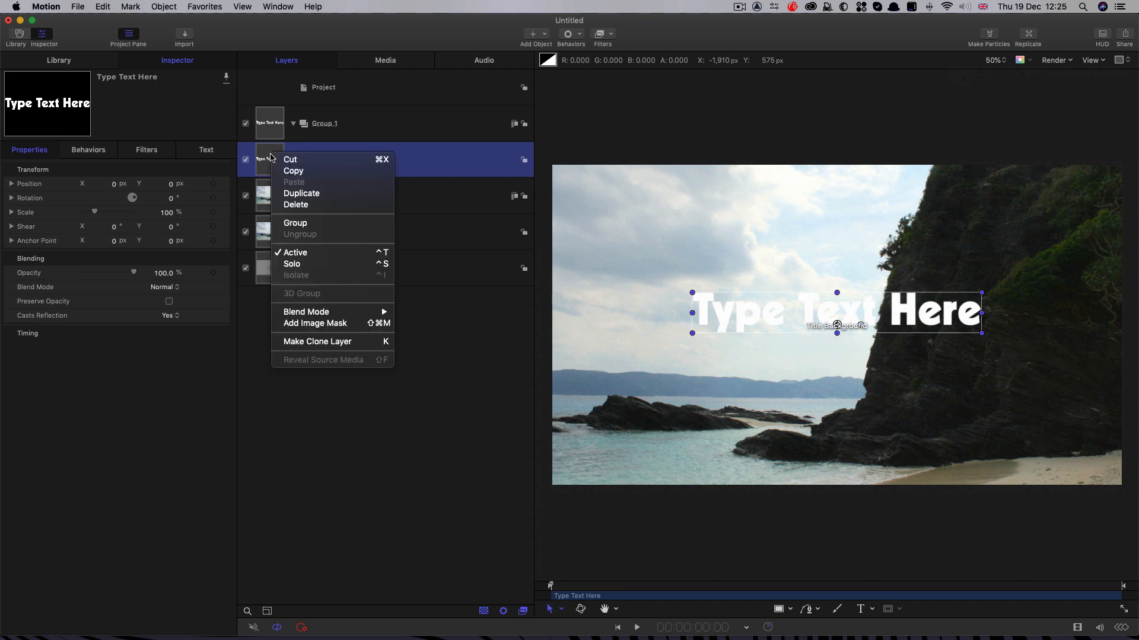
mouse_move(320, 341)
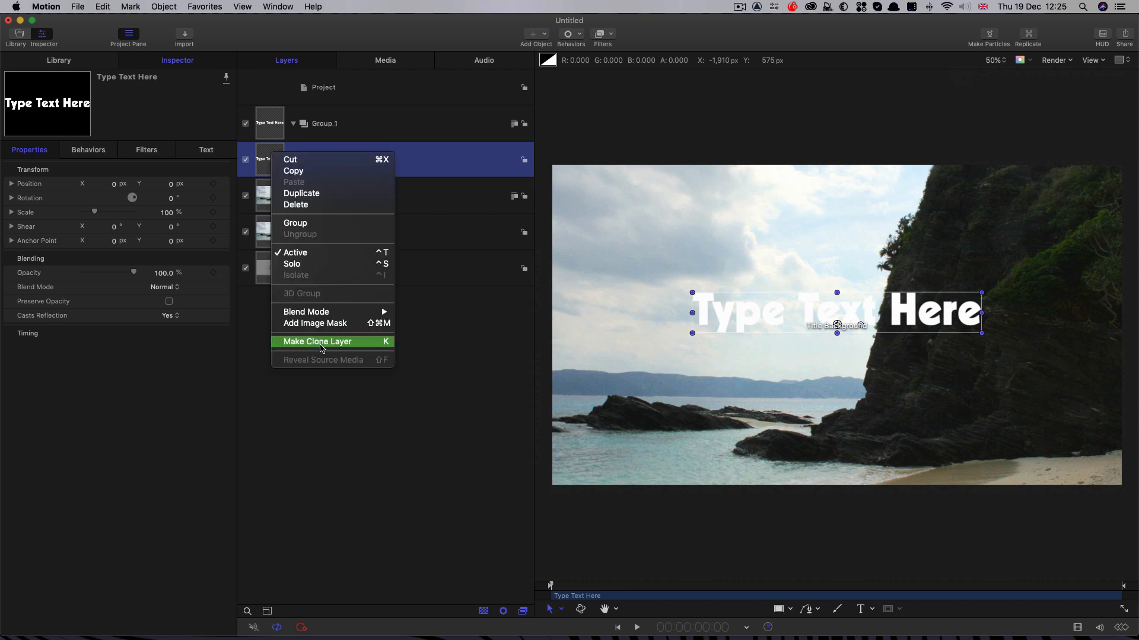
click(317, 341)
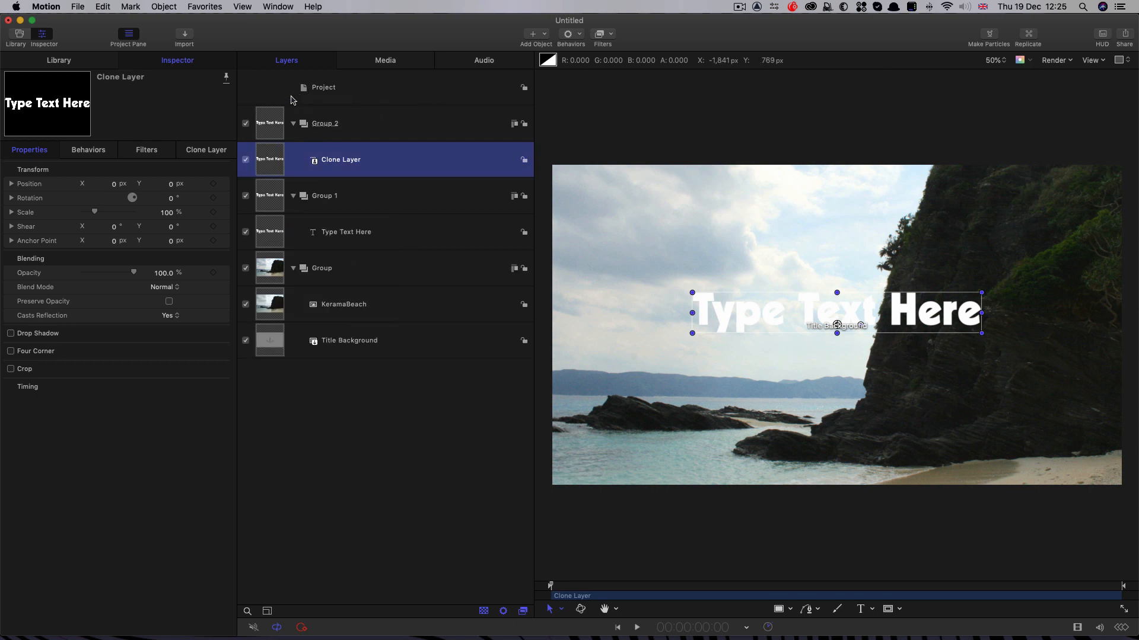
click(206, 150)
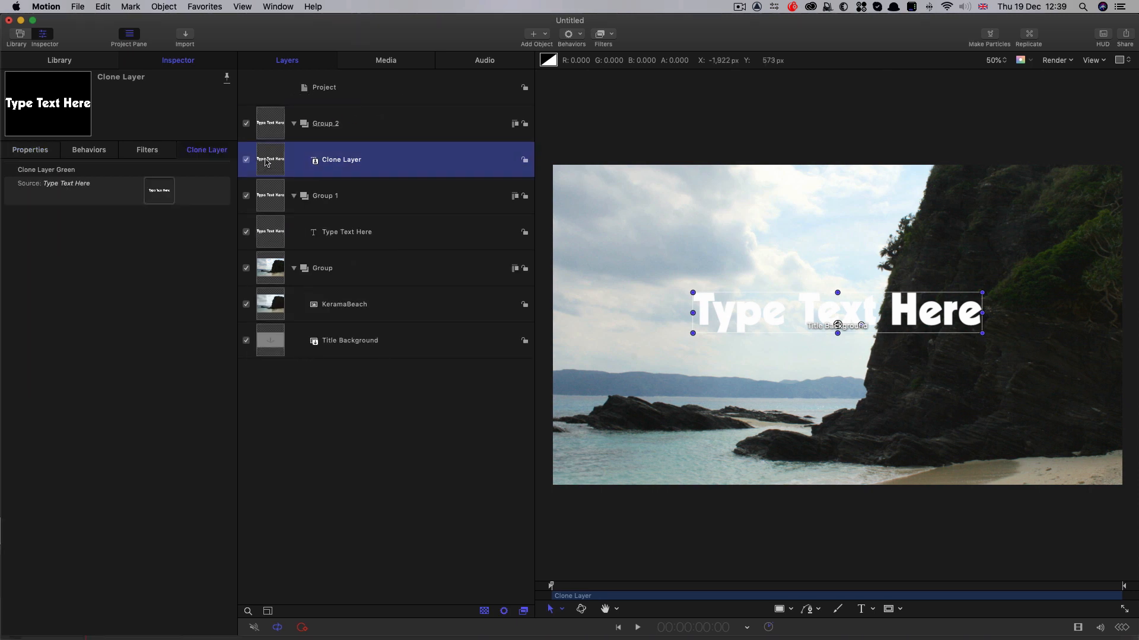
click(600, 34)
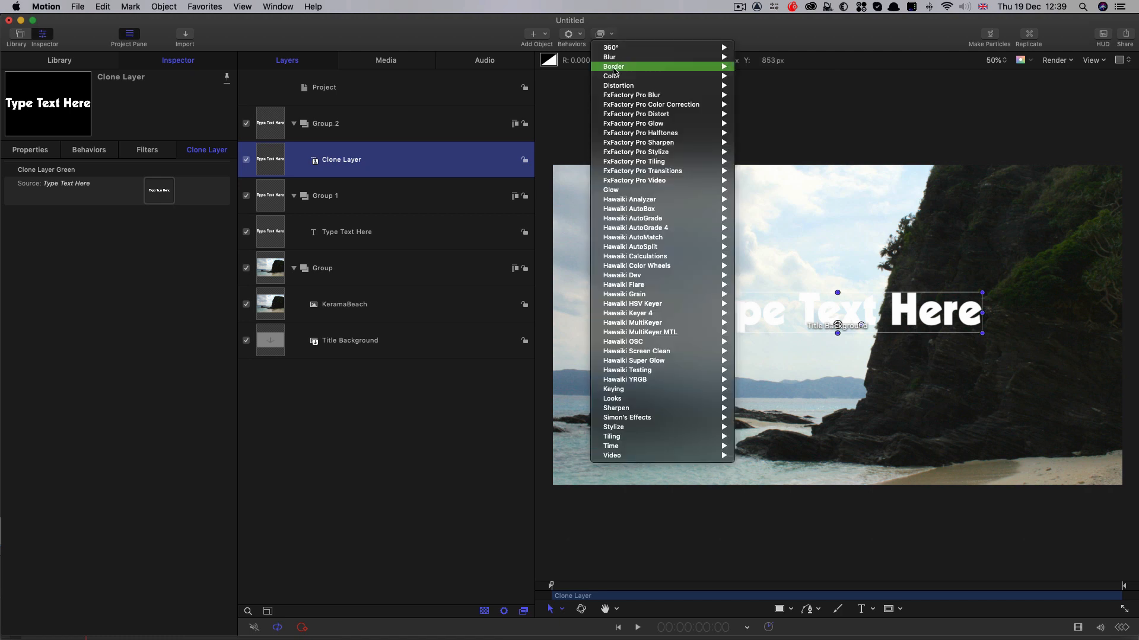
click(613, 66)
text(1000)
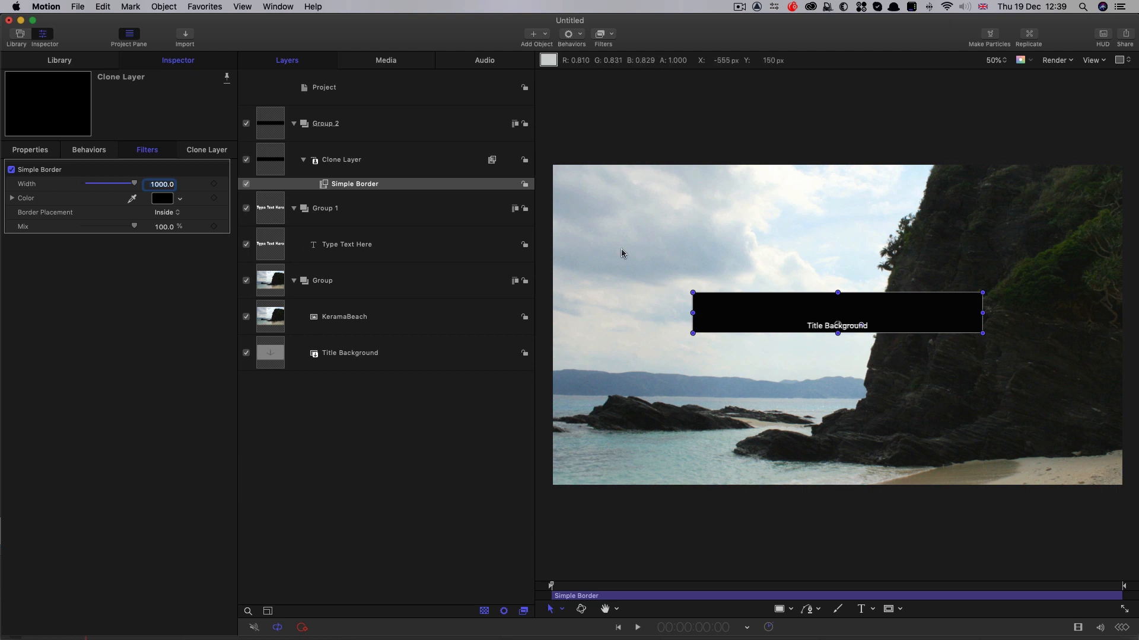
mouse_move(890, 333)
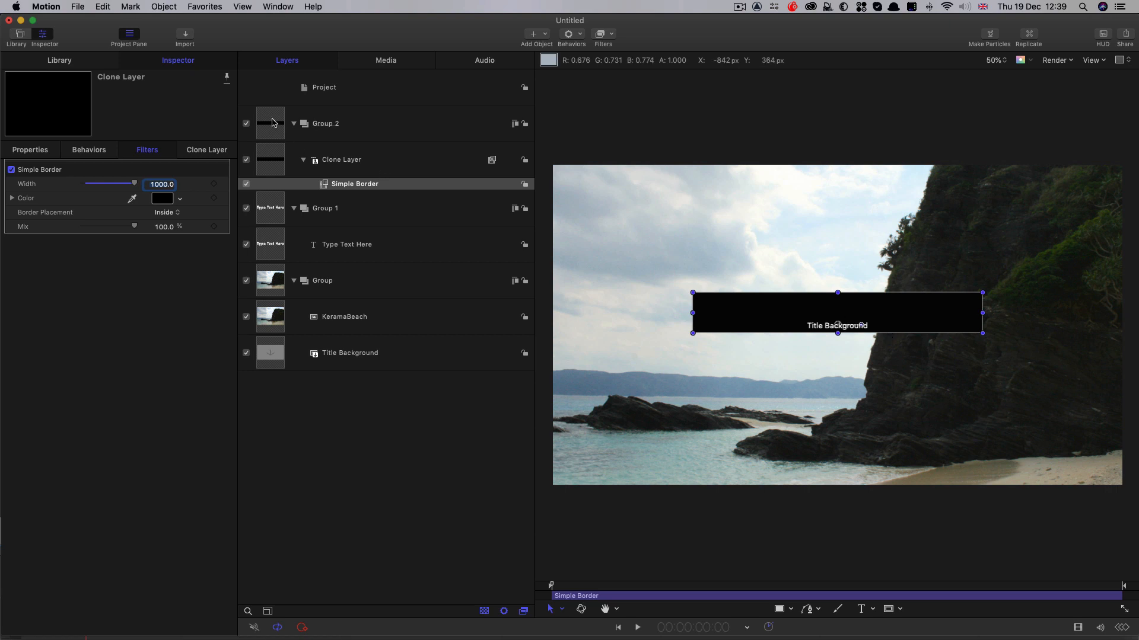
Add an Align To behaviour on Group 2 targeting the Type Text Here layer.
click(326, 124)
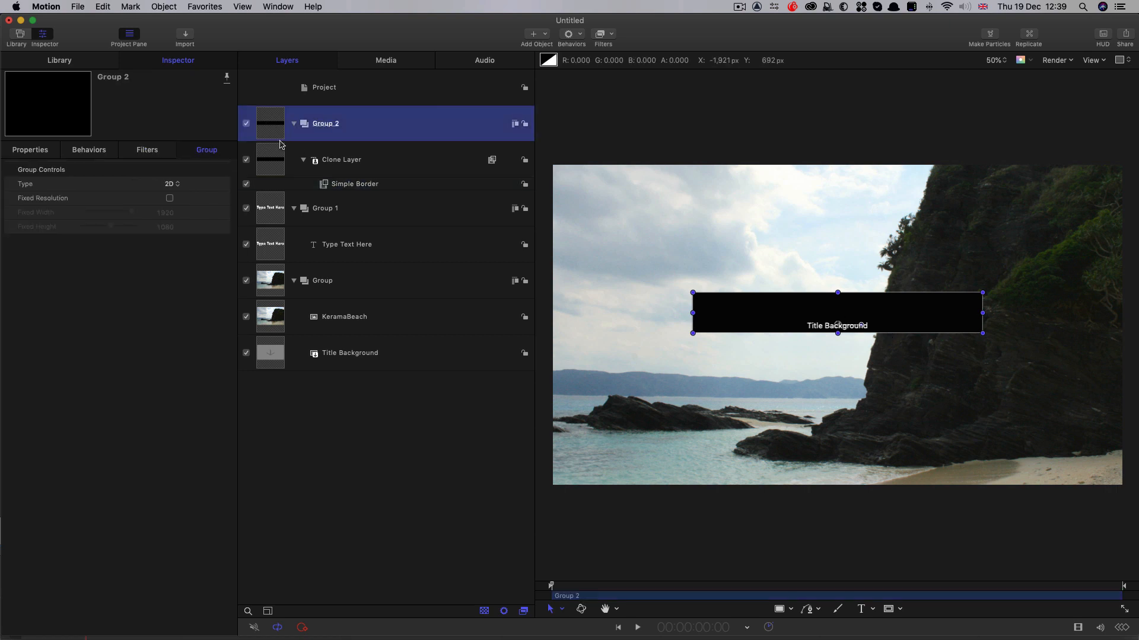
click(568, 34)
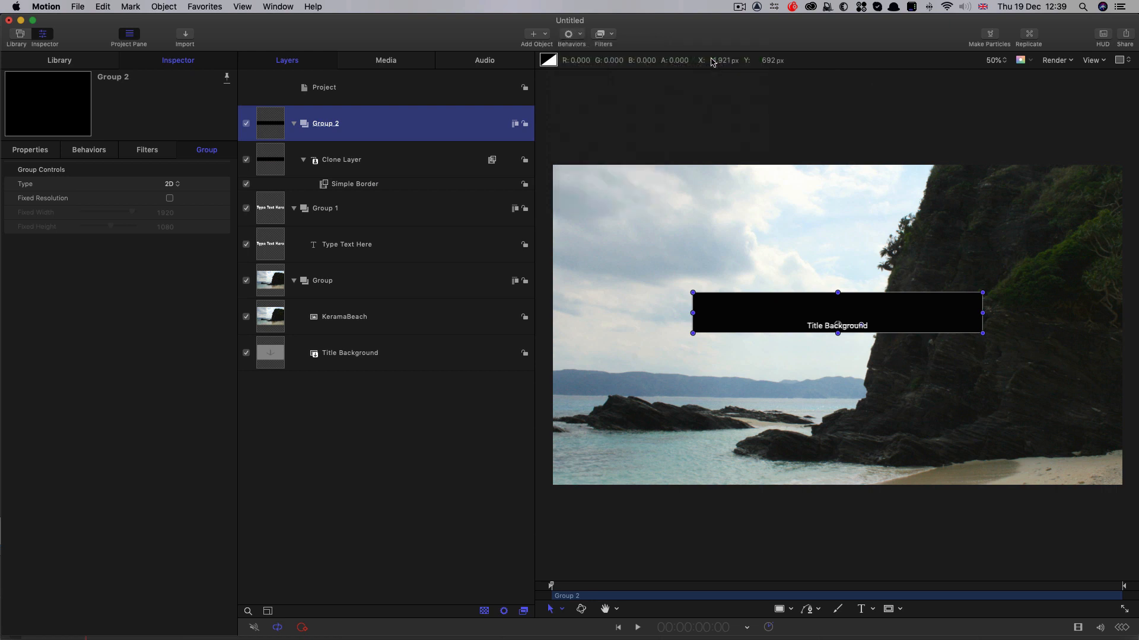
click(569, 33)
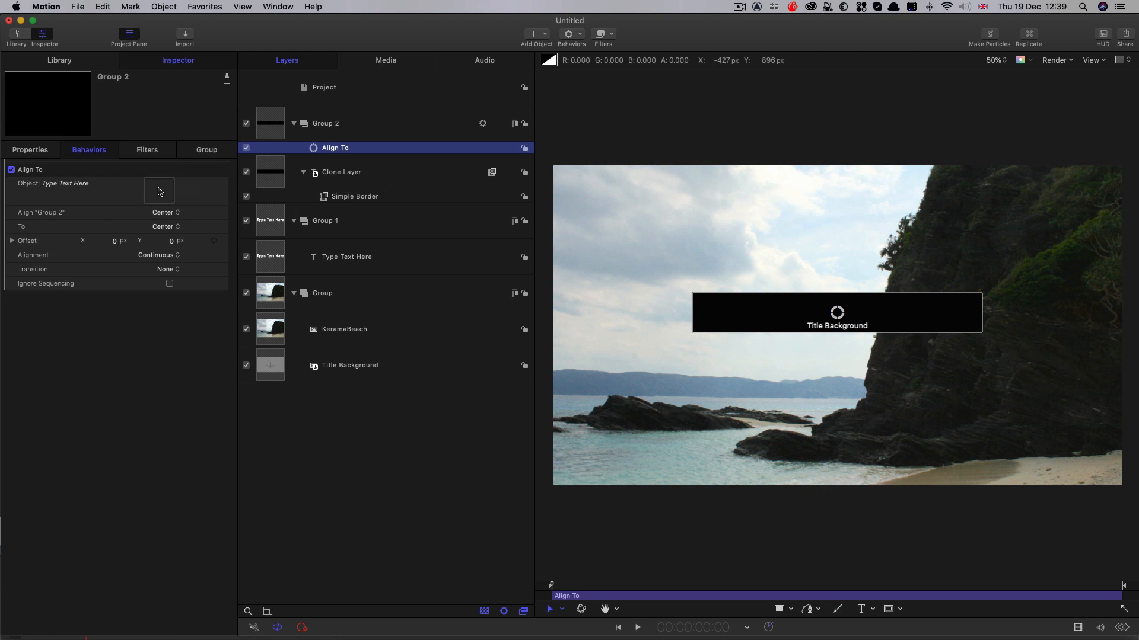
click(346, 256)
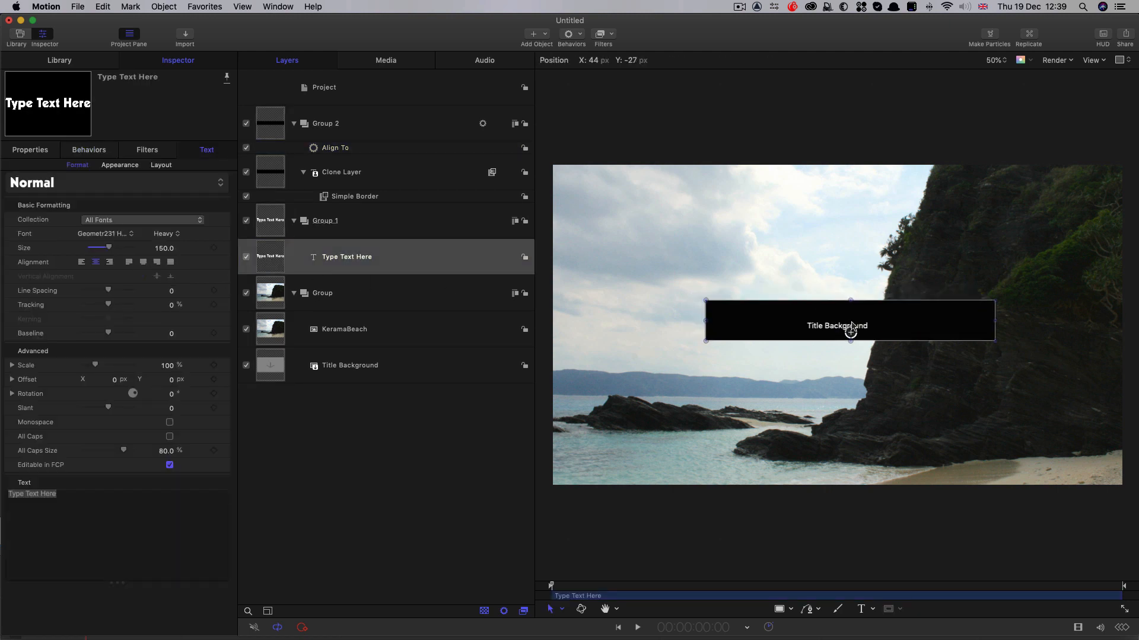
Drag the title text lower in the frame so the black bar follows, then select the Clone Layer.
drag(850, 325, 798, 335)
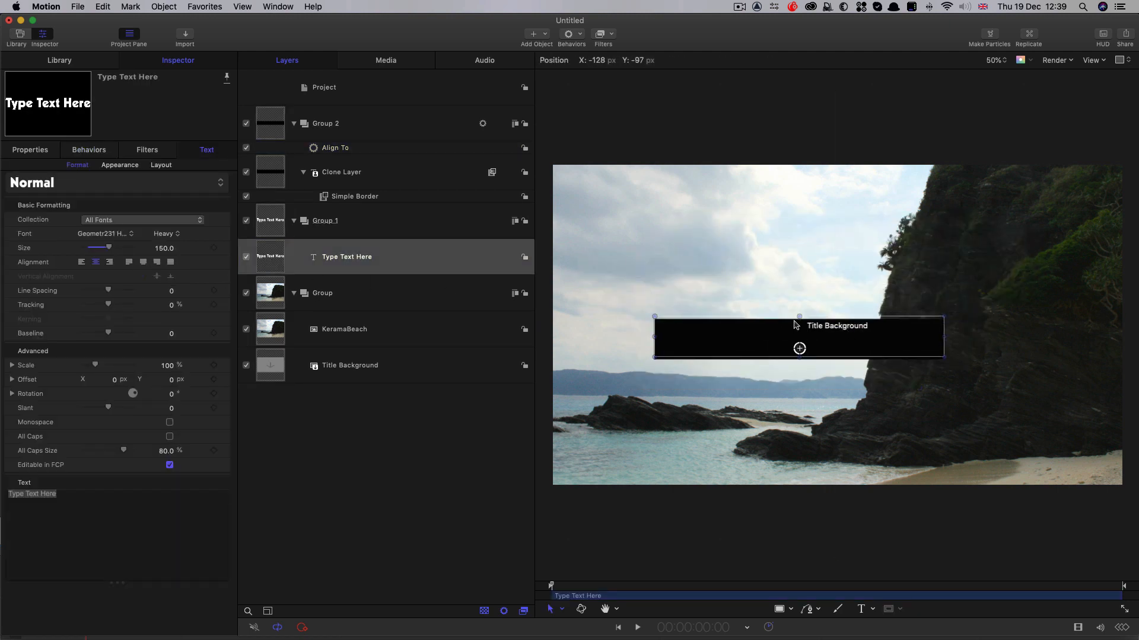
drag(798, 339, 865, 396)
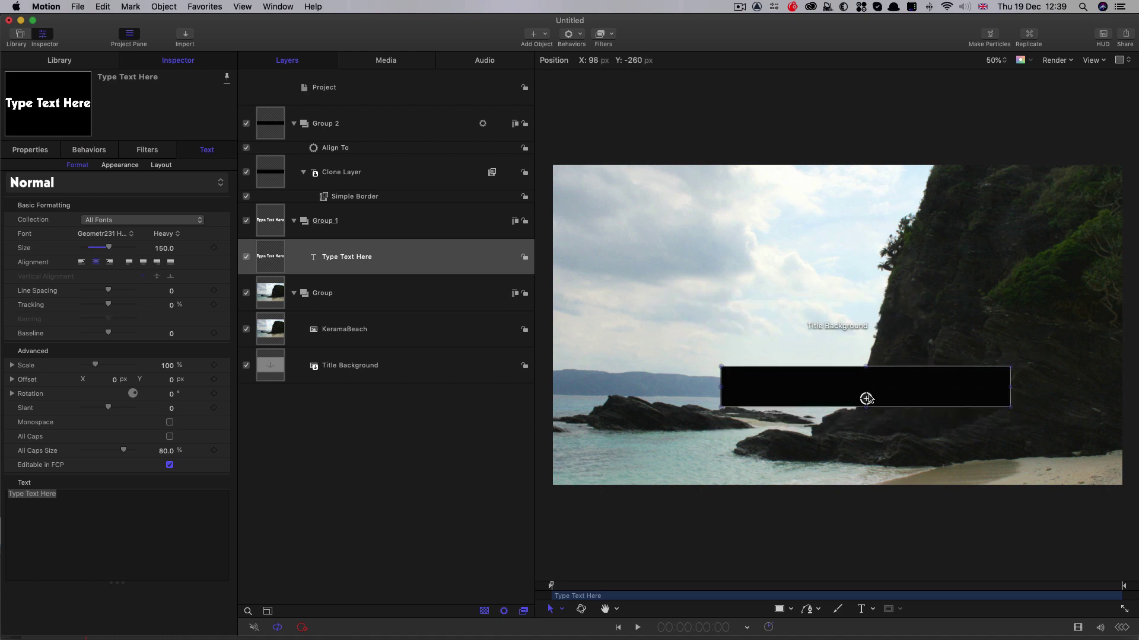
drag(866, 398, 865, 407)
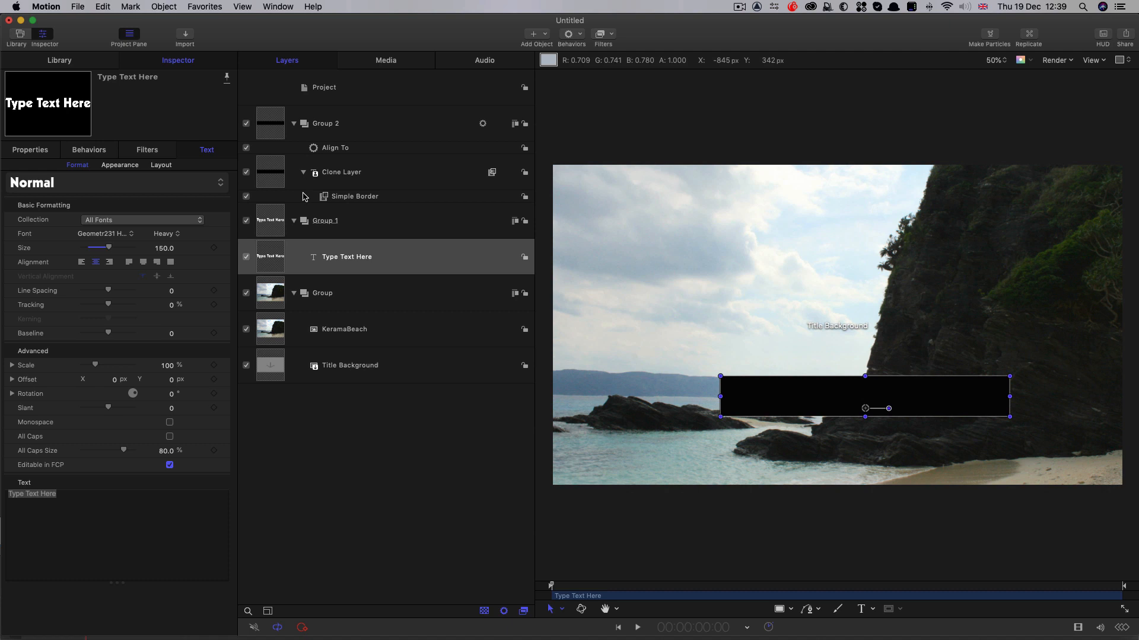
click(341, 172)
text( Backing)
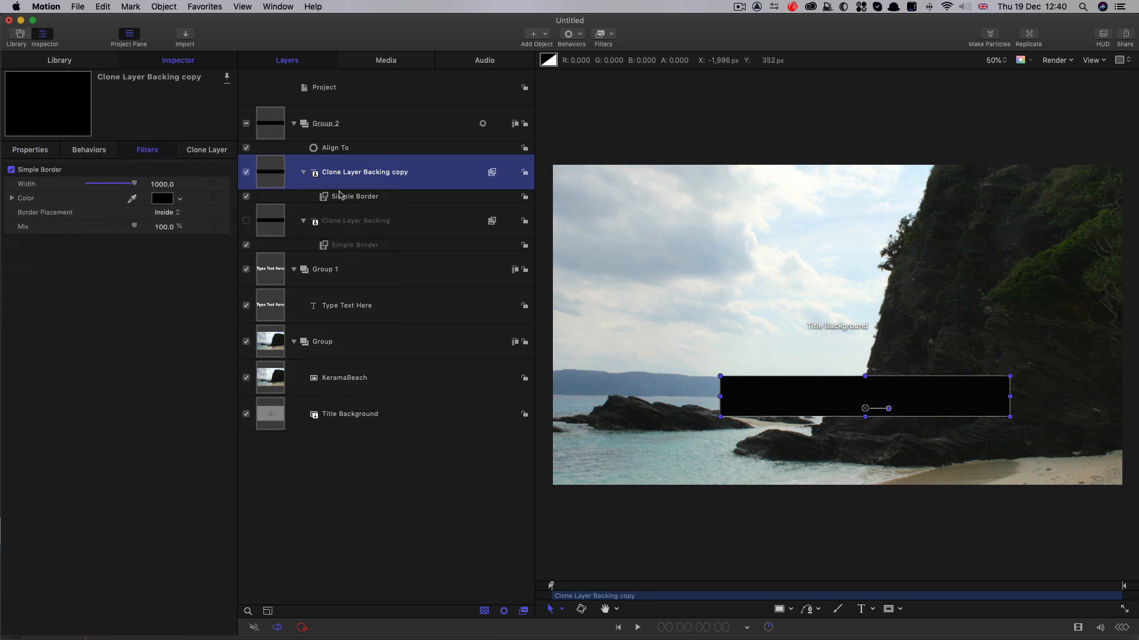
Set the duplicated clone's Border Placement to Outside with Width 50.
click(169, 212)
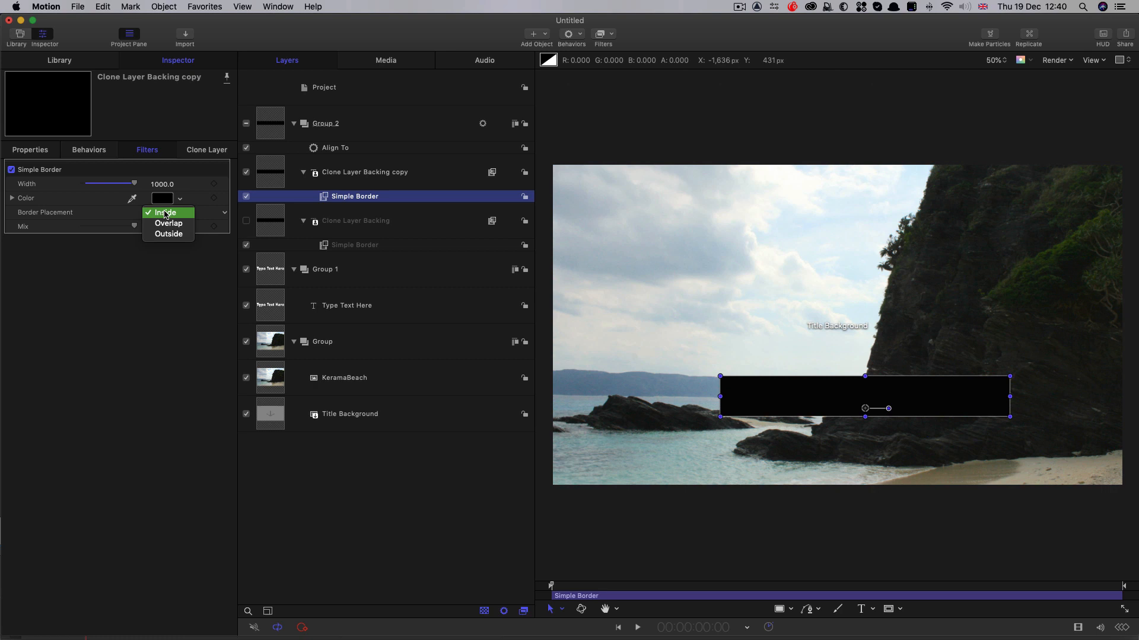
mouse_move(169, 234)
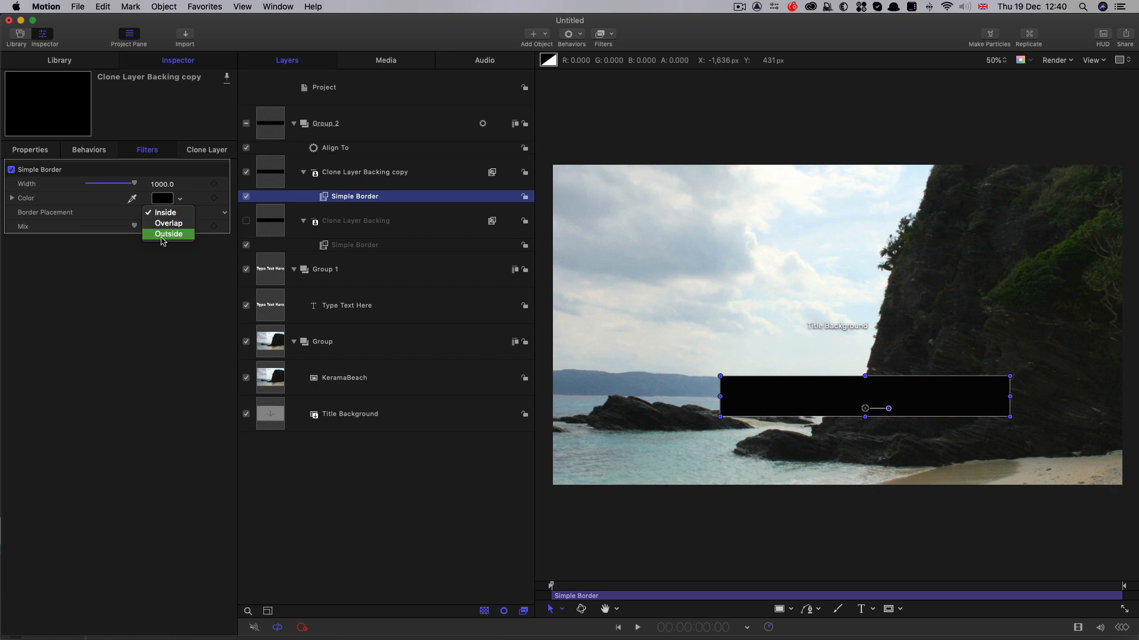
click(169, 233)
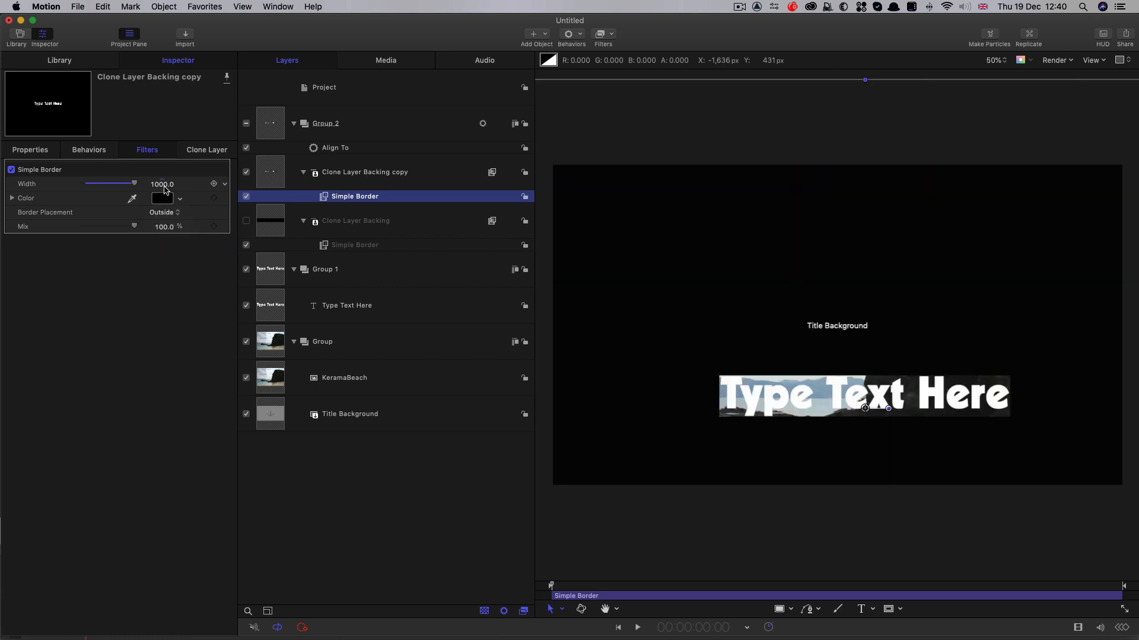
text(50)
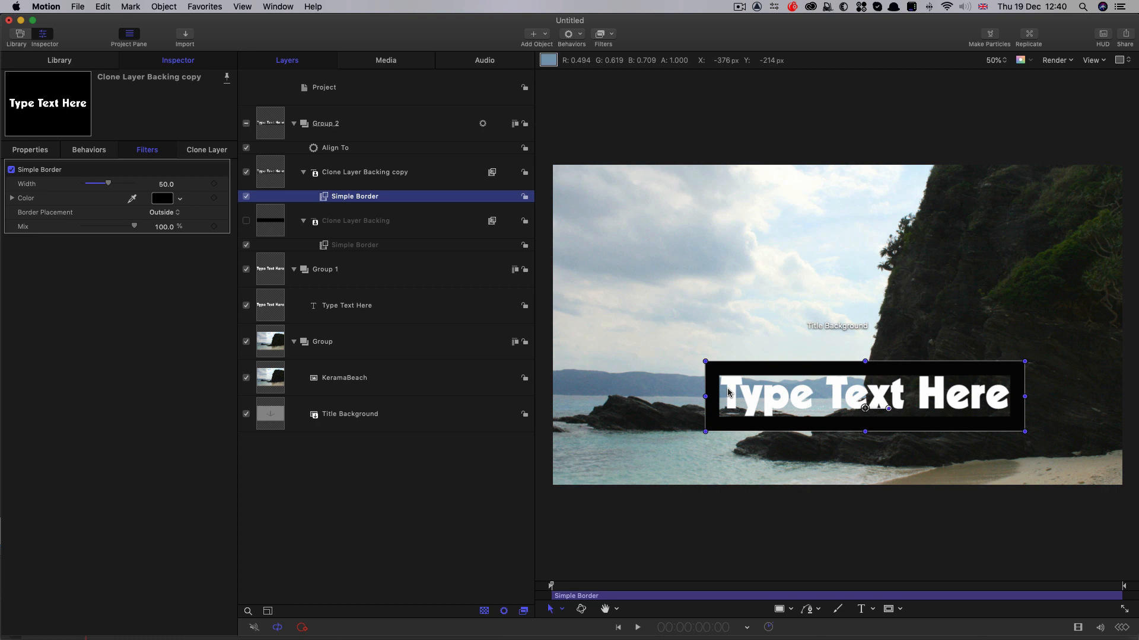
mouse_move(775, 372)
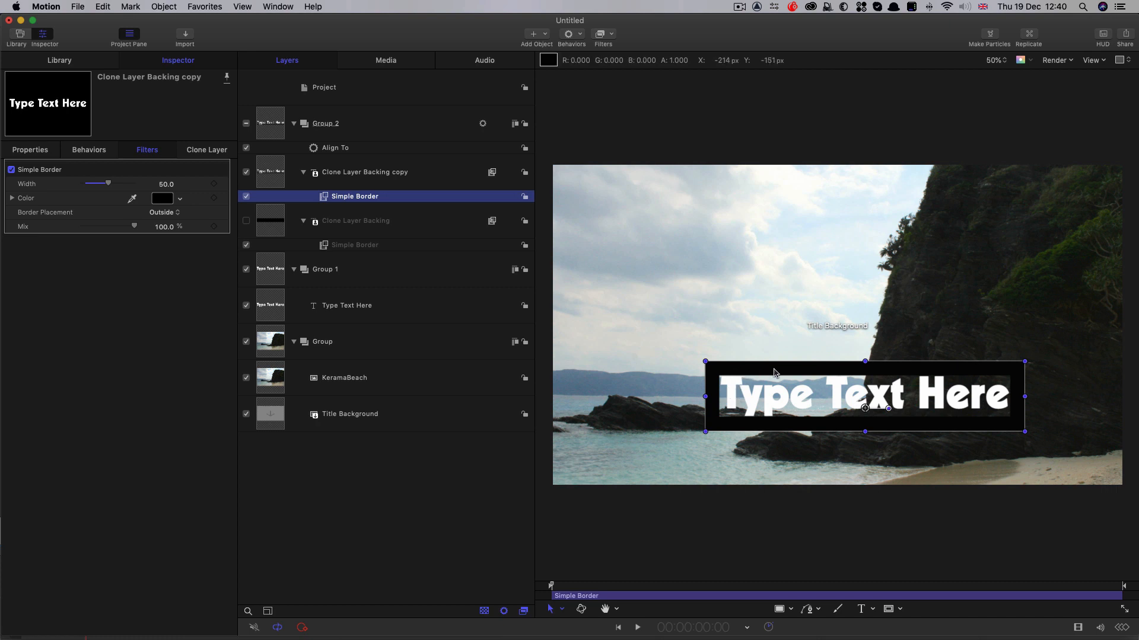
Rename the duplicated clone to 'Clone Layer Main'.
double_click(374, 172)
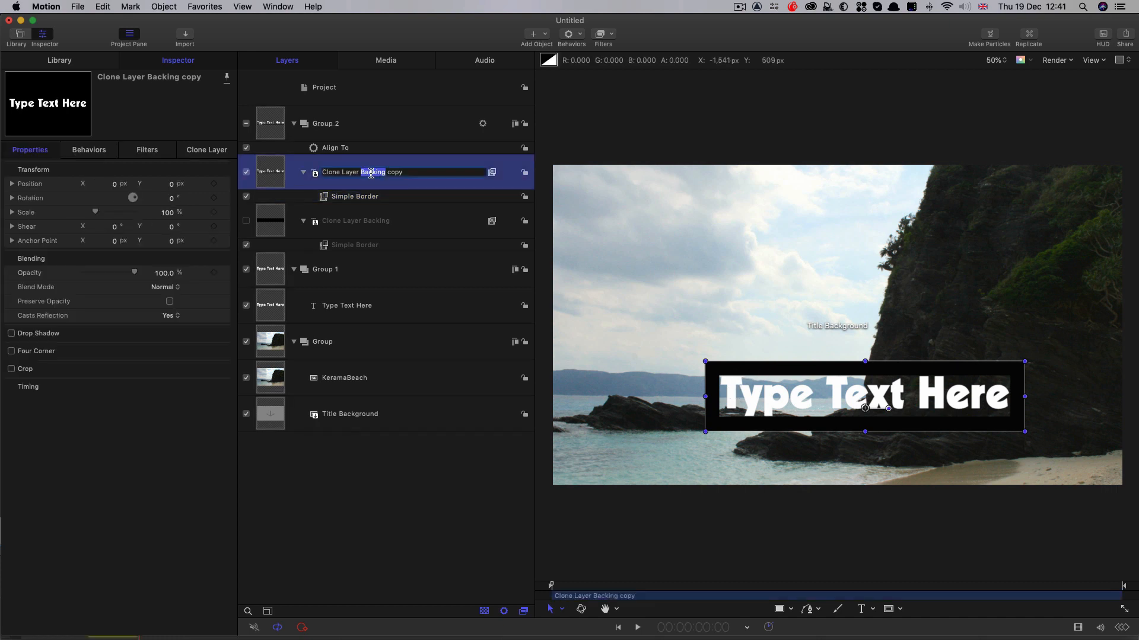
double_click(381, 172)
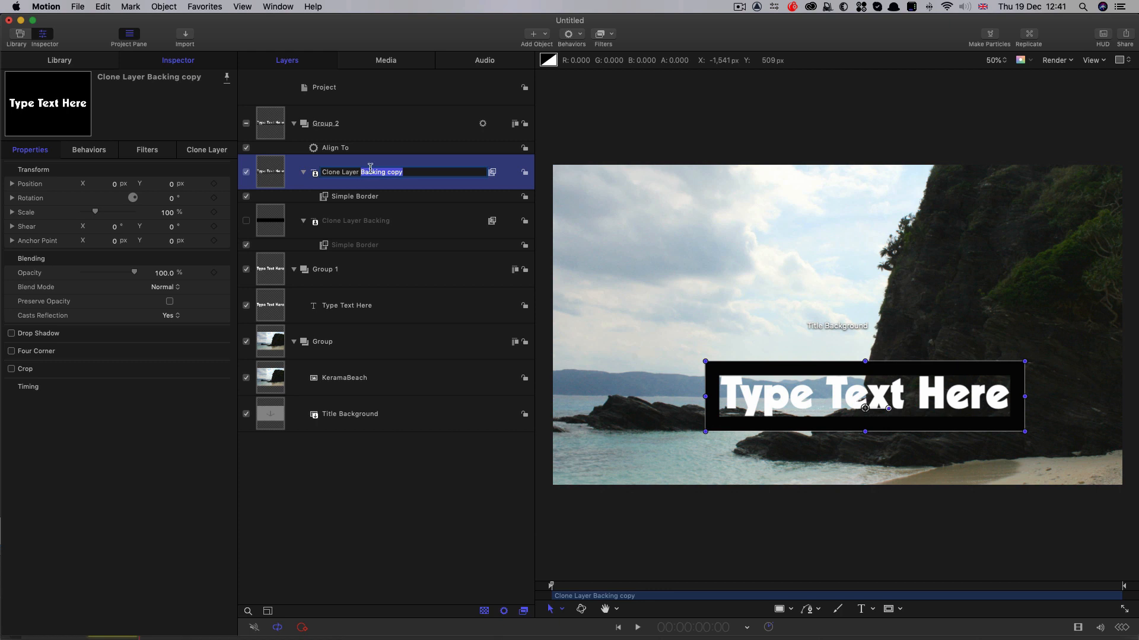
text(Clone Layer Main)
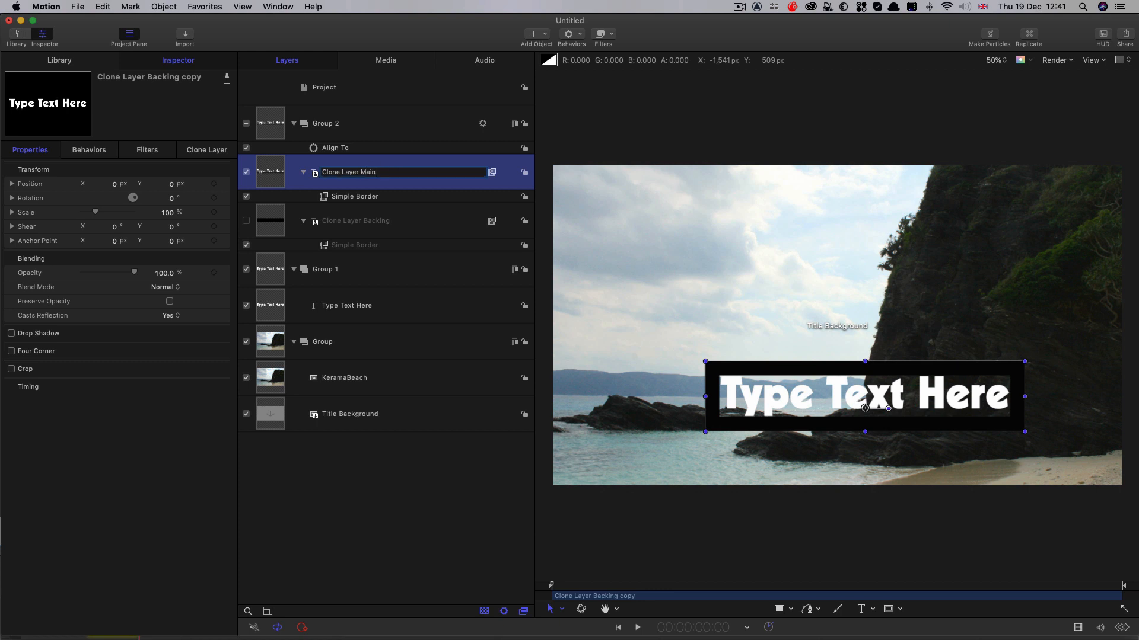
click(246, 123)
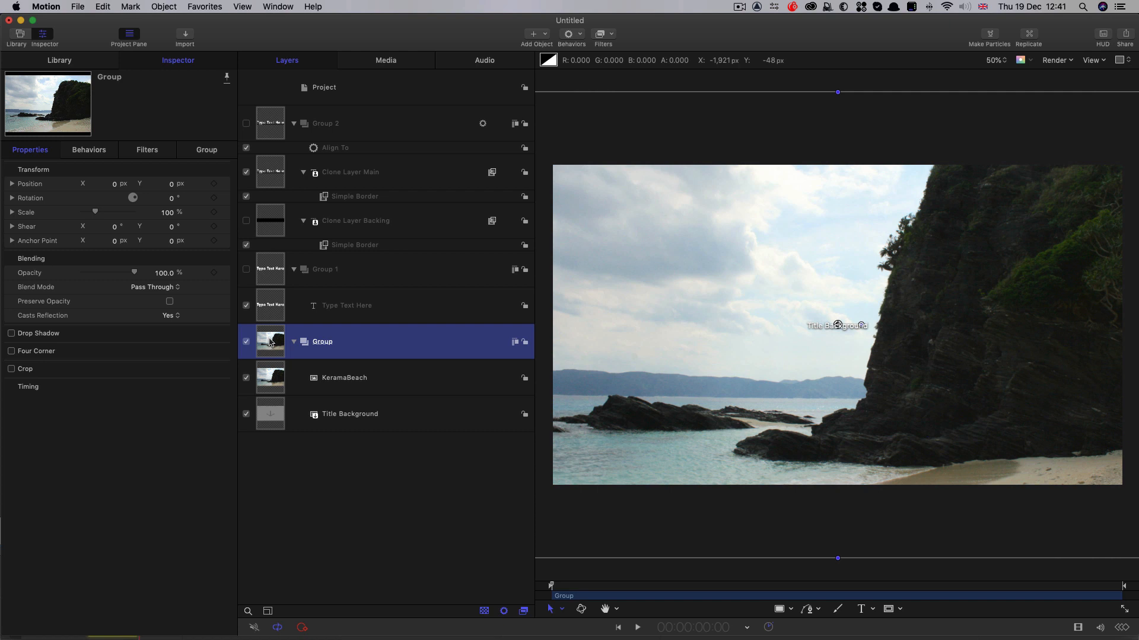
Make a Clone Layer of the beach footage group into a new Group 3.
right_click(270, 341)
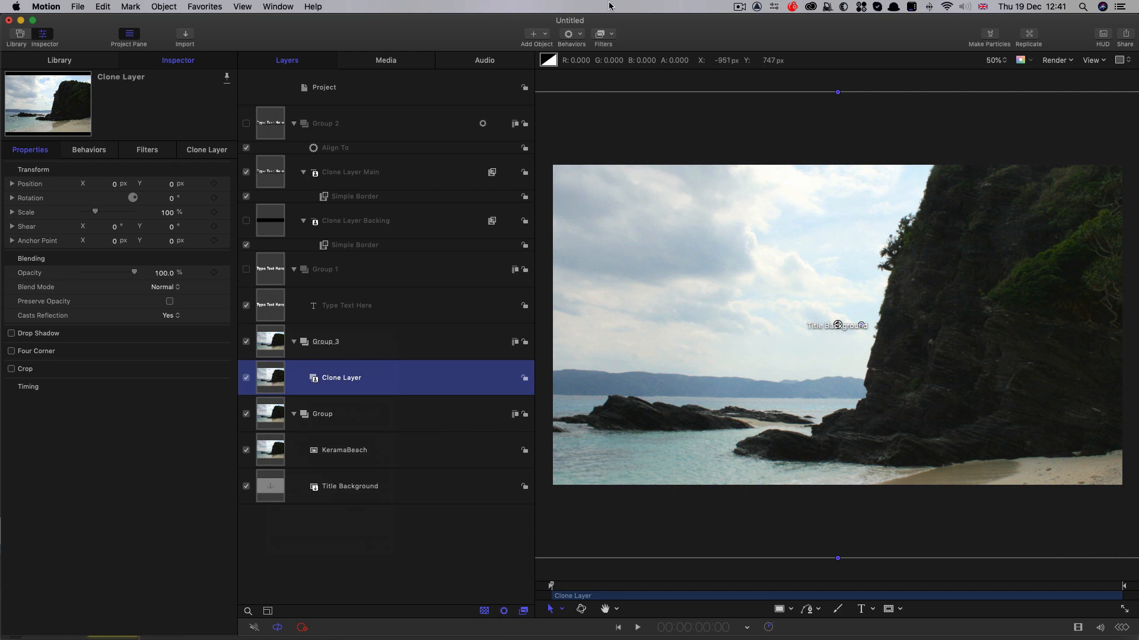
Apply a Gaussian Blur of amount 100 to the beach clone, masked by Clone Layer Backing.
click(600, 33)
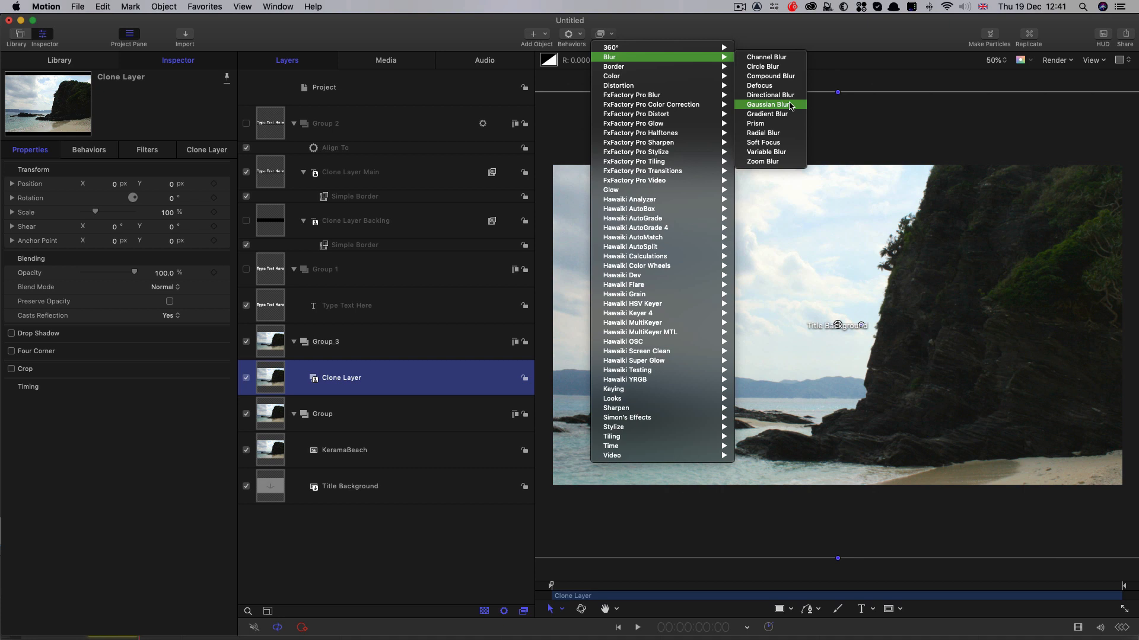
click(766, 105)
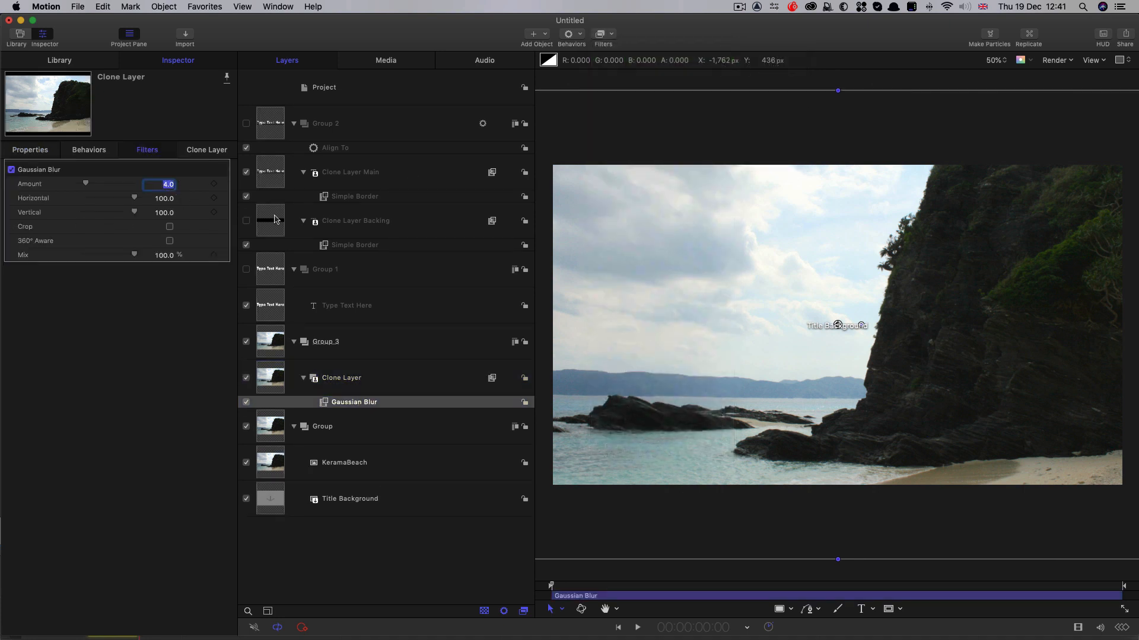
text(100.0)
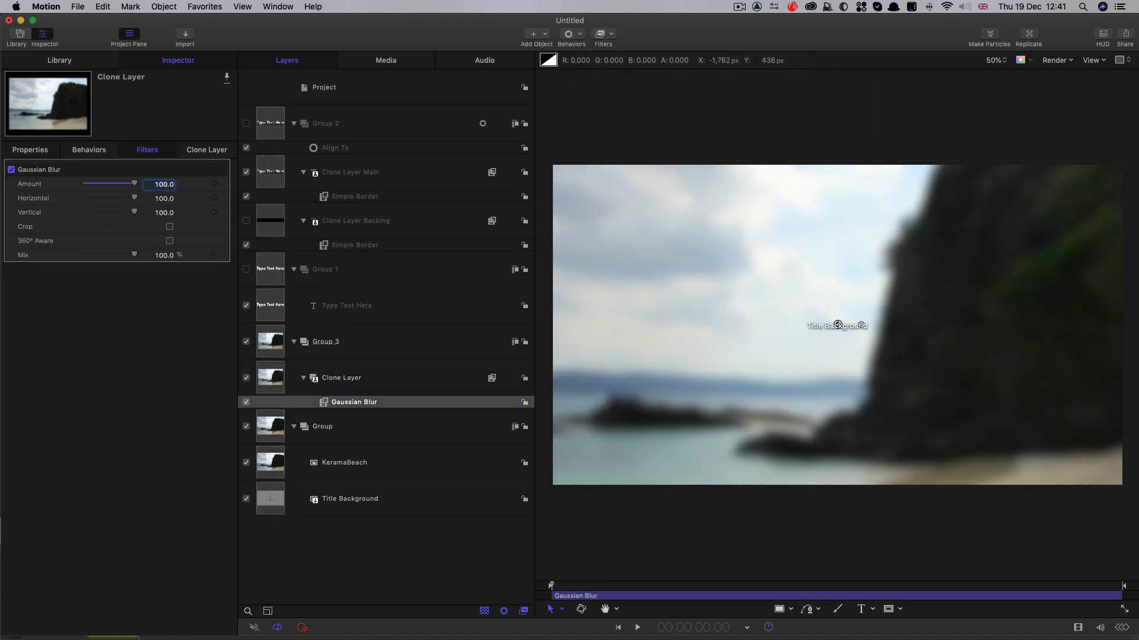
click(340, 379)
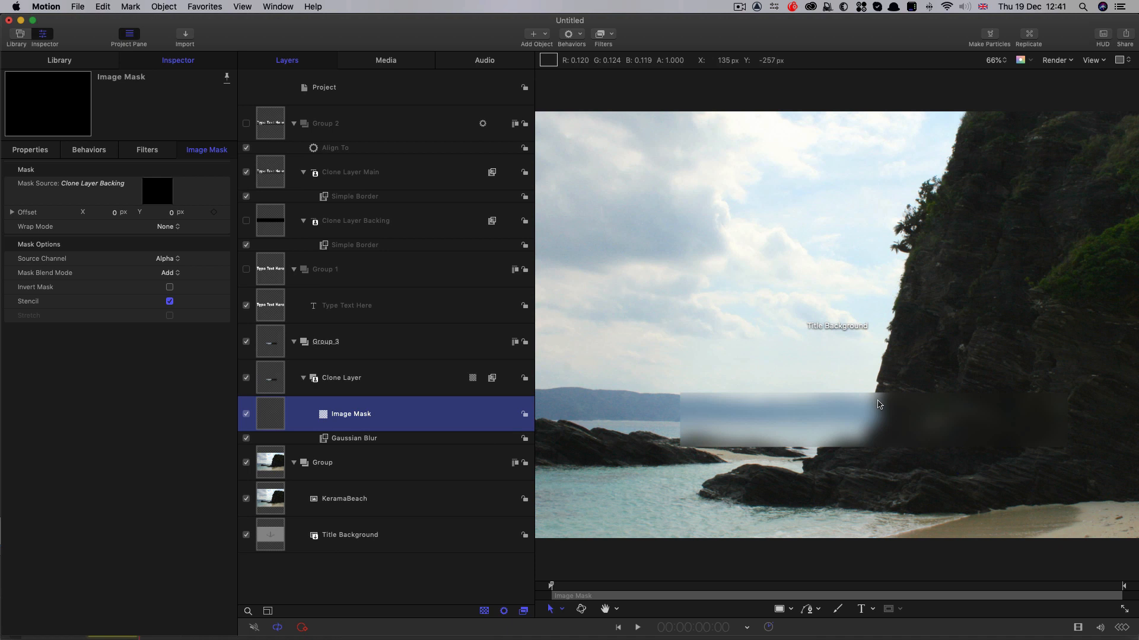
mouse_move(955, 381)
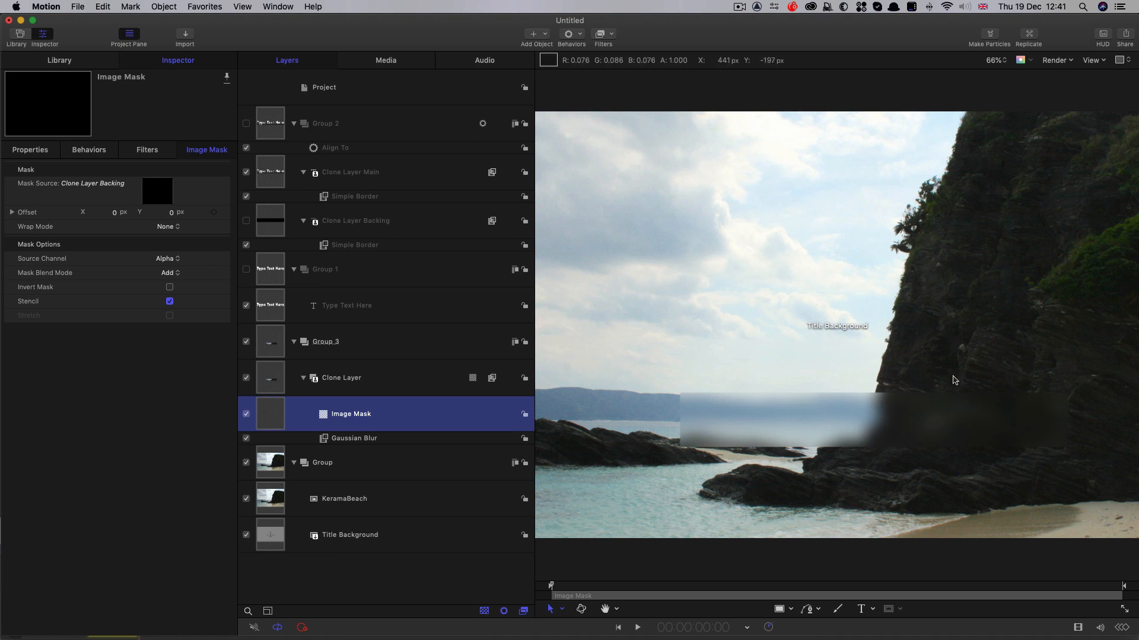
mouse_move(783, 444)
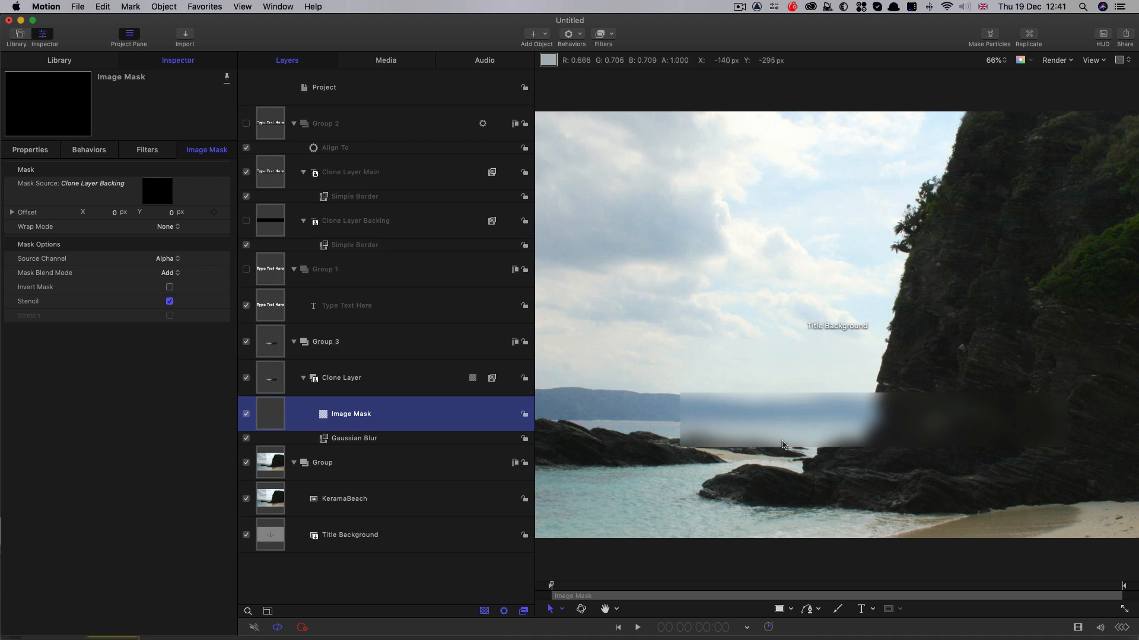
click(340, 379)
text(Backing)
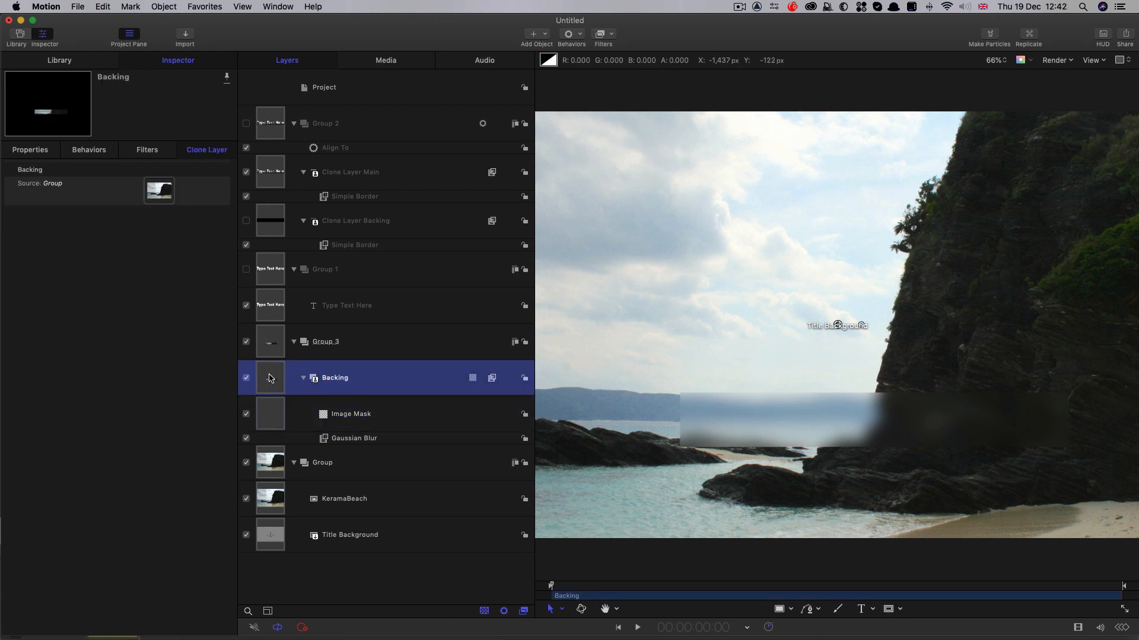
Duplicate the Backing group and rename the copy 'Main'.
right_click(334, 379)
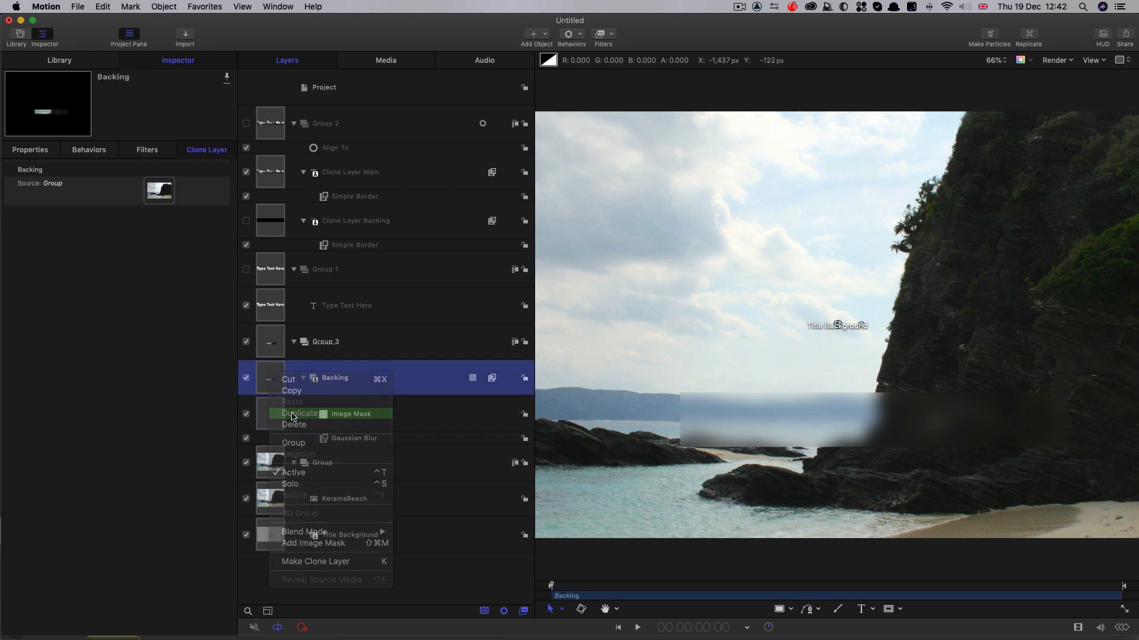
click(302, 412)
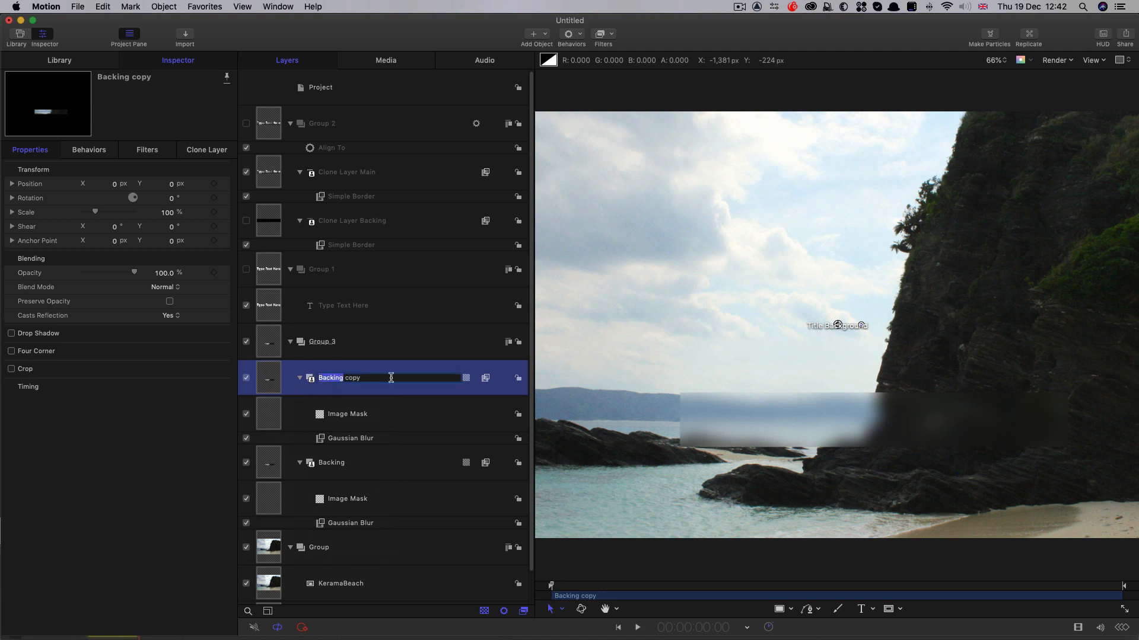
text(Main)
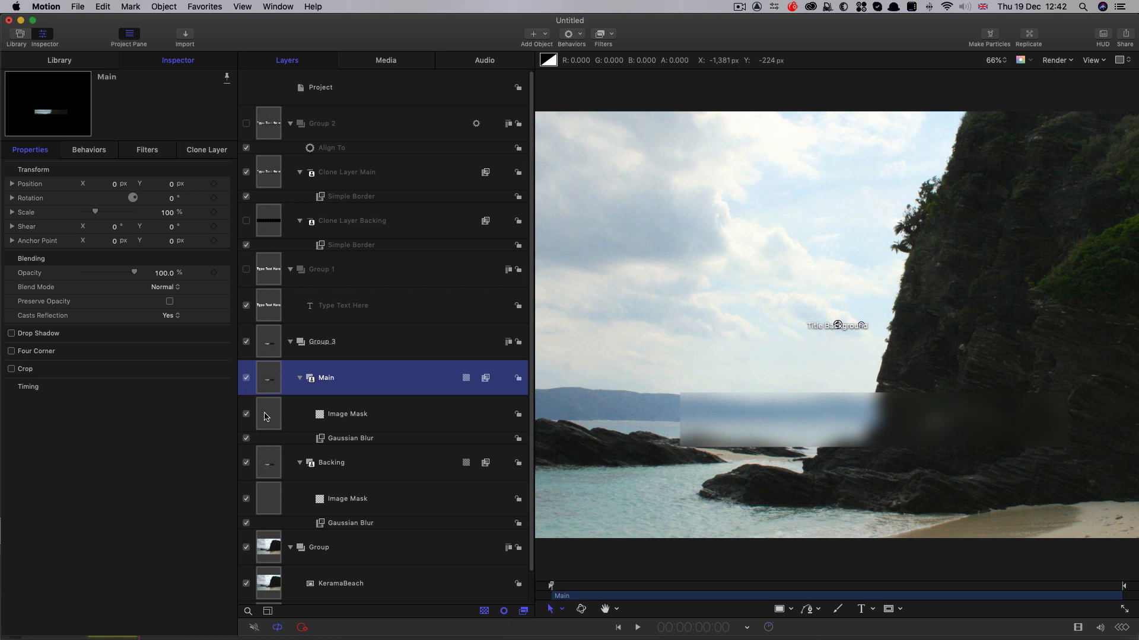
Set Main's Image Mask source to Clone Layer Main and hide the Backing group.
click(347, 414)
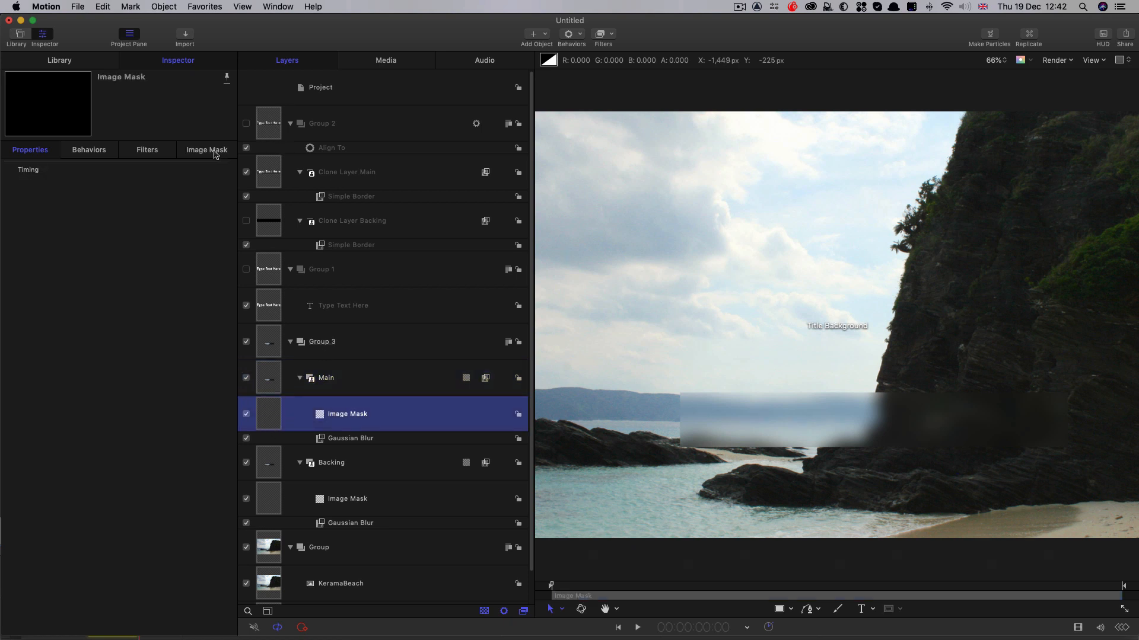
click(206, 149)
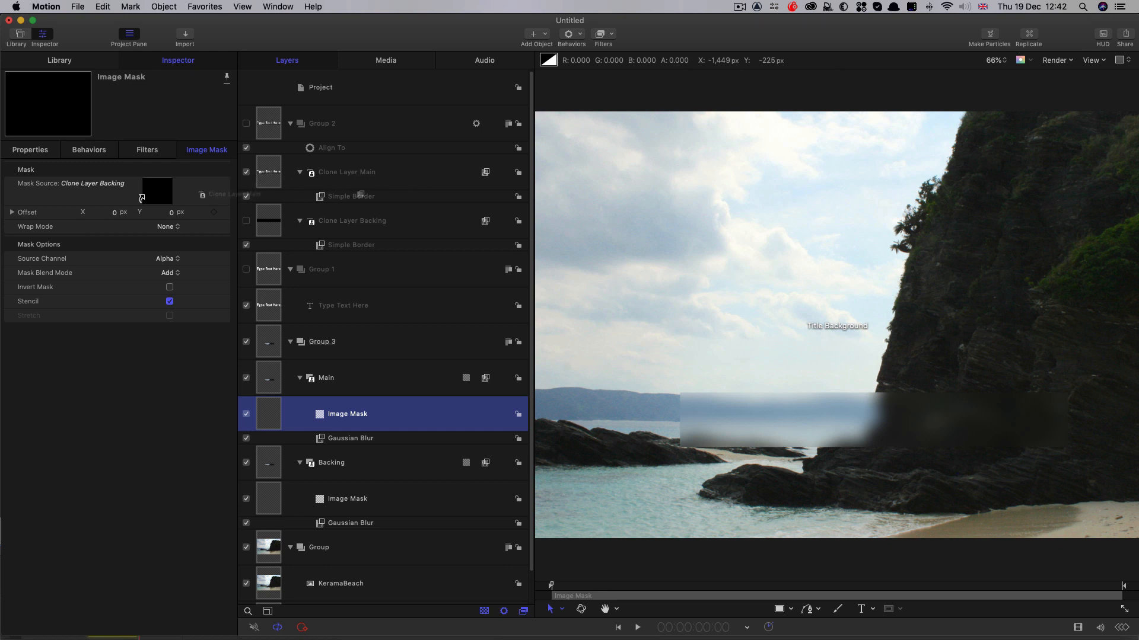
click(157, 190)
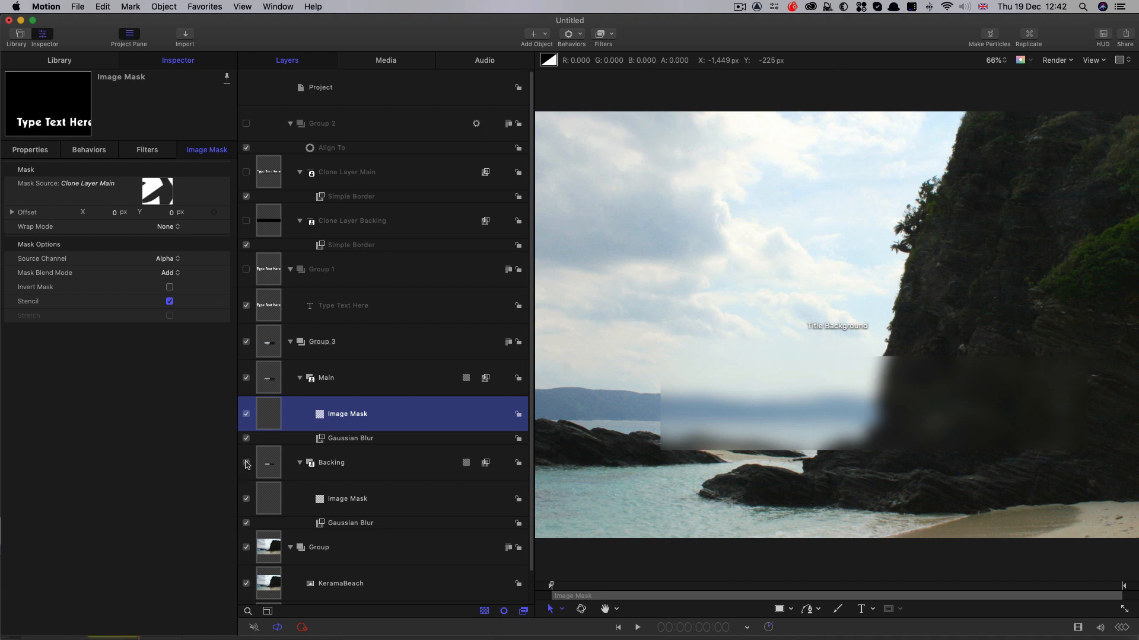
click(246, 463)
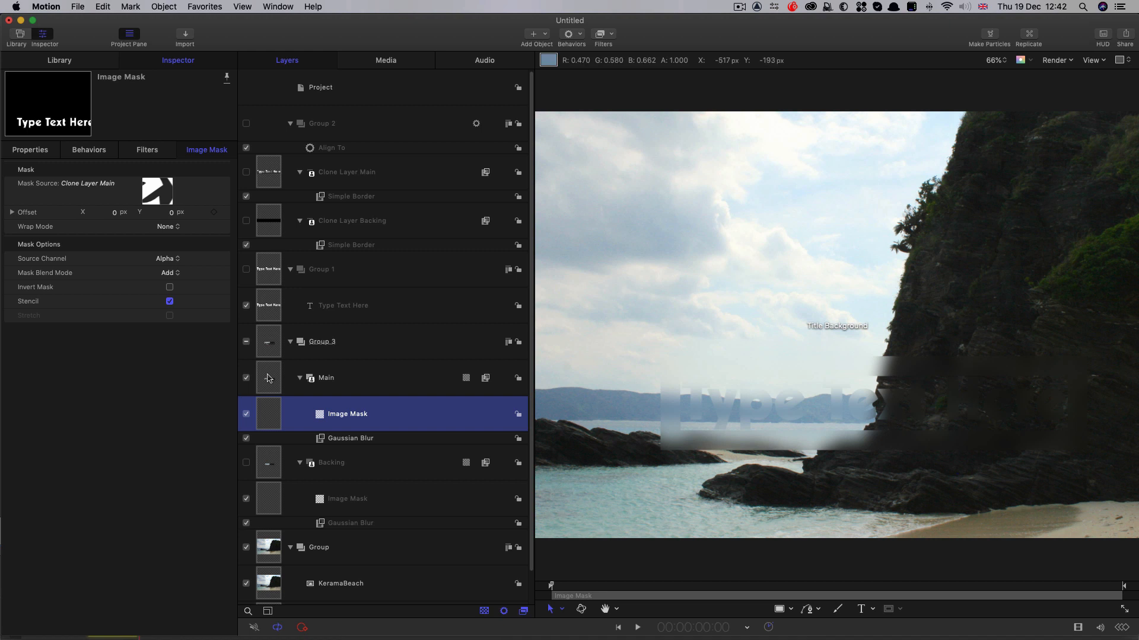
Add a Levels filter to the Main group and expand its RGB controls.
click(602, 33)
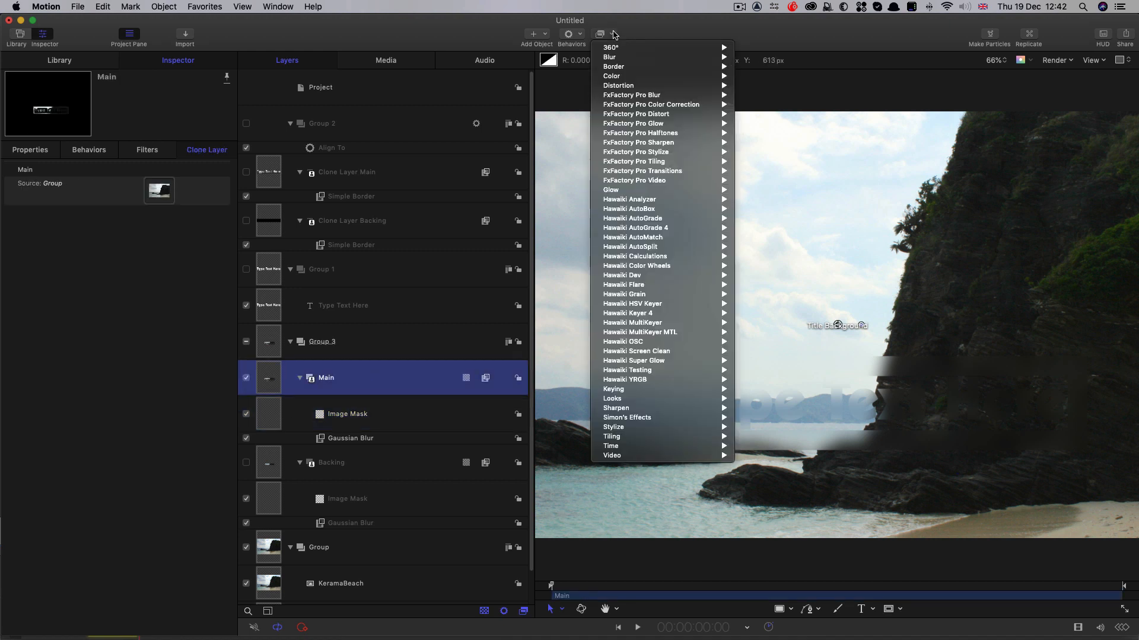
mouse_move(634, 76)
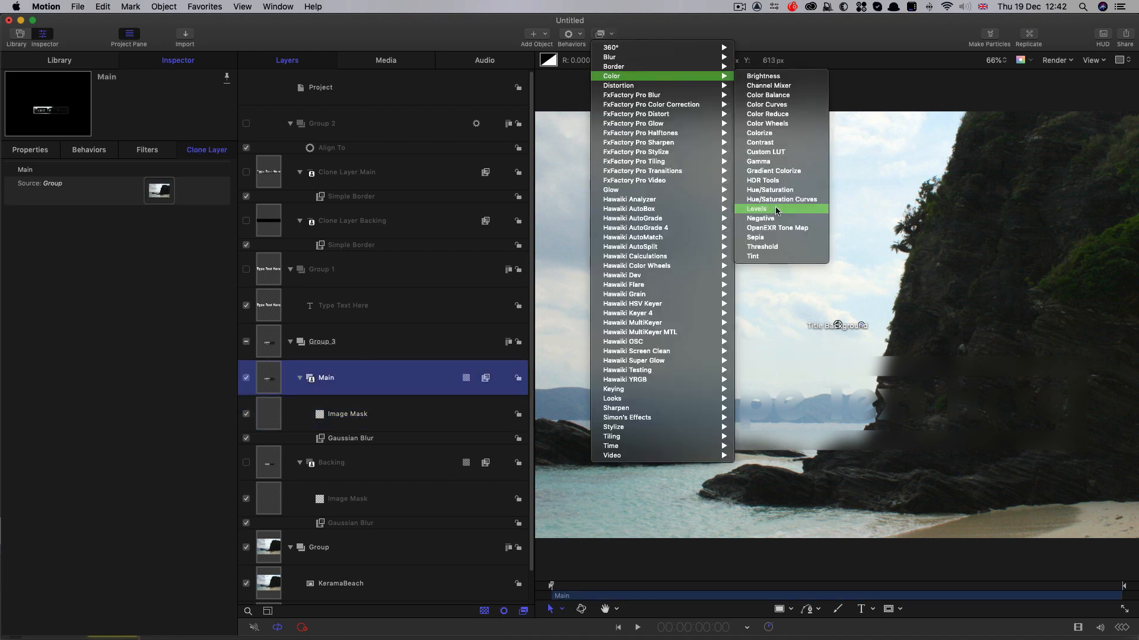
click(757, 209)
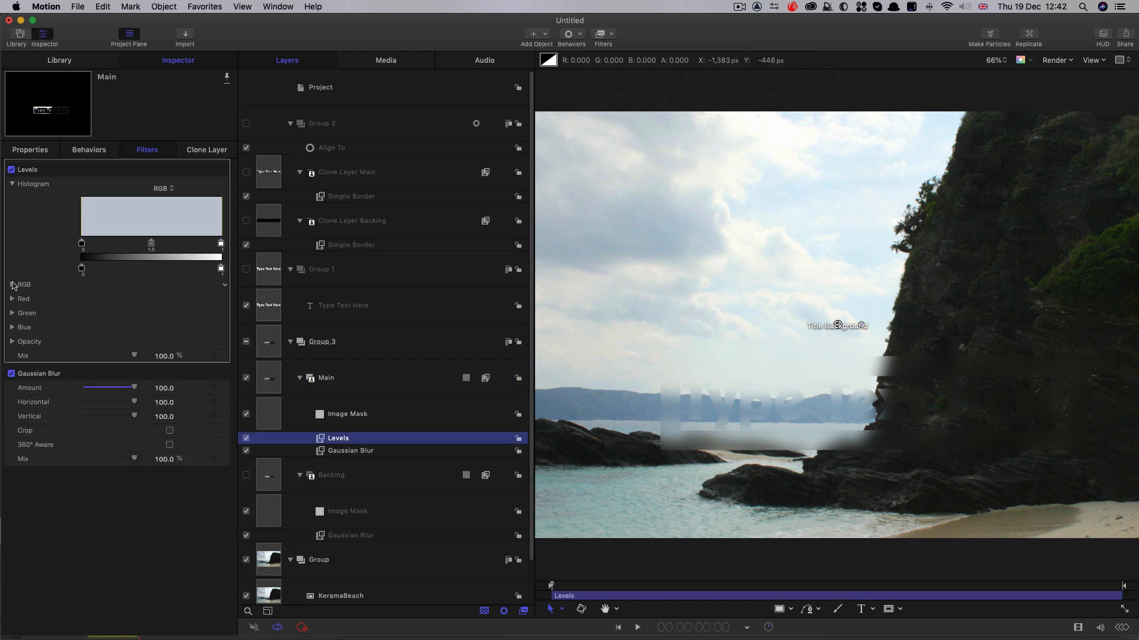
click(12, 284)
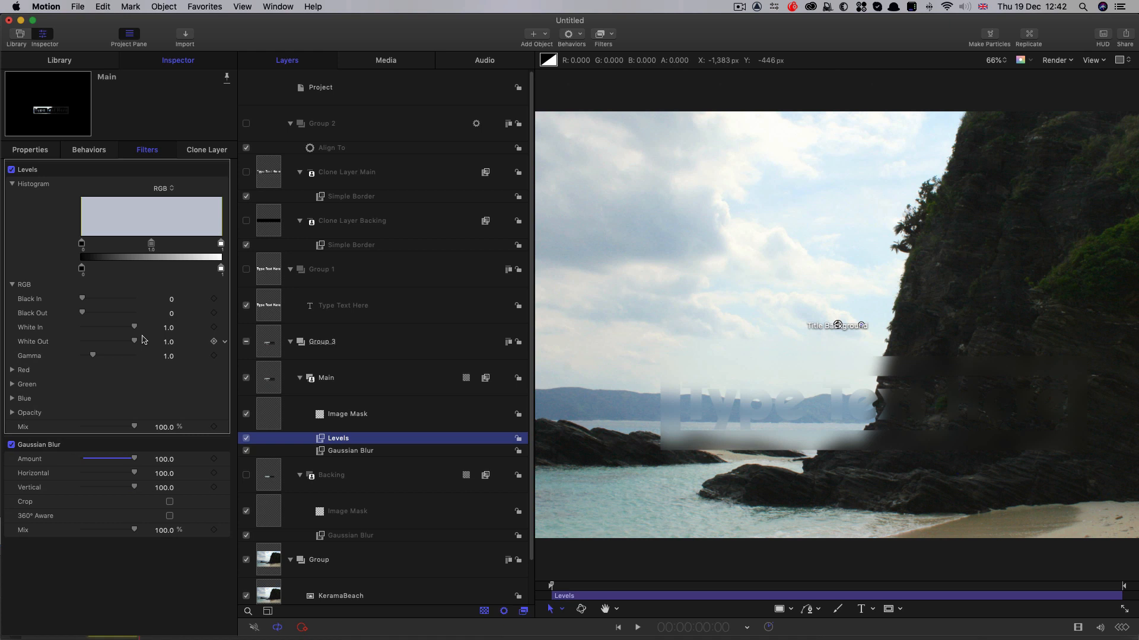
Lower RGB White In to 0.7 to brighten the text, then show the Backing group again.
drag(134, 327, 132, 327)
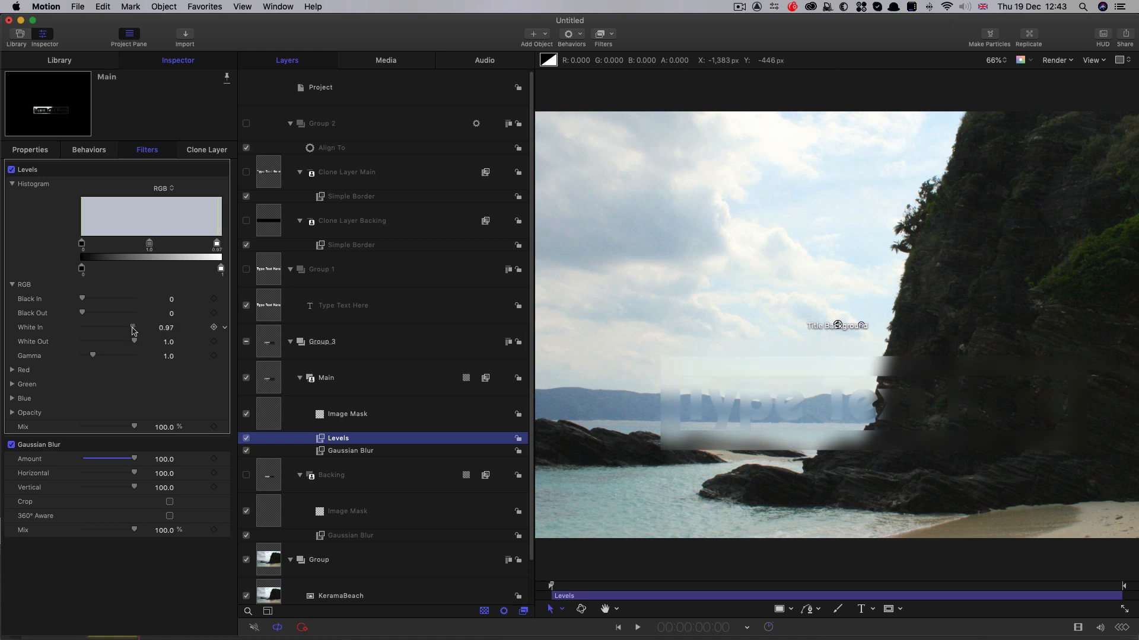
drag(133, 327, 119, 327)
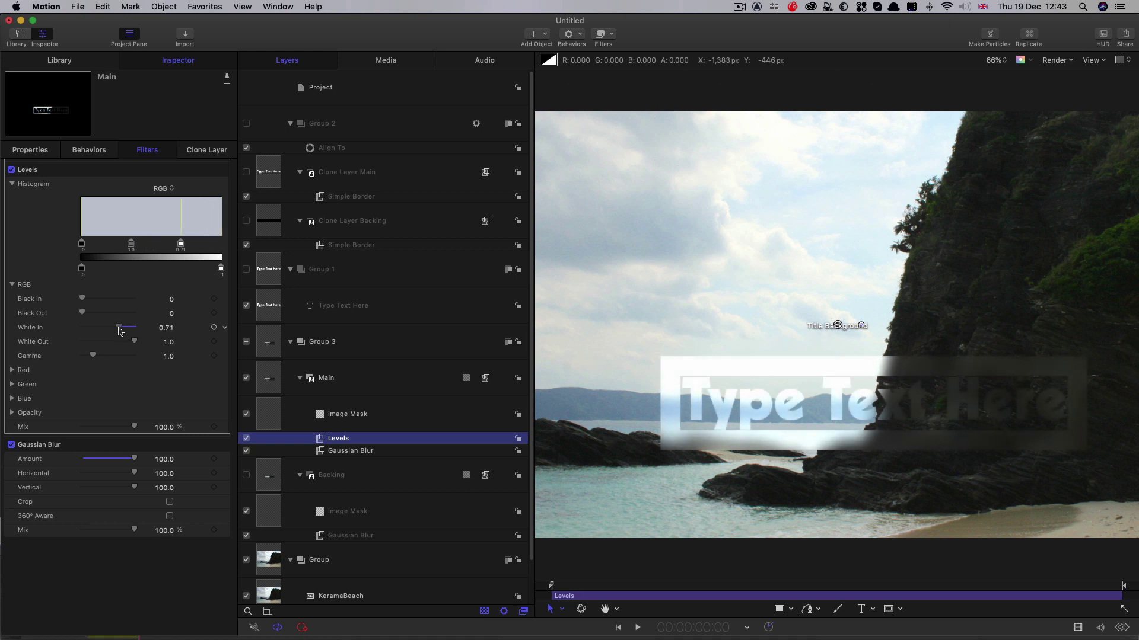
drag(120, 328, 118, 327)
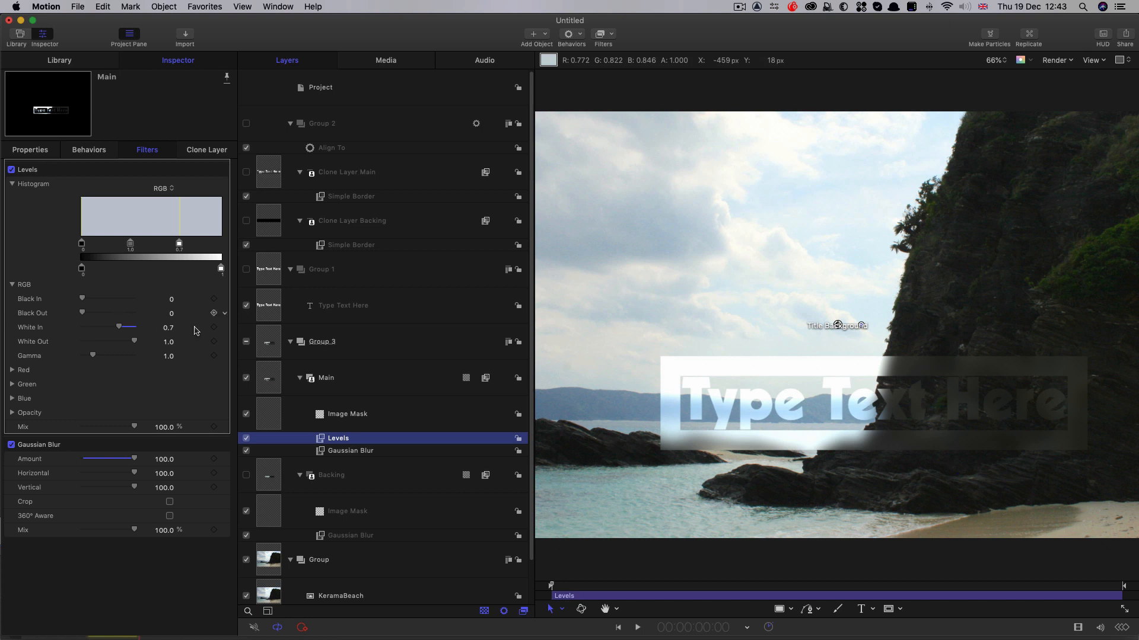
mouse_move(225, 325)
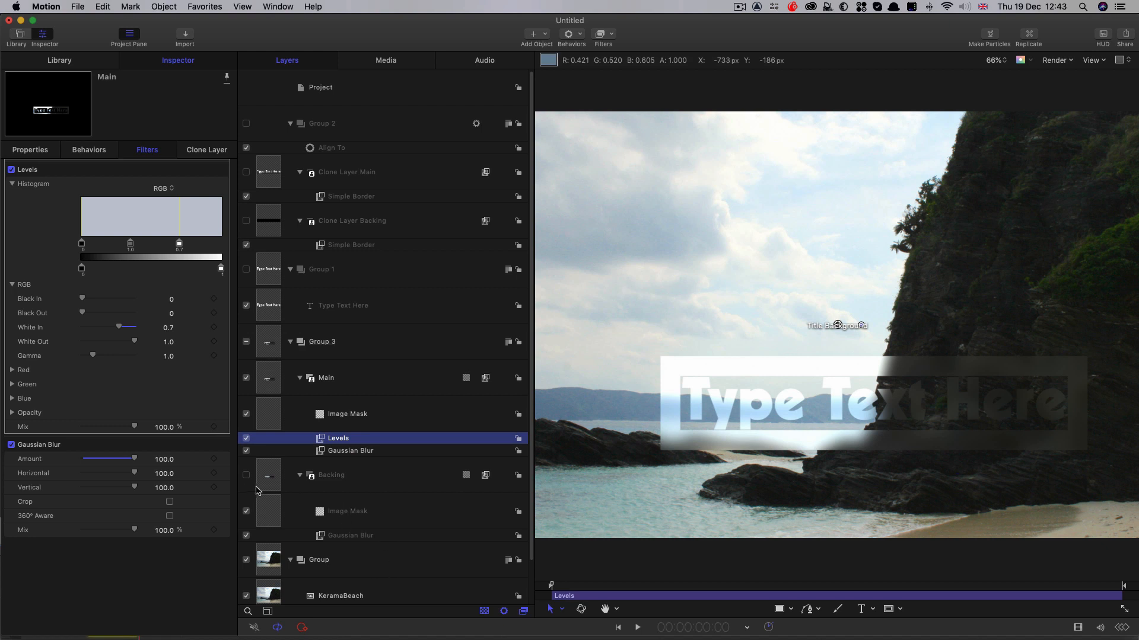
click(247, 474)
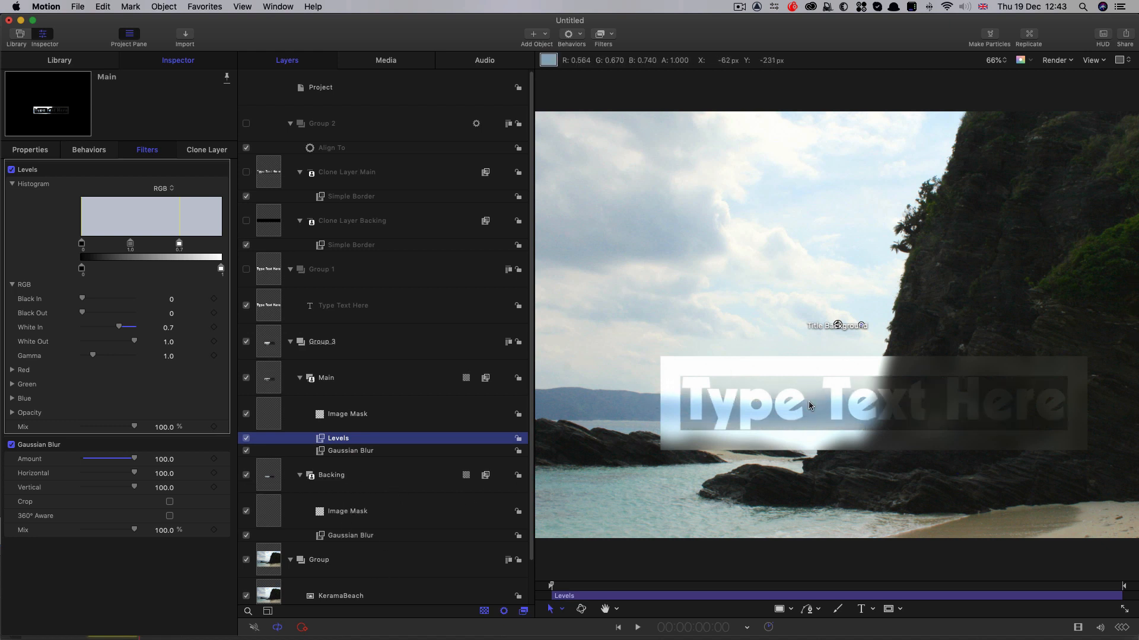
mouse_move(693, 422)
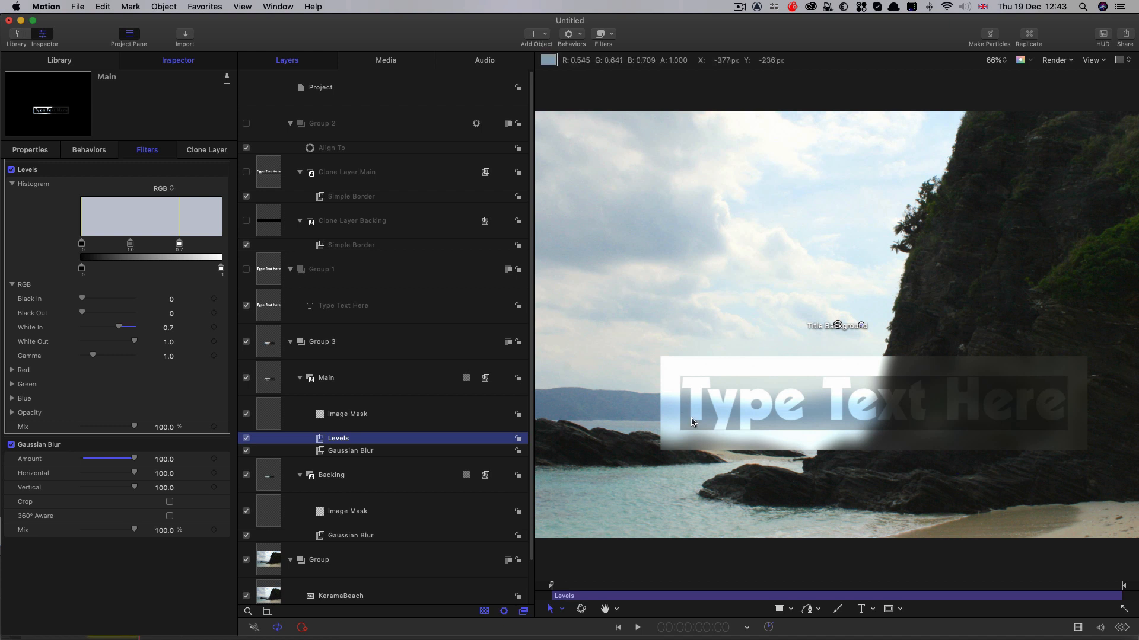
mouse_move(551, 463)
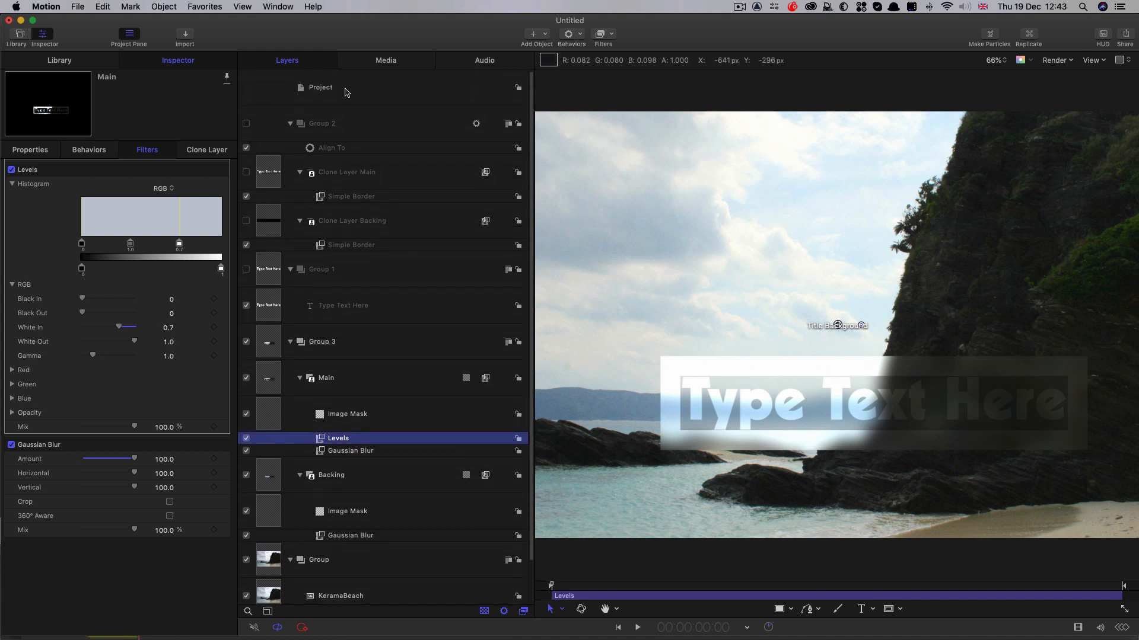
Add a new group with a Cellular generator and shift its gradient to 30% for a white speckle.
click(320, 88)
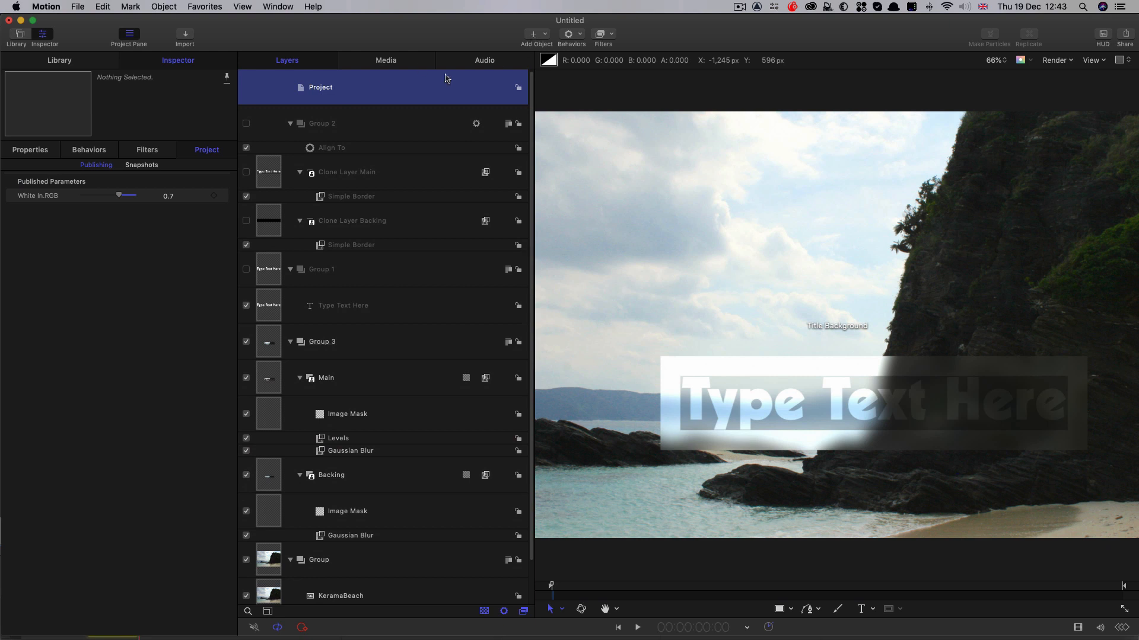
click(171, 6)
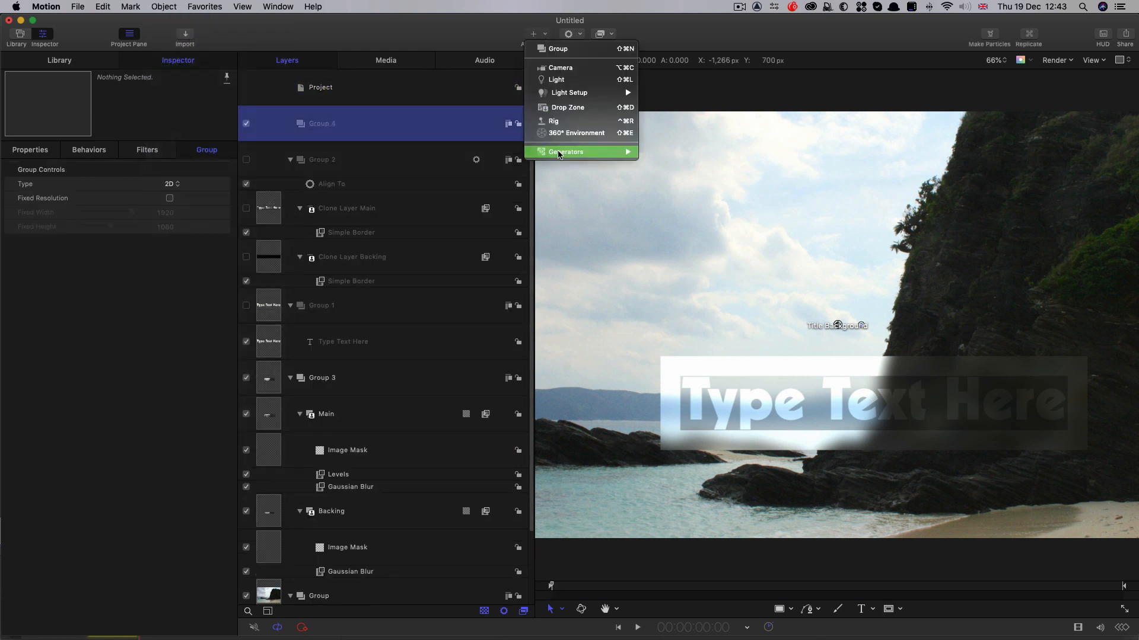
mouse_move(667, 168)
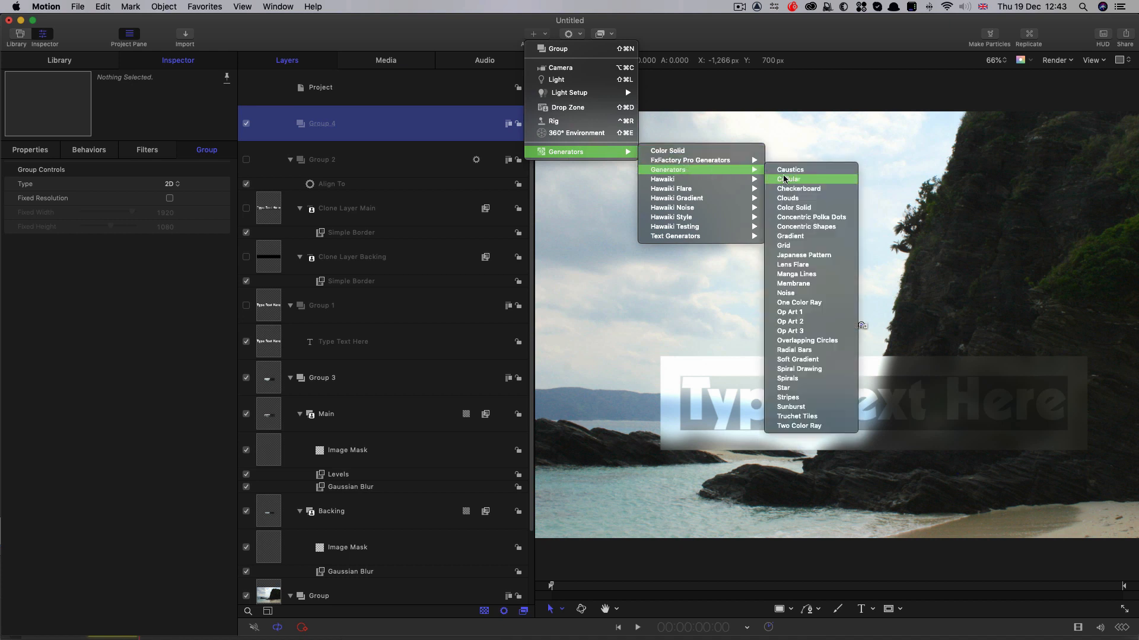
click(789, 178)
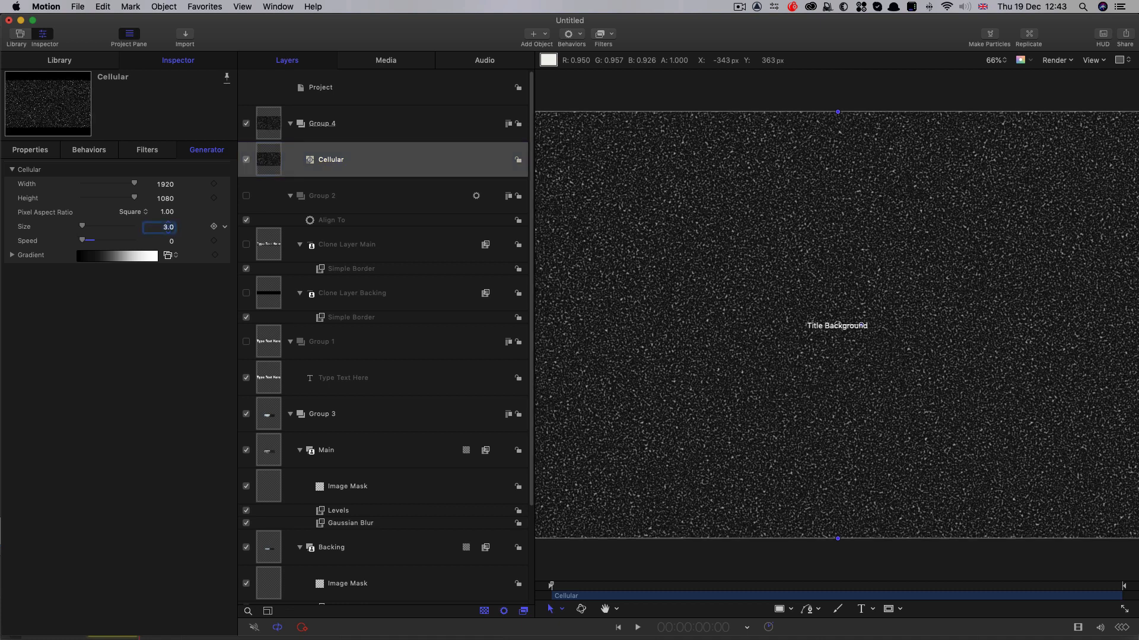
click(10, 255)
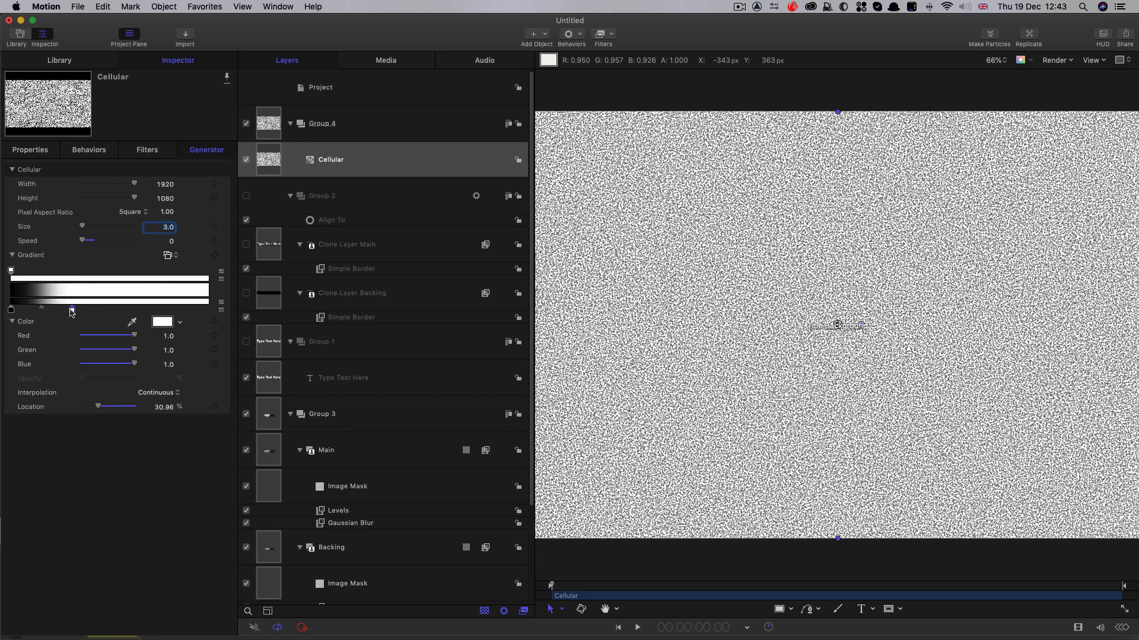
drag(70, 308, 68, 309)
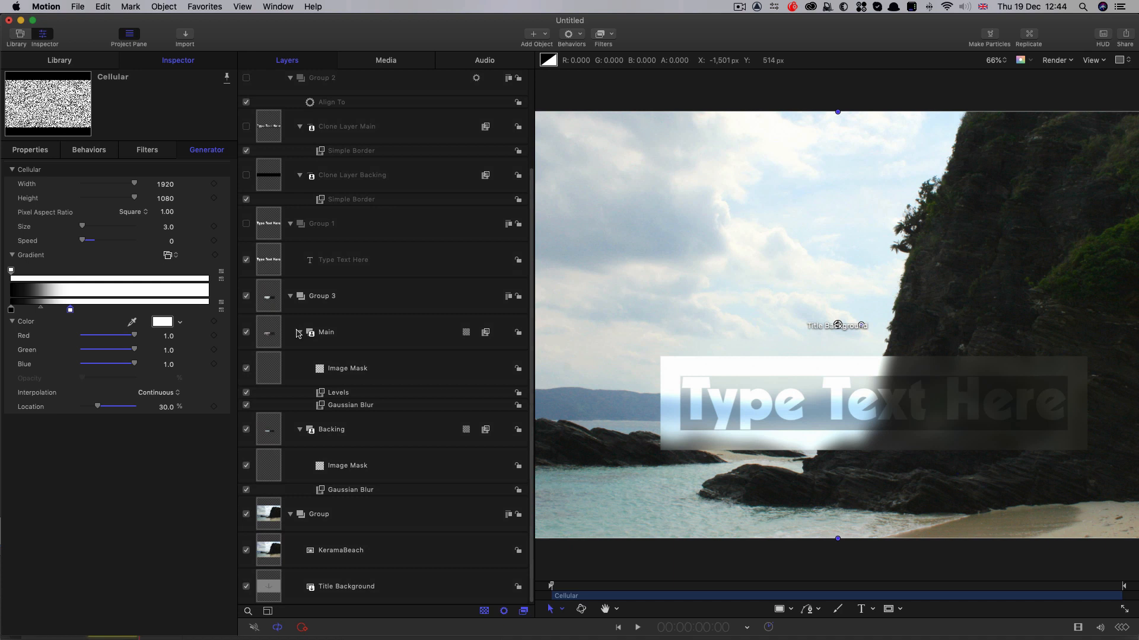
Add a Glass Distortion filter to Main using the Cellular pattern as its input.
click(601, 34)
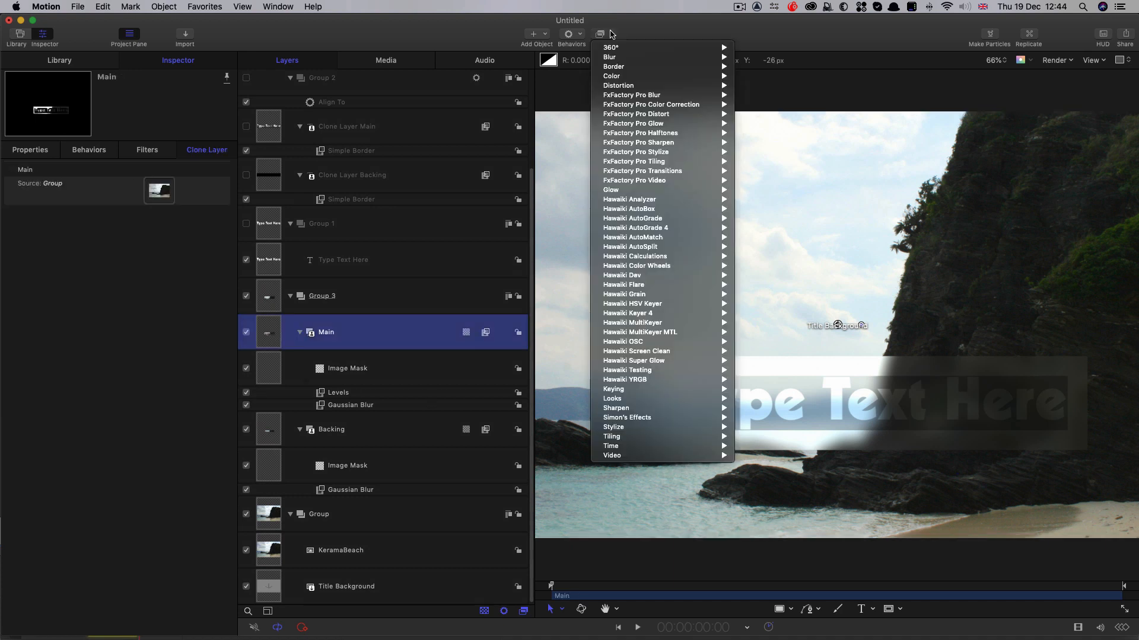
mouse_move(621, 85)
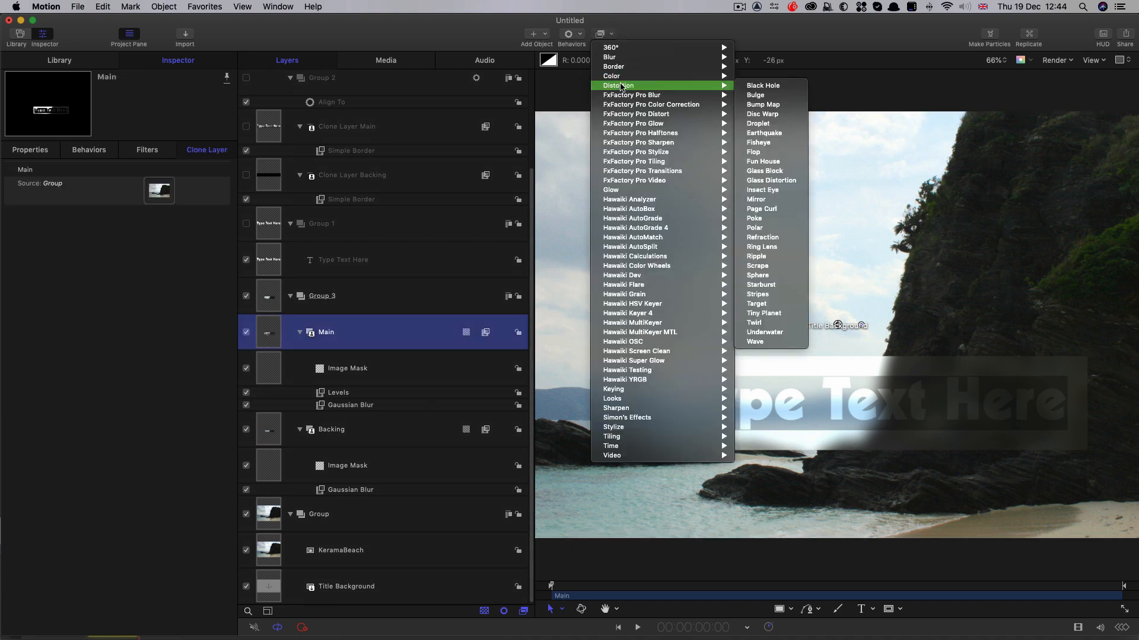
click(771, 180)
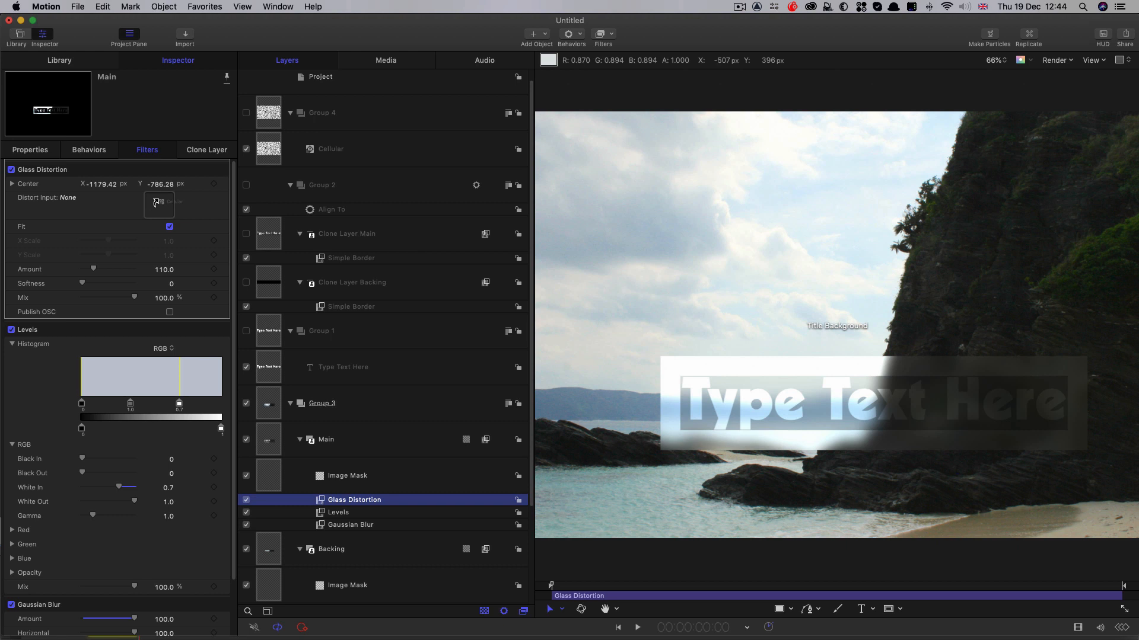
click(158, 204)
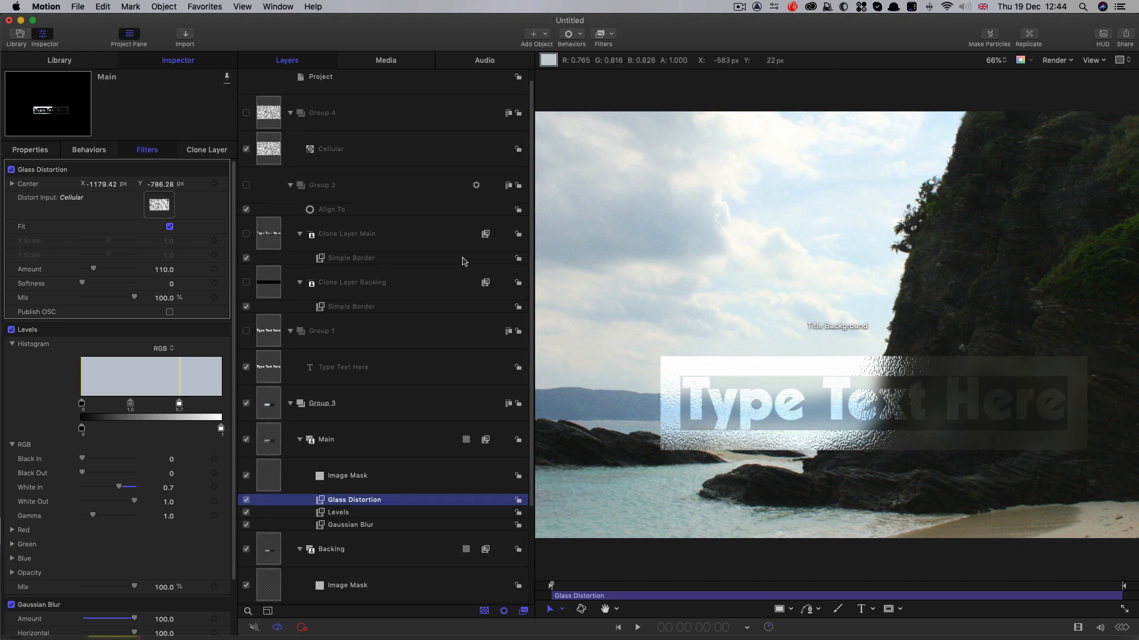
Raise the Main glass distortion amount to about 50 and settle the value.
drag(92, 269, 82, 269)
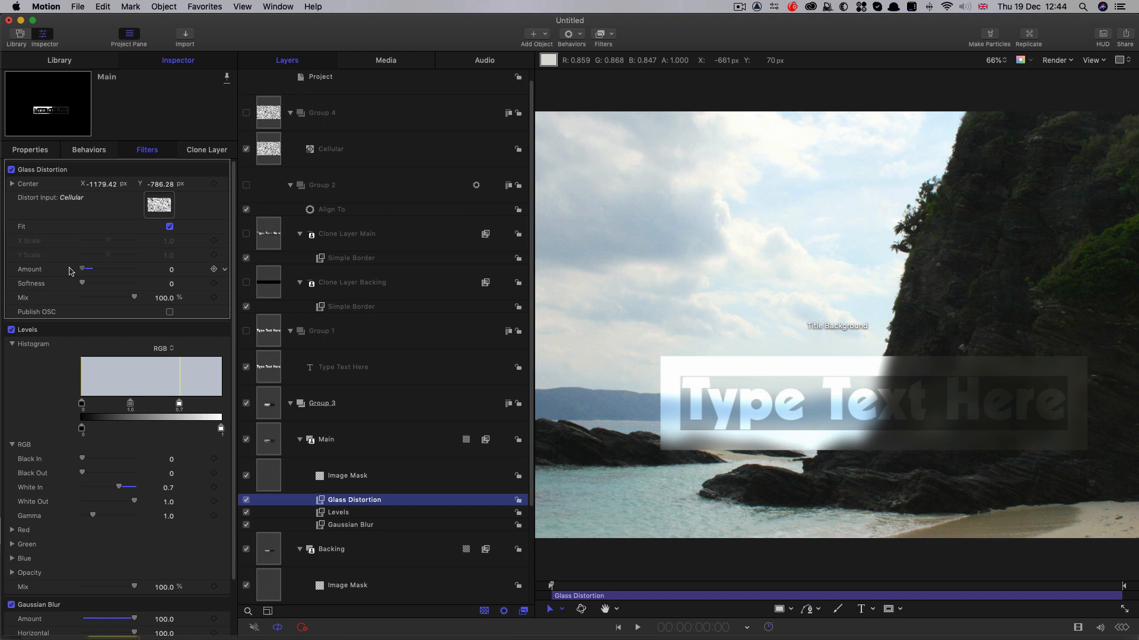
drag(82, 270, 89, 270)
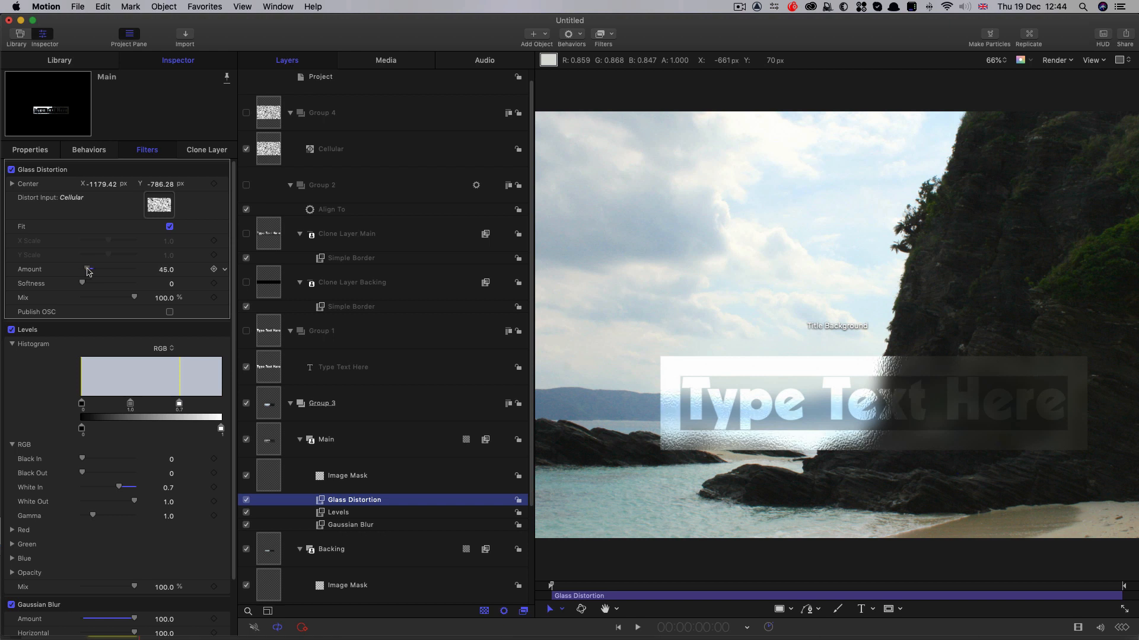
drag(82, 269, 95, 269)
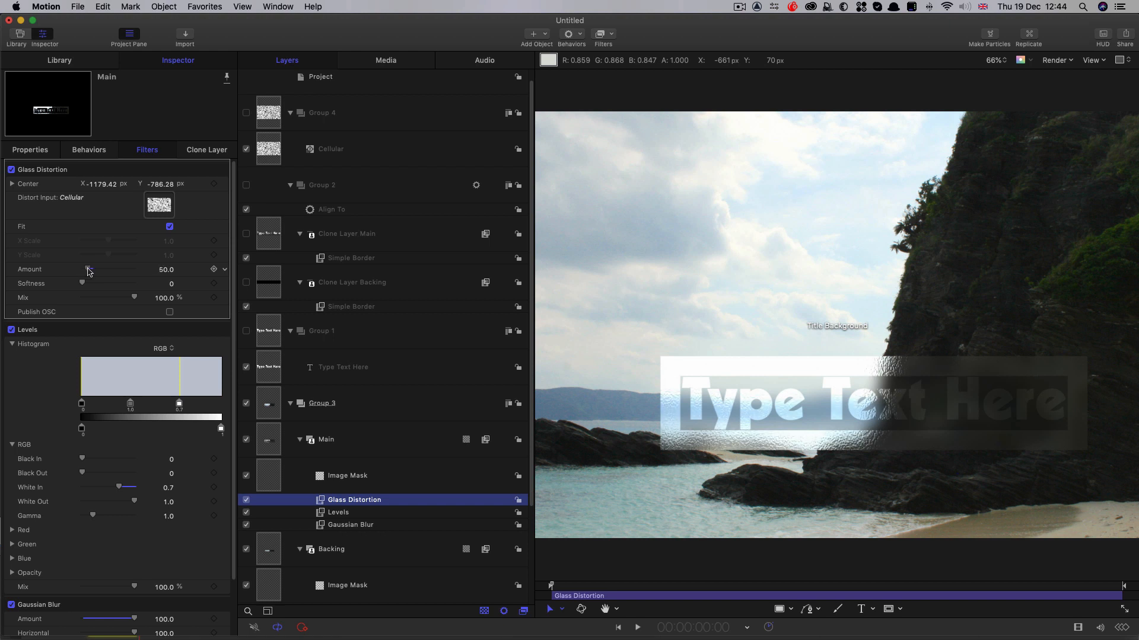
drag(91, 284, 83, 284)
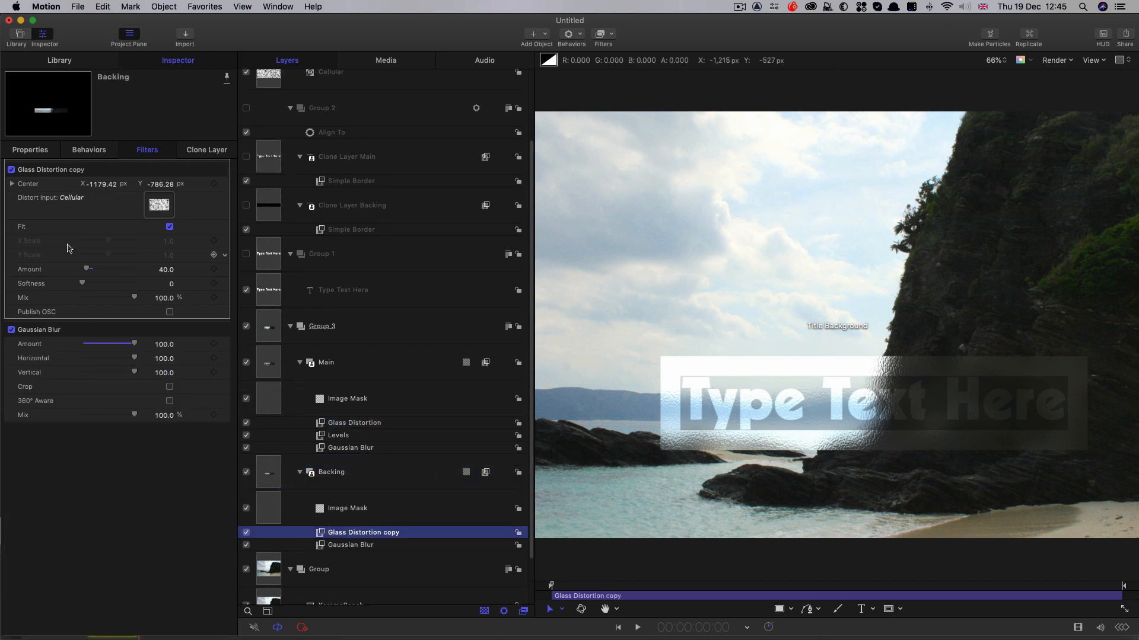
Set the Backing layer's Glass Distortion copy amount to 30.
click(214, 270)
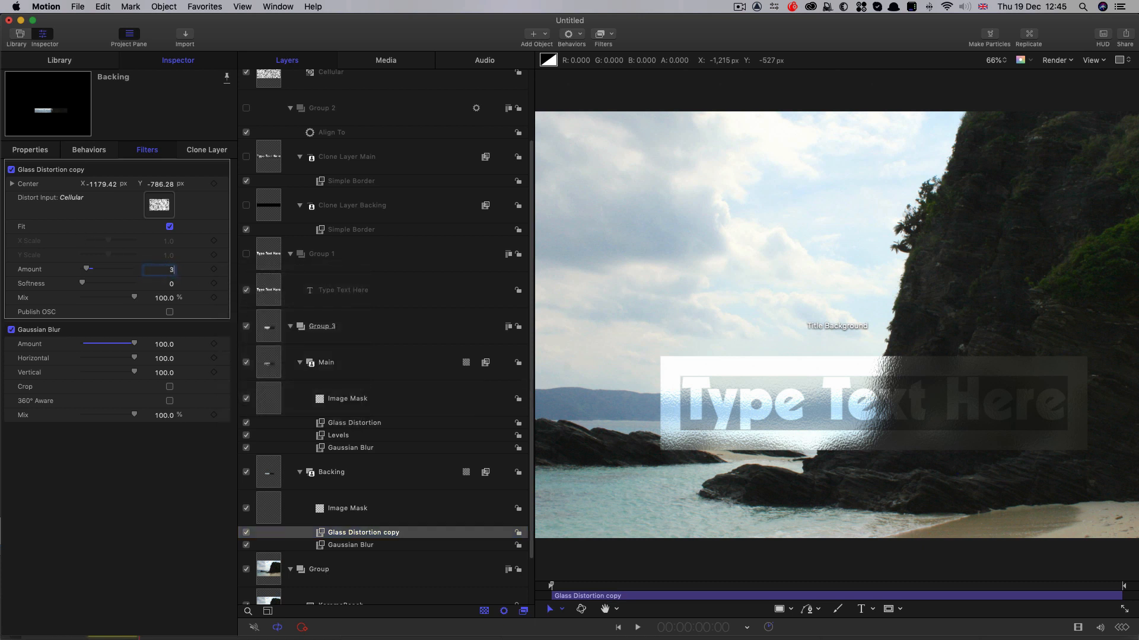
text(30.0)
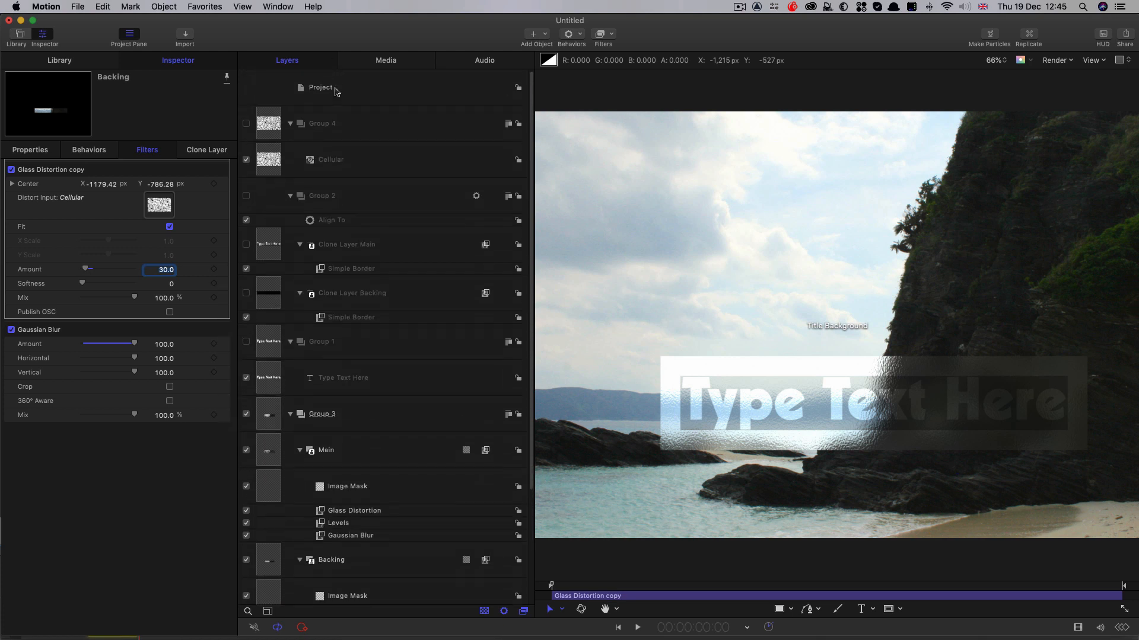
Rename the published White In control to Brighten and the Amount controls to Bump Main and Bump Backing.
click(320, 88)
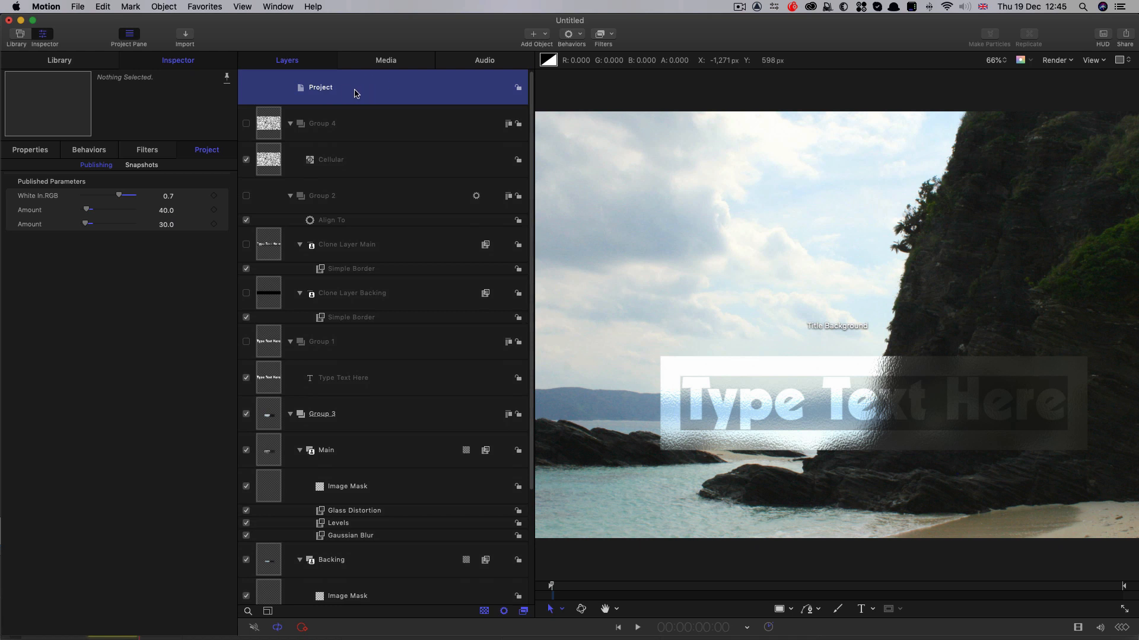
mouse_move(120, 206)
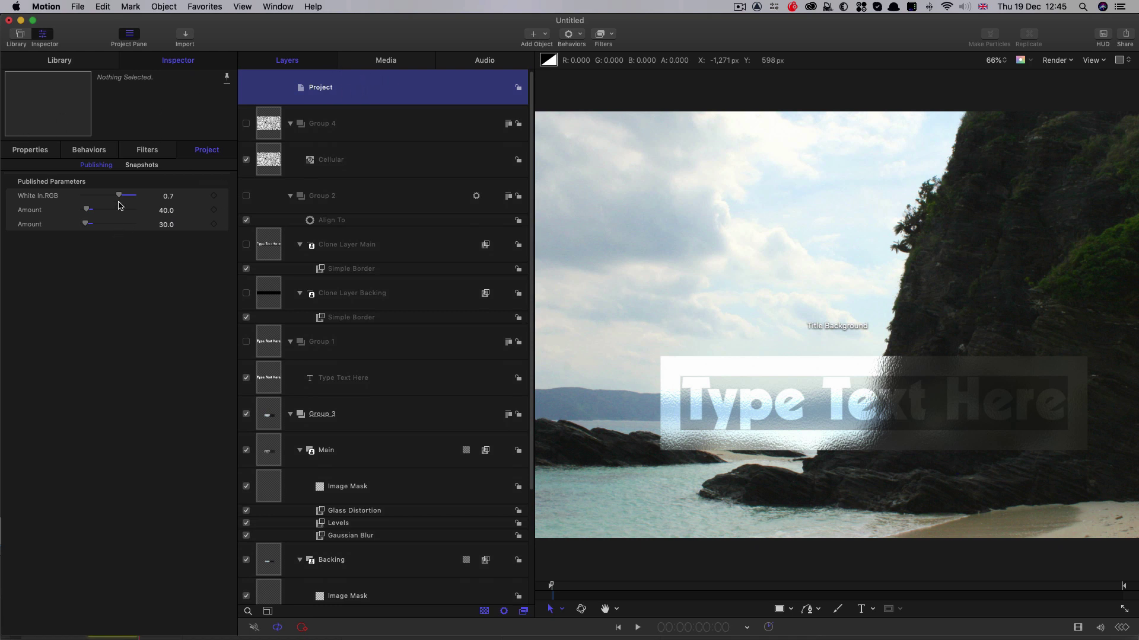
double_click(37, 196)
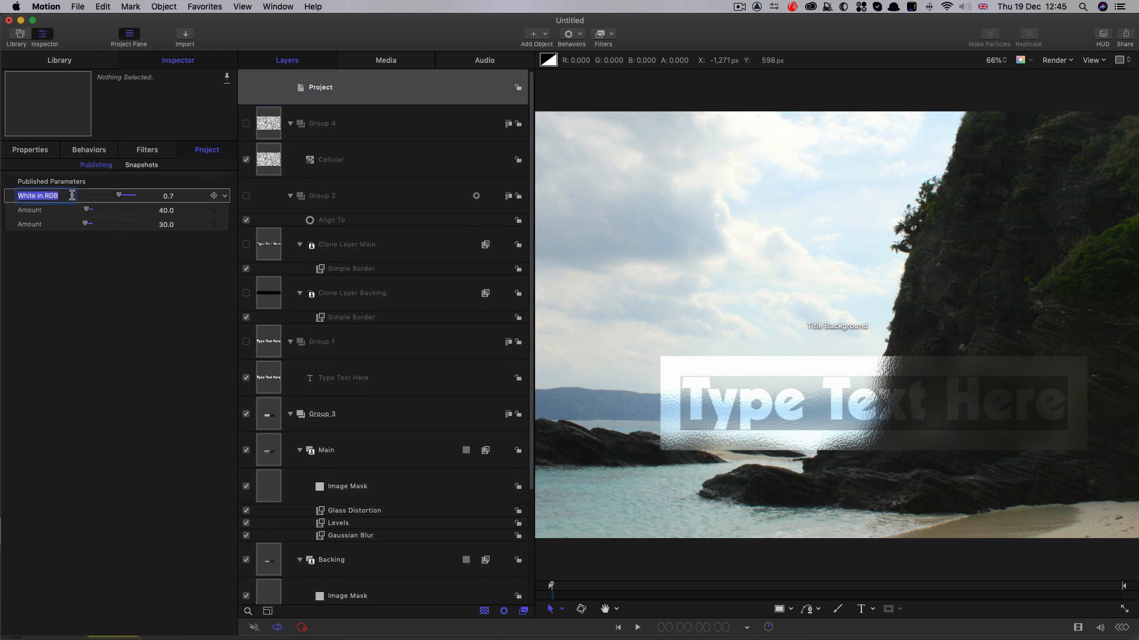
text(Brighten)
click(44, 210)
text(Bump Main)
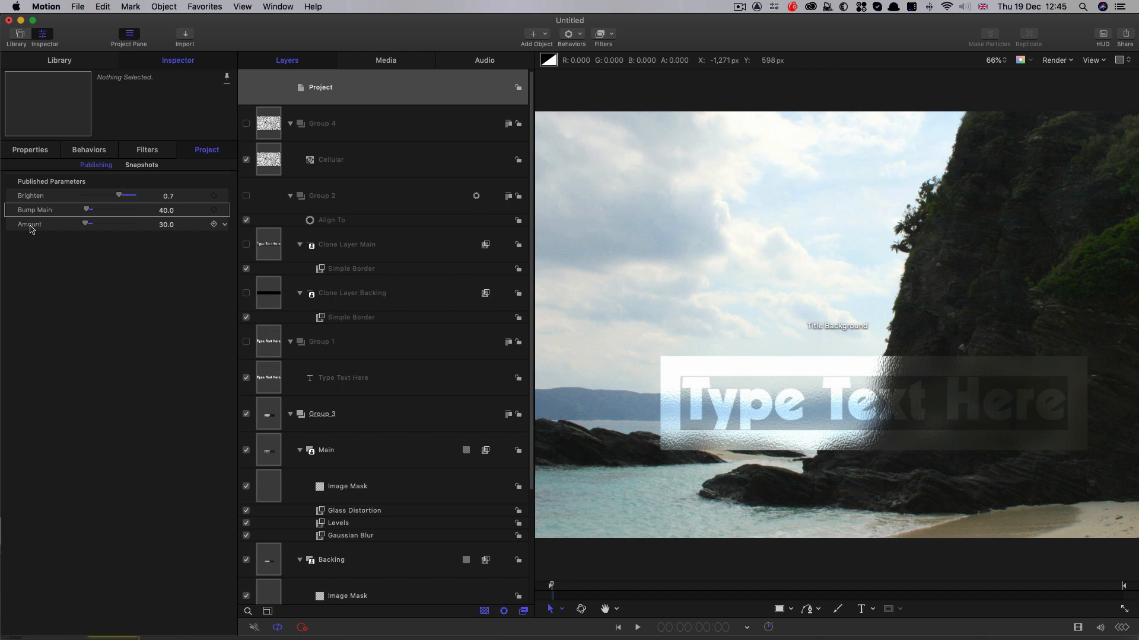
double_click(28, 224)
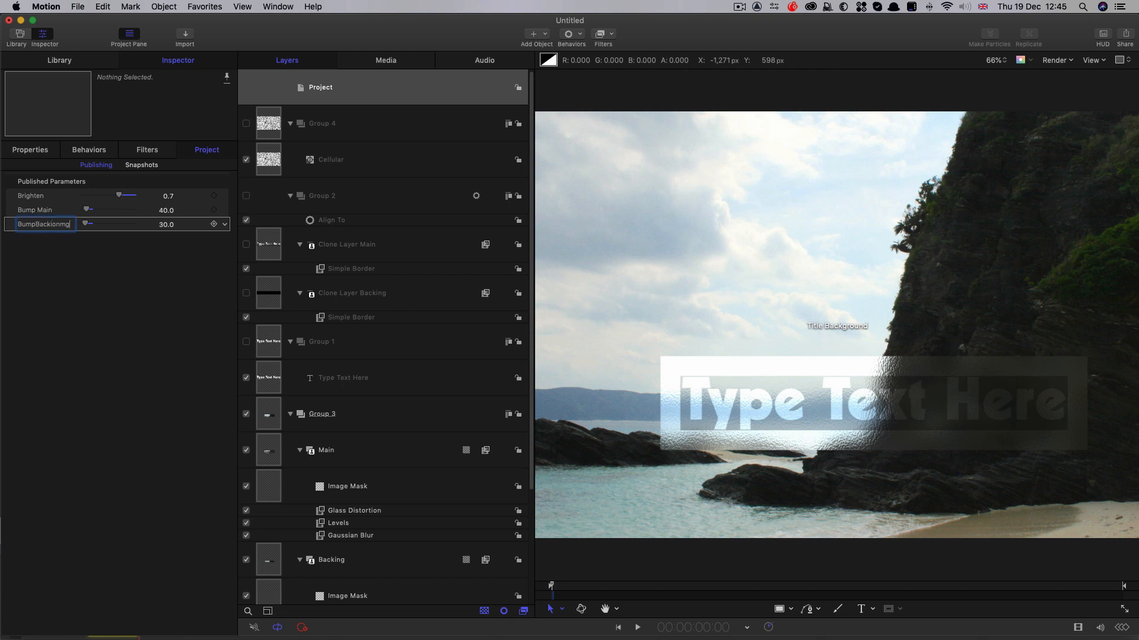
click(350, 563)
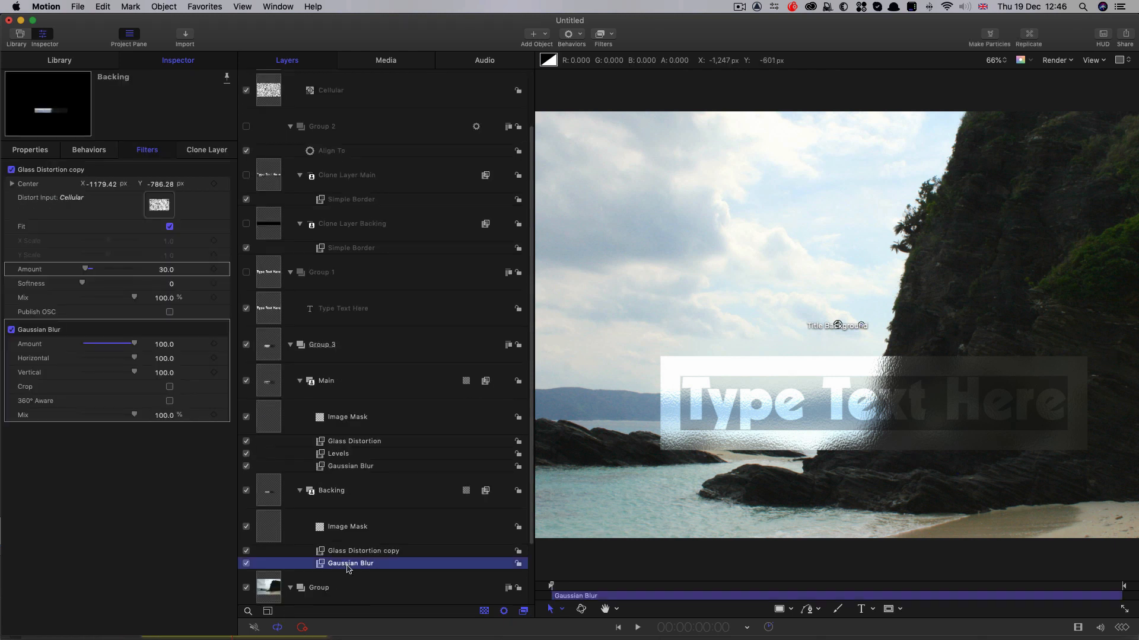
mouse_move(413, 561)
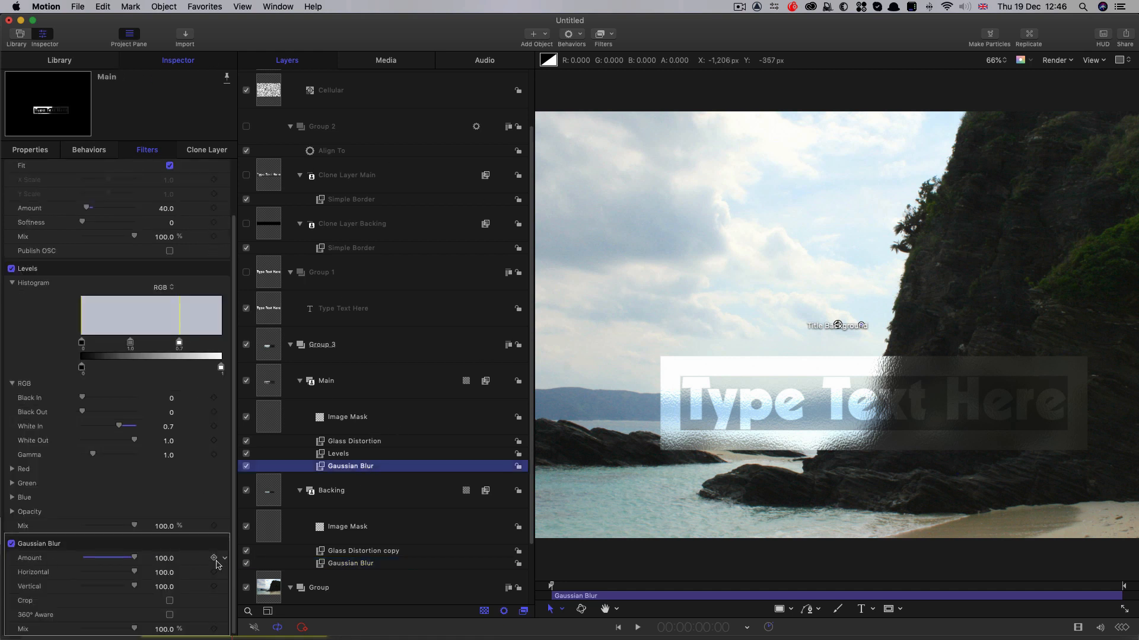
Publish the Gaussian Blur amounts of both the Main and Backing layers.
click(223, 558)
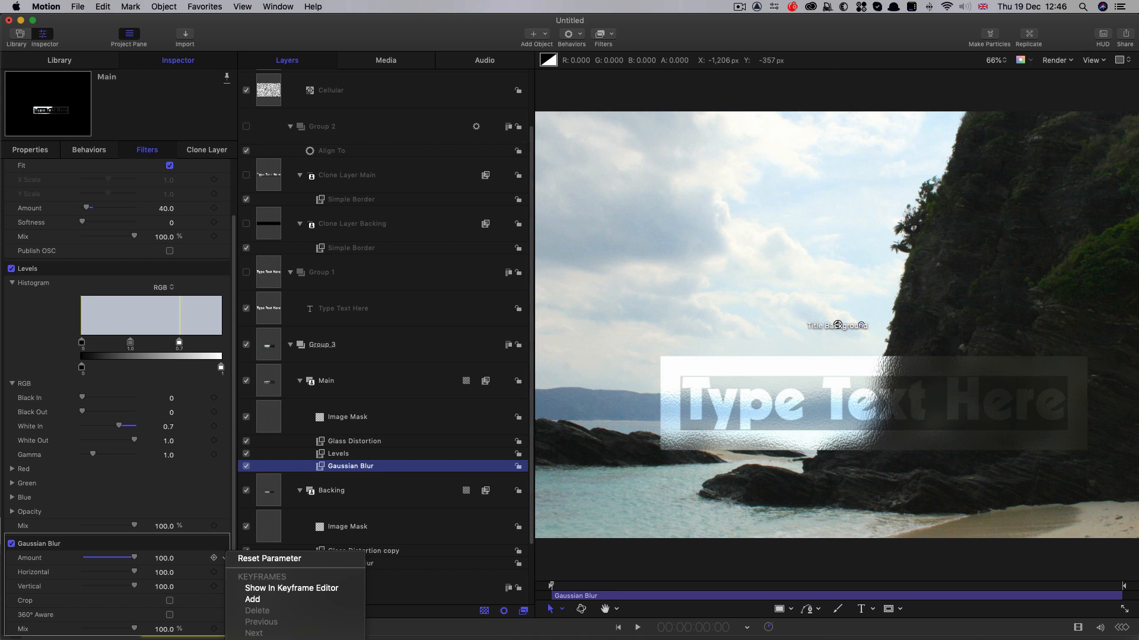
click(351, 563)
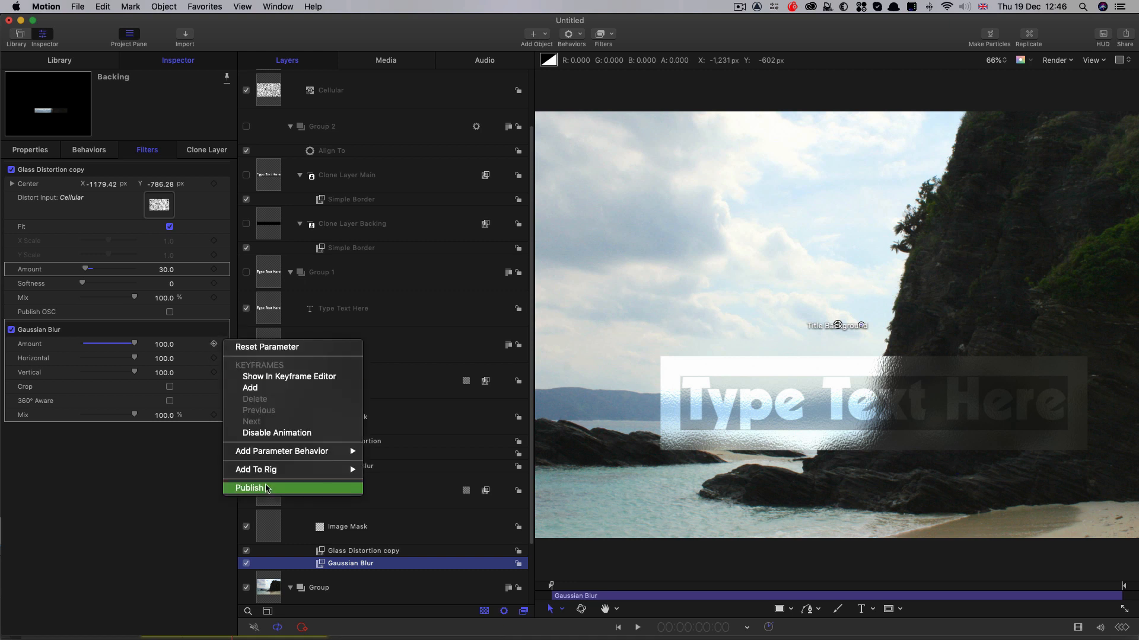
click(249, 488)
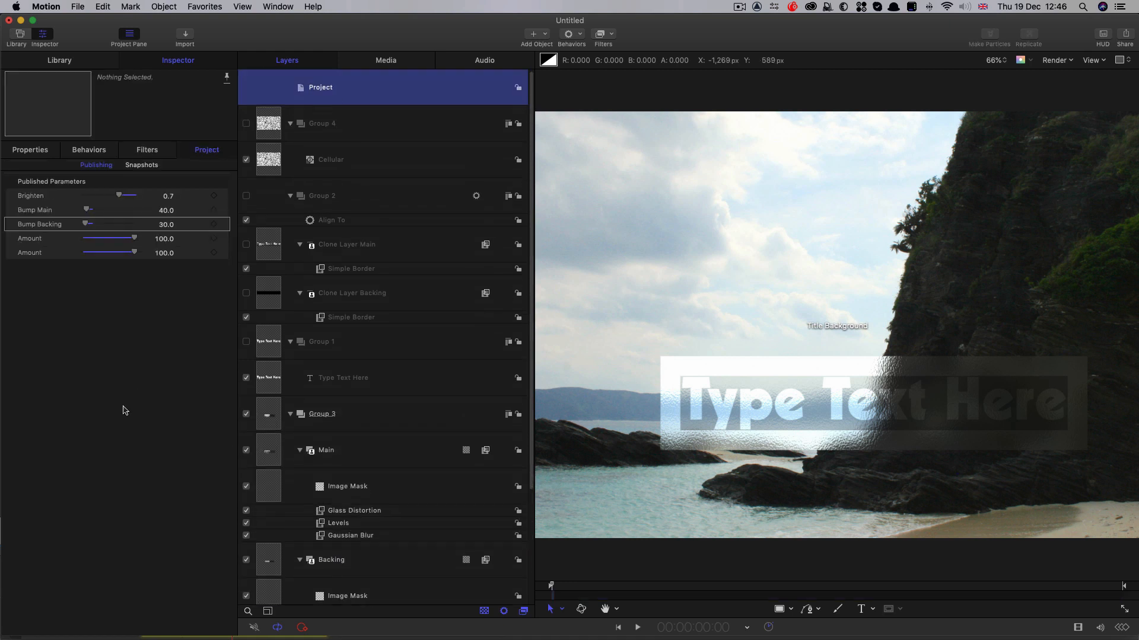
Rename the published blur amounts as Blur Main and Blur Backing controls.
double_click(29, 238)
text(Blour mia)
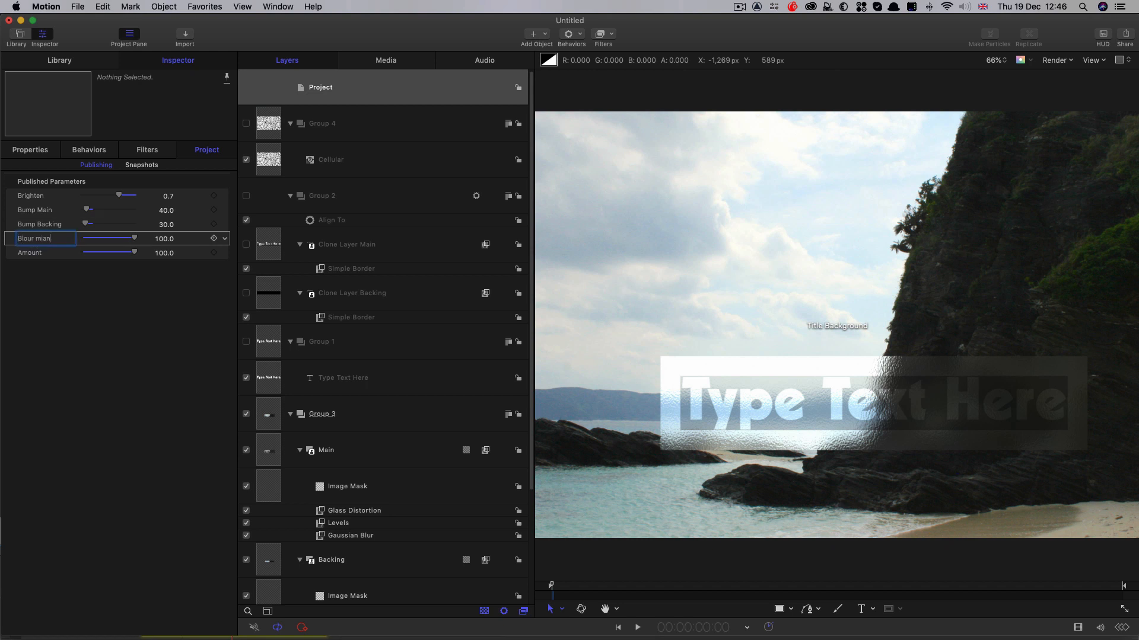
text(Bklur Backi)
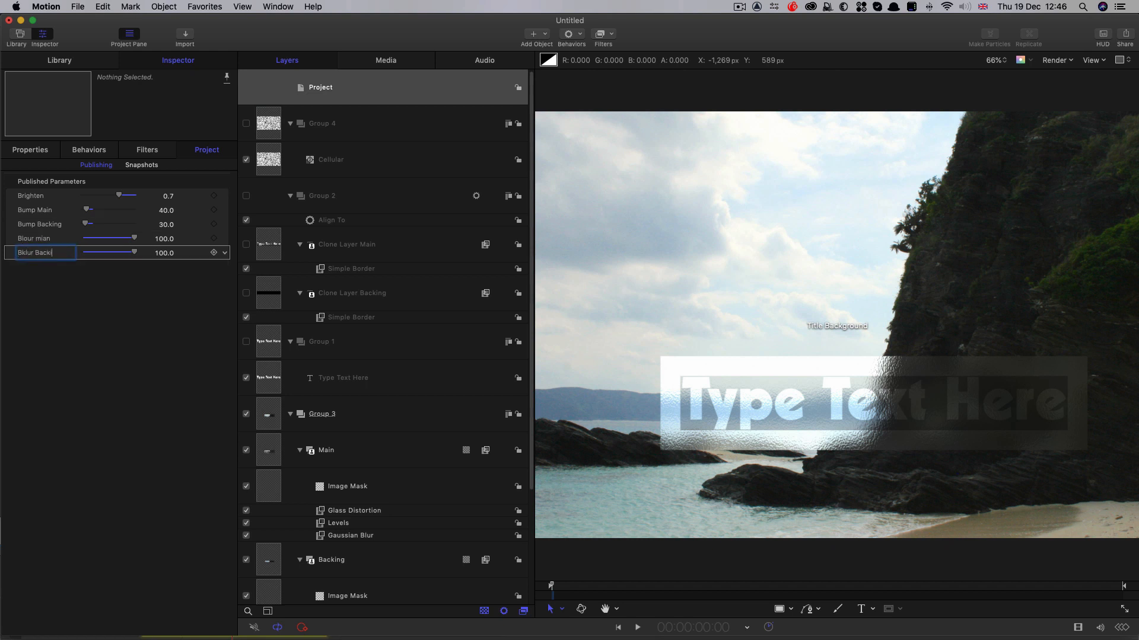
click(321, 414)
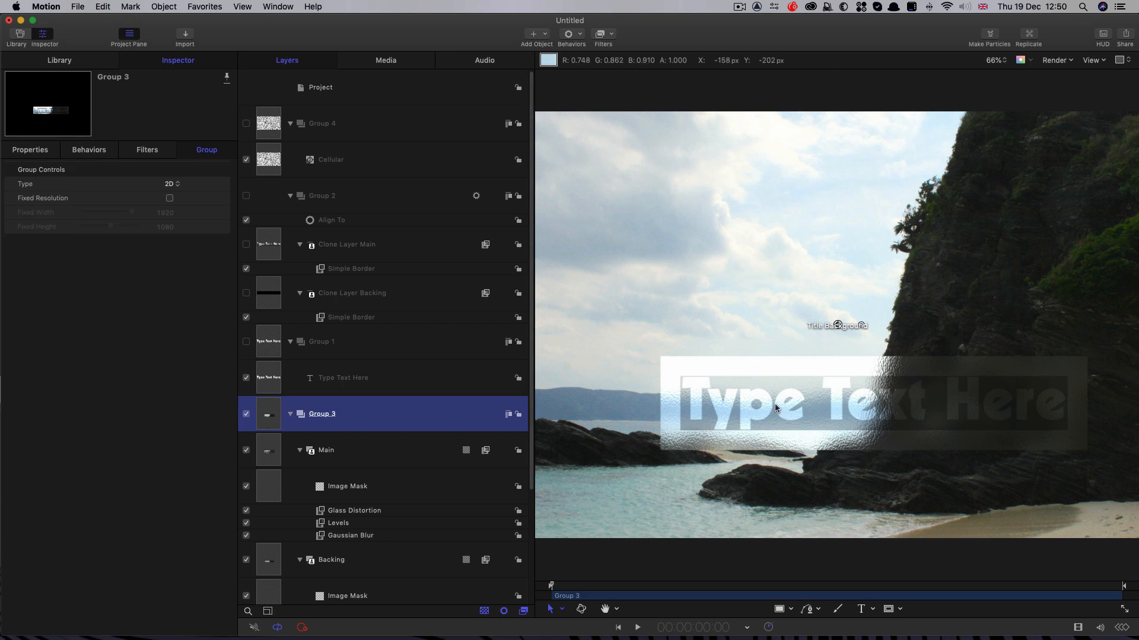
mouse_move(819, 395)
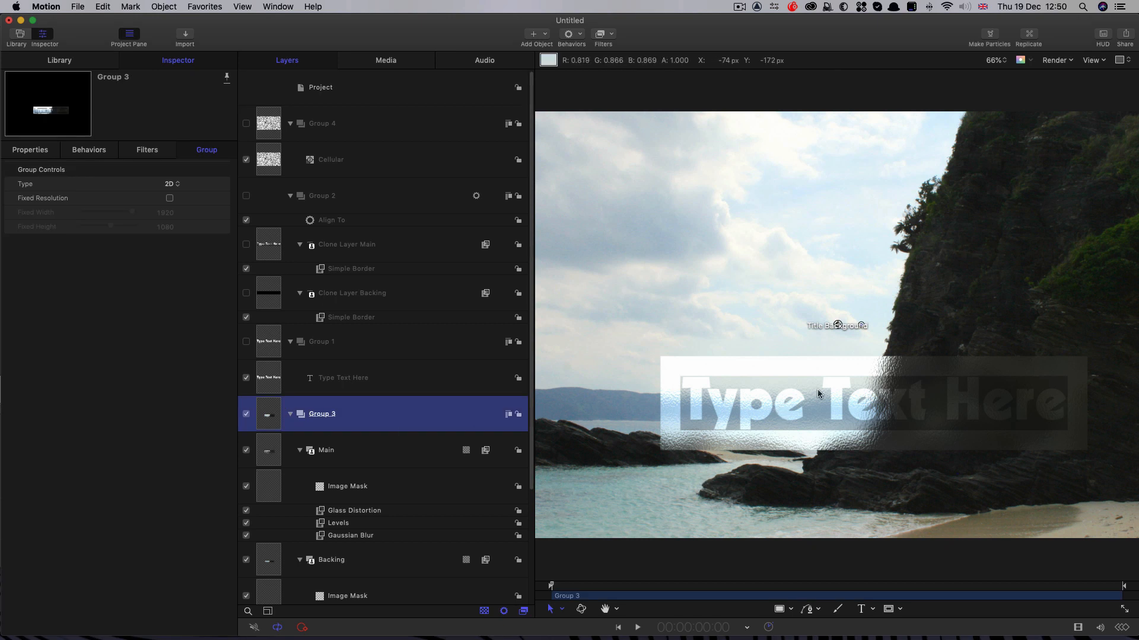
Wrap the Main layer in its own new group inside Group 3.
click(326, 451)
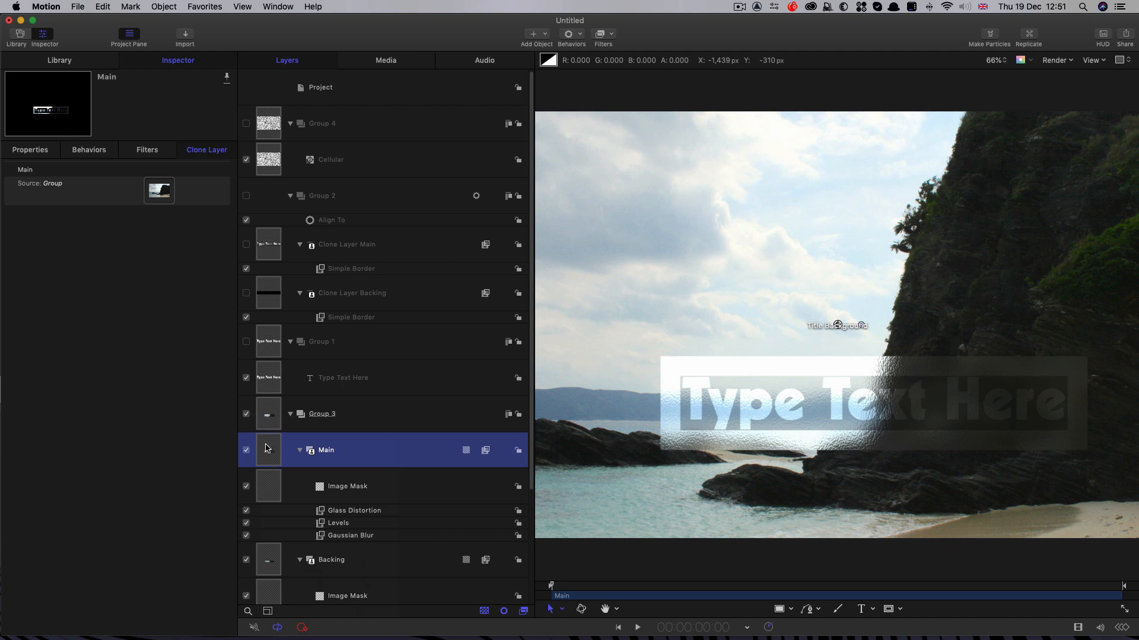
right_click(267, 451)
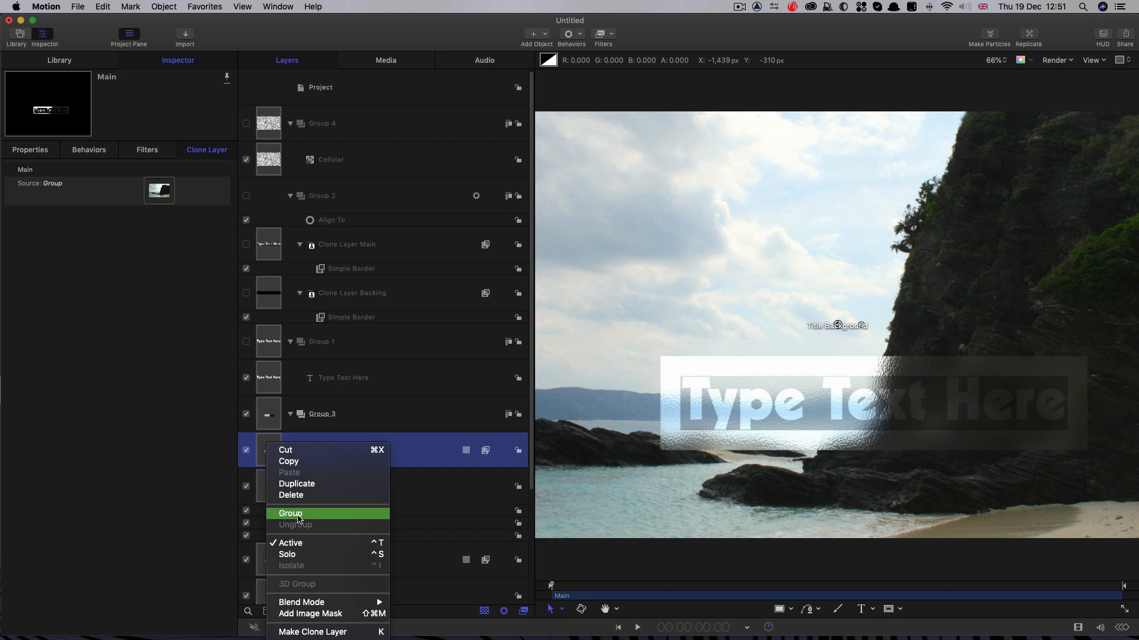
click(290, 513)
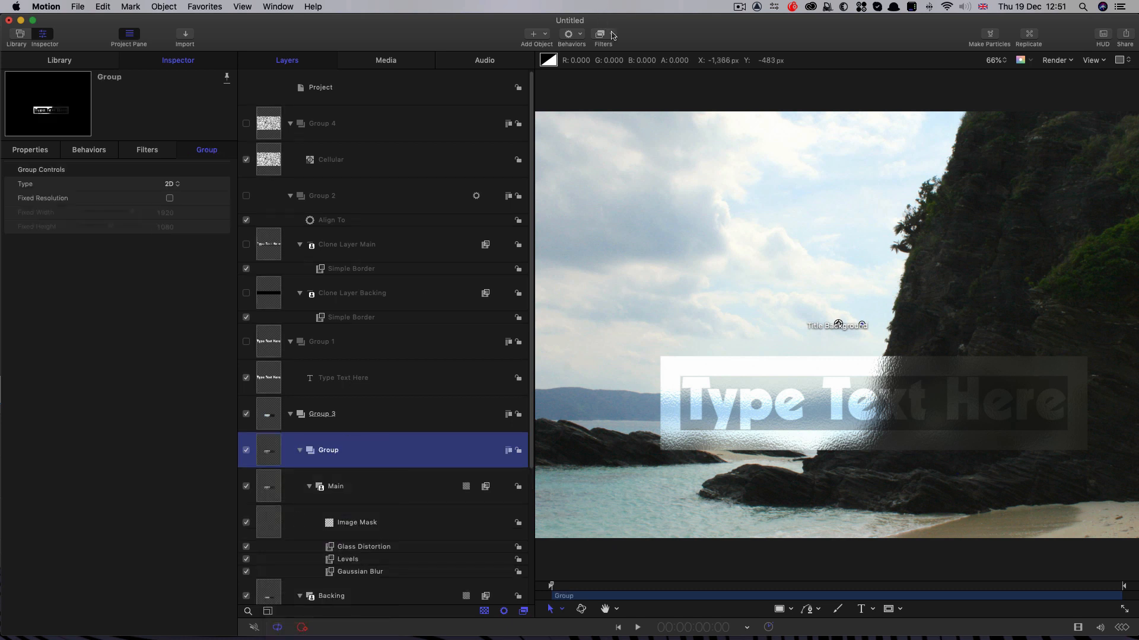
click(599, 33)
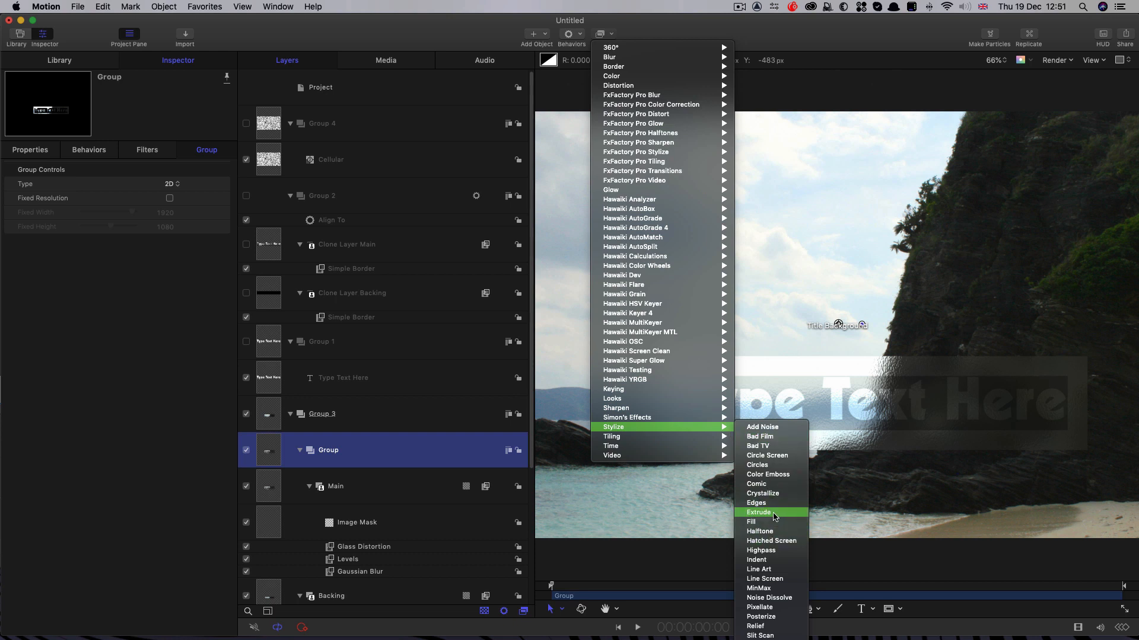
Apply an Extrude filter at angle 284 to the new group and shorten its distance.
click(758, 512)
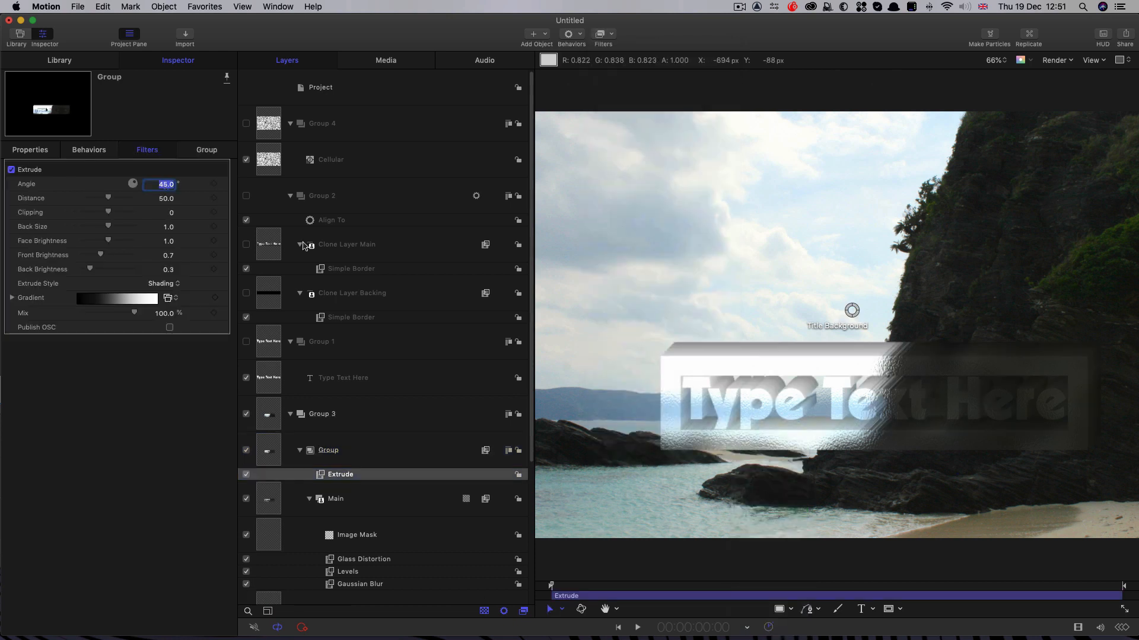
text(28)
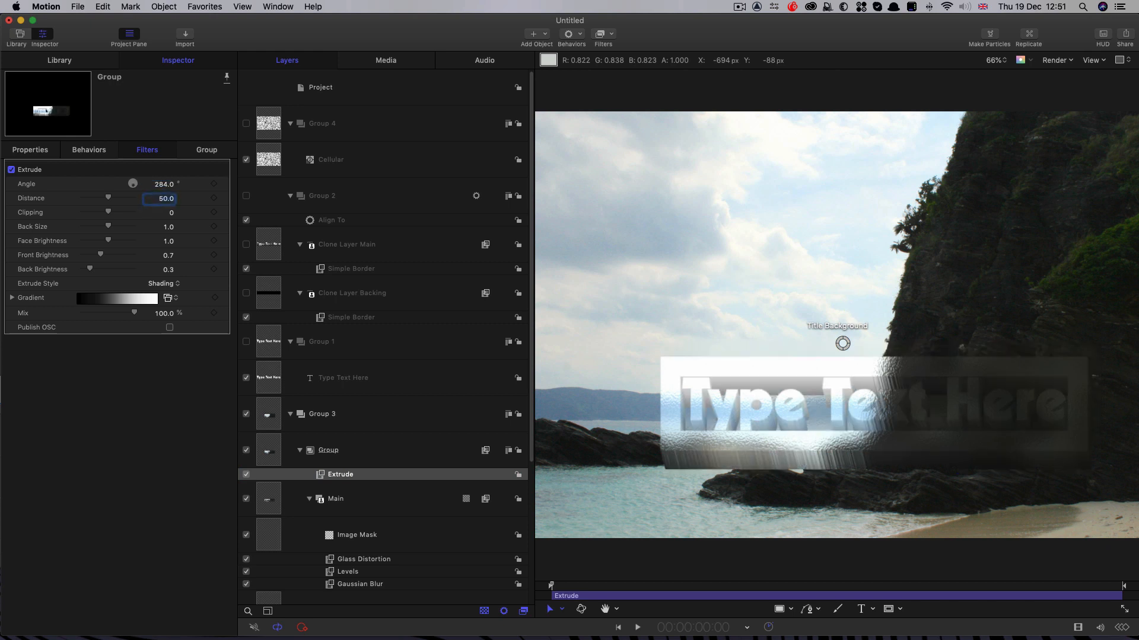
drag(153, 199, 95, 198)
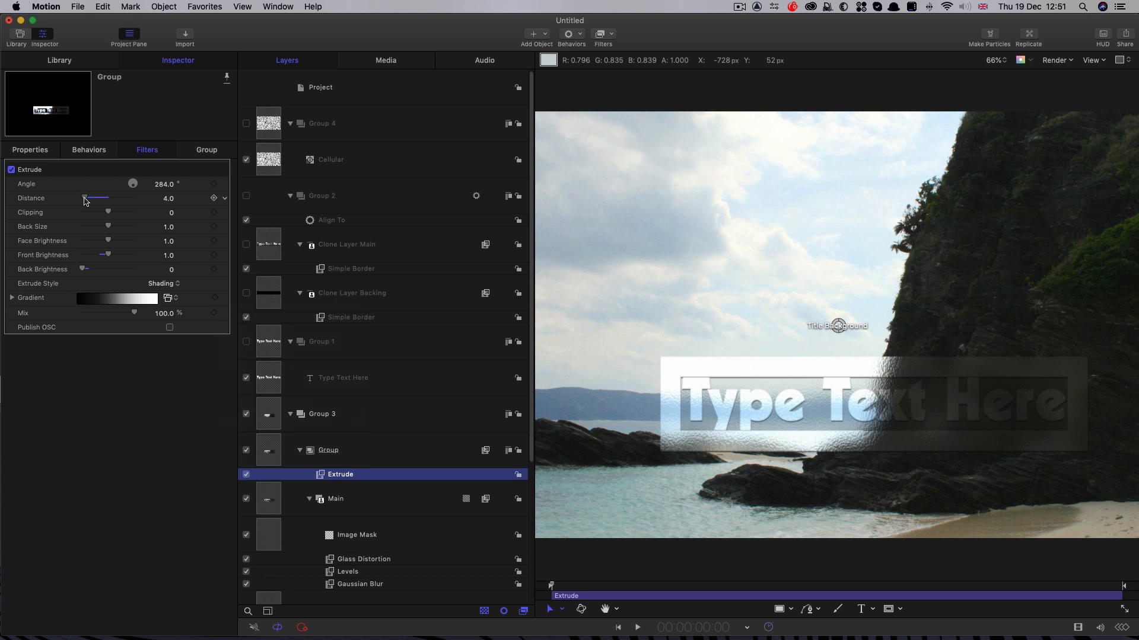
drag(95, 198, 171, 198)
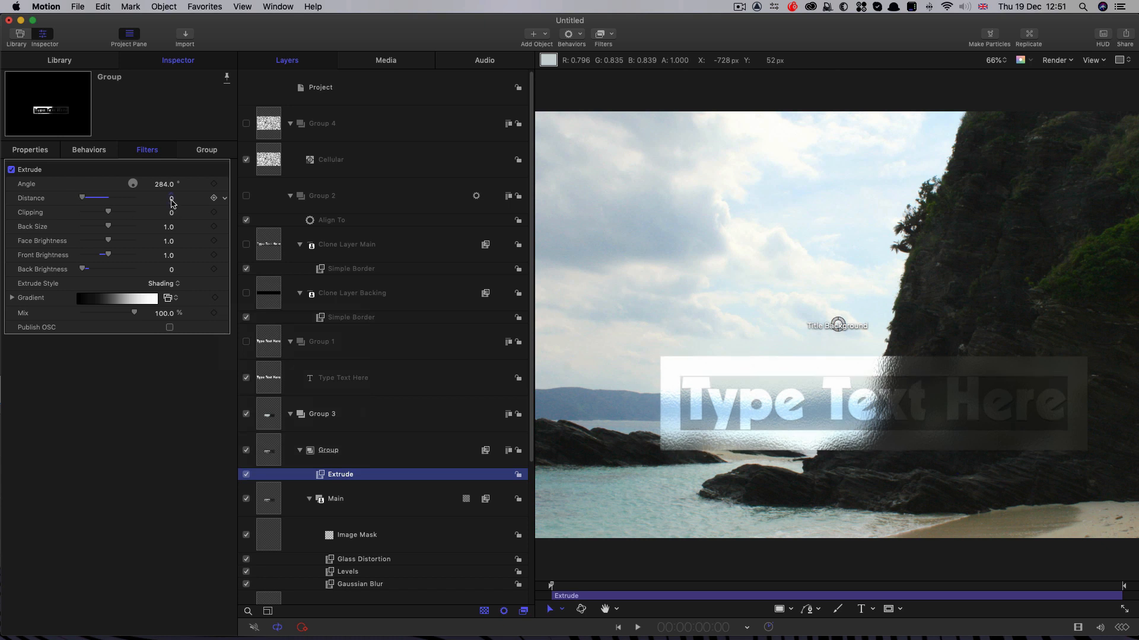
drag(171, 198, 171, 198)
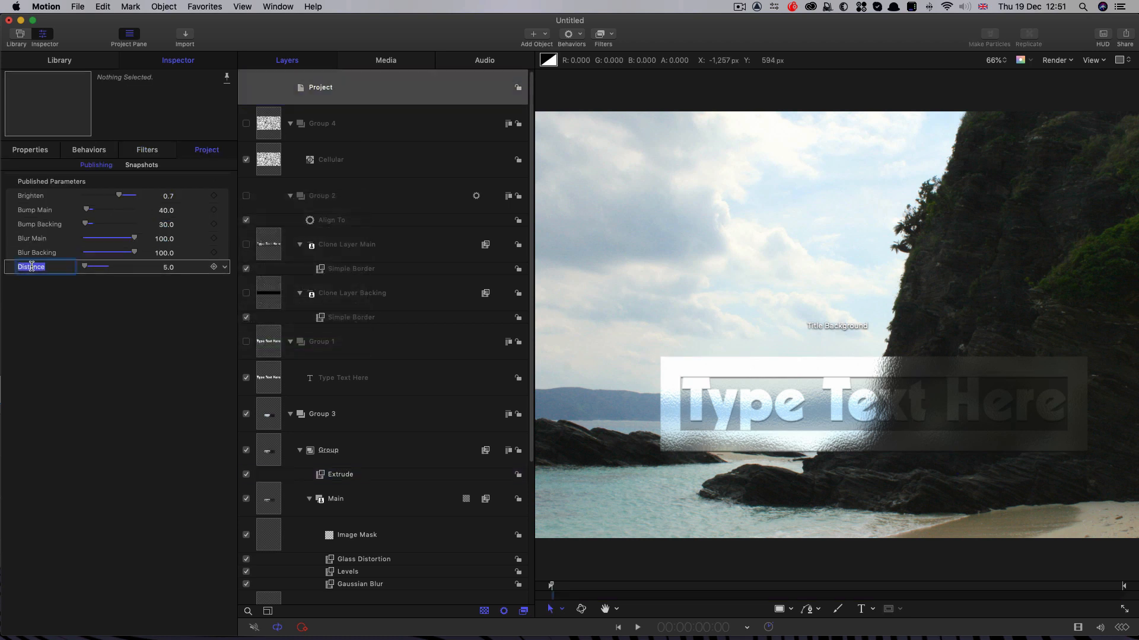
Rename the published Distance to Extrude, test it at 100, then set it back to 5.0.
text(Extreude)
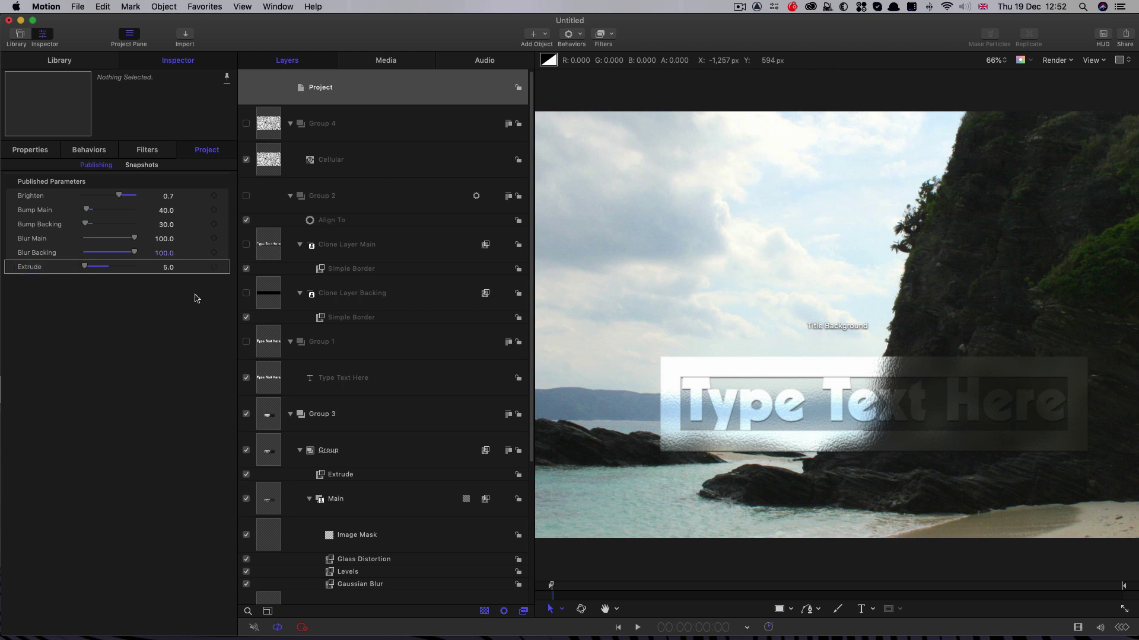
mouse_move(345, 90)
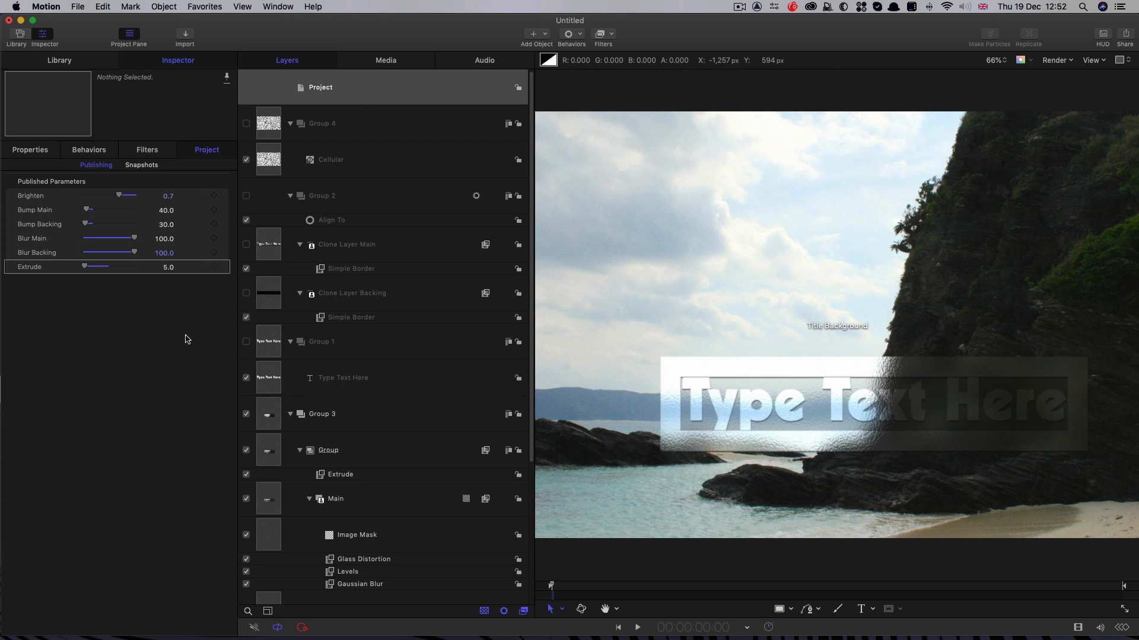
mouse_move(33, 296)
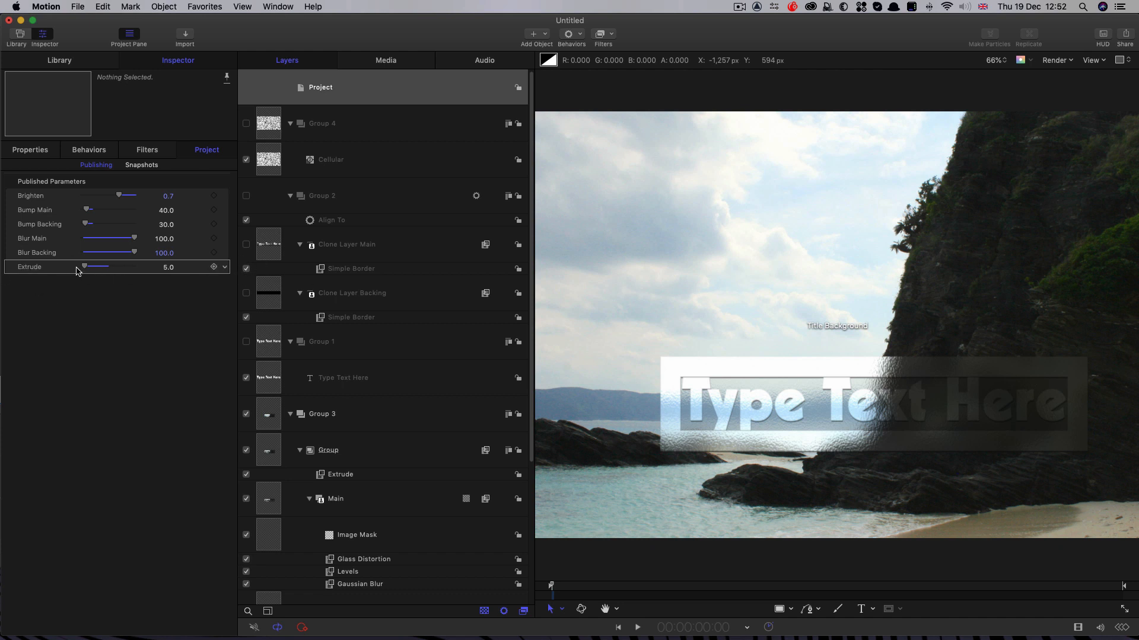
drag(96, 267, 134, 267)
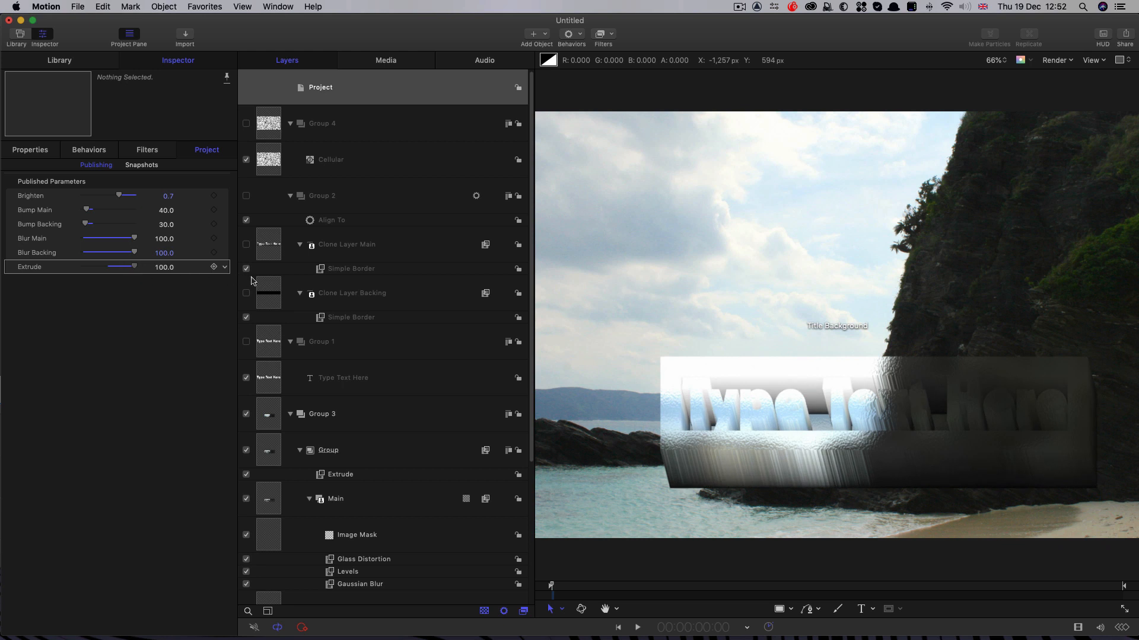
double_click(163, 267)
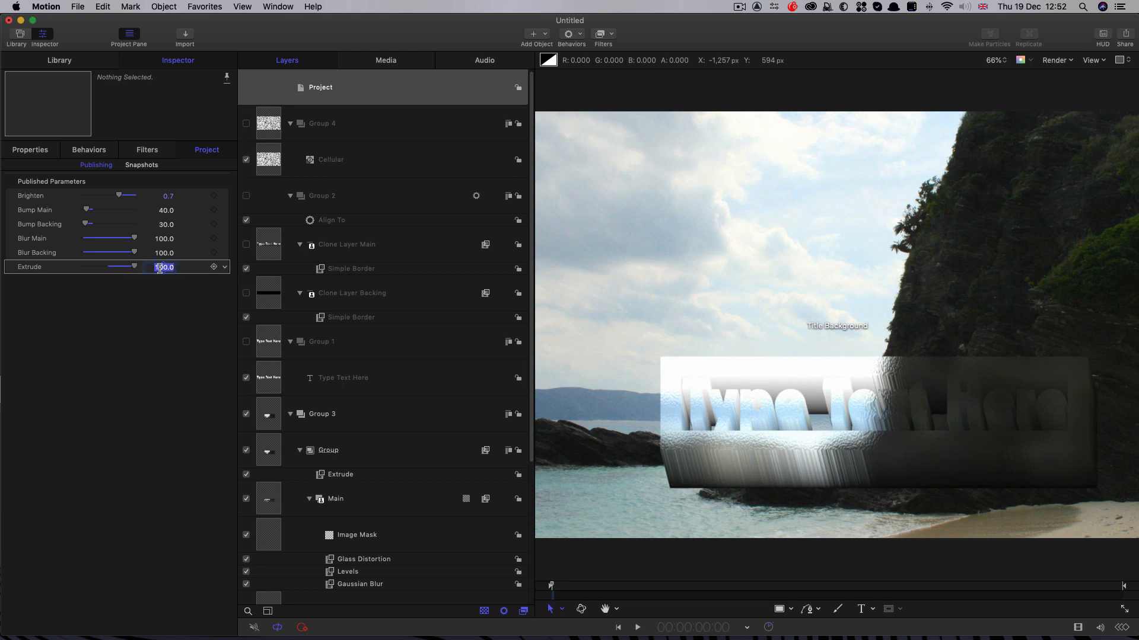
text(5.0)
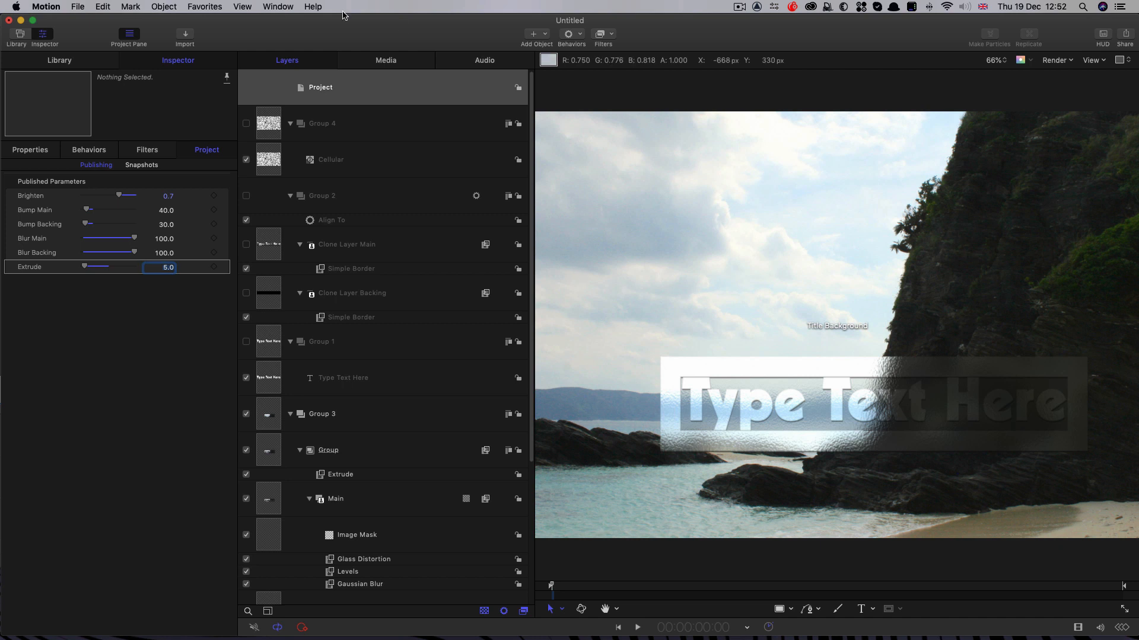
scroll(down, 3)
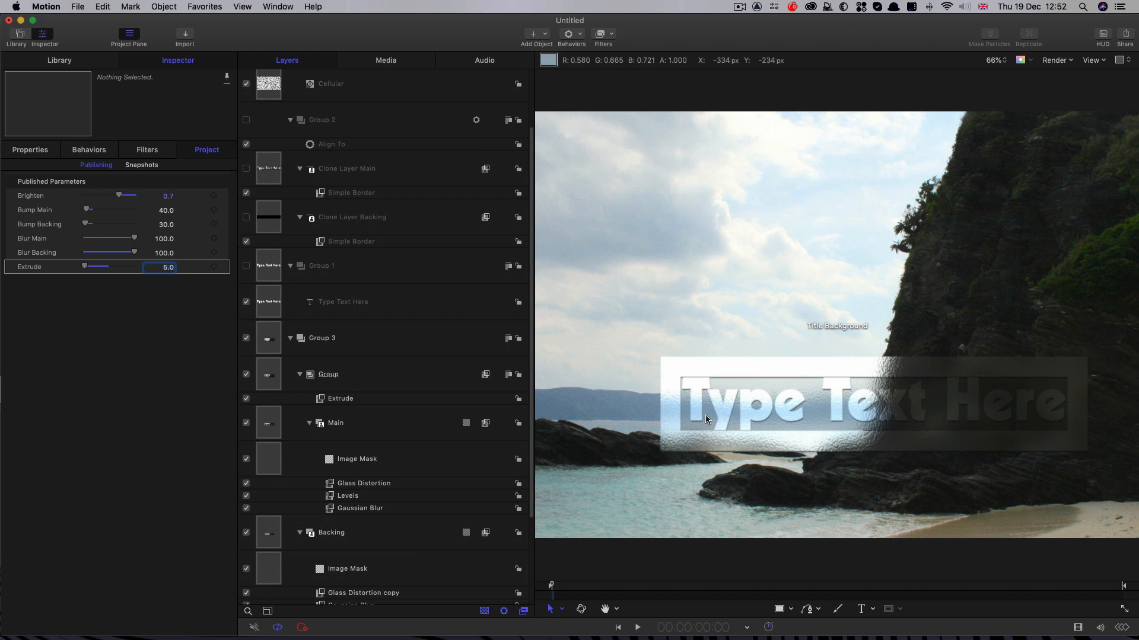
mouse_move(1079, 429)
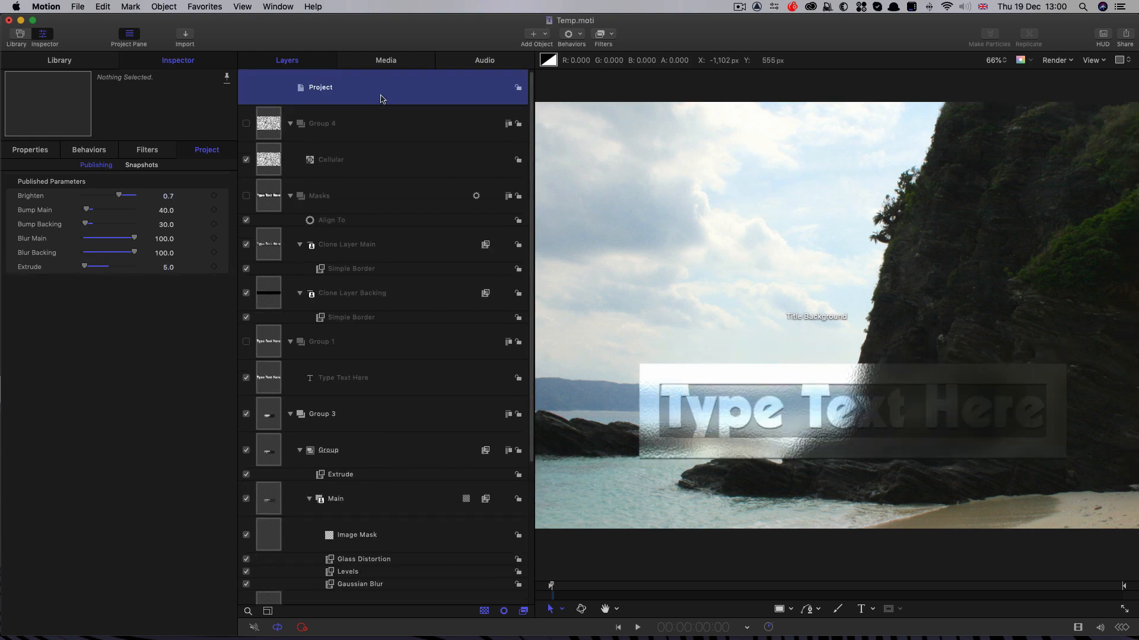
Select the Masks group and pick Clone Layer Backing to restyle its border green.
click(319, 196)
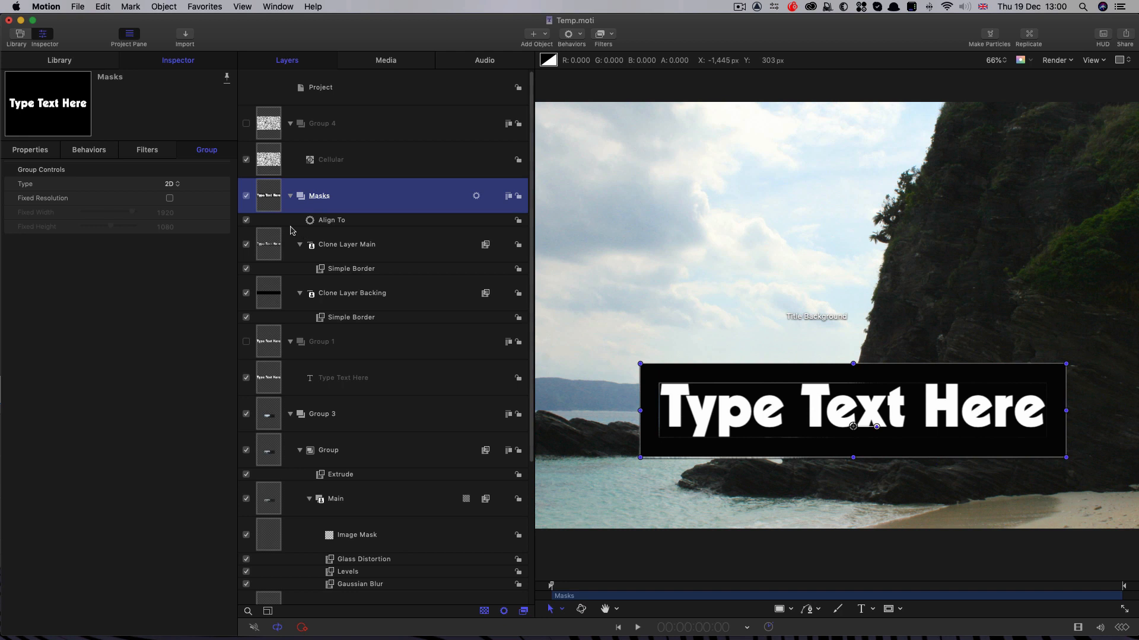
mouse_move(268, 293)
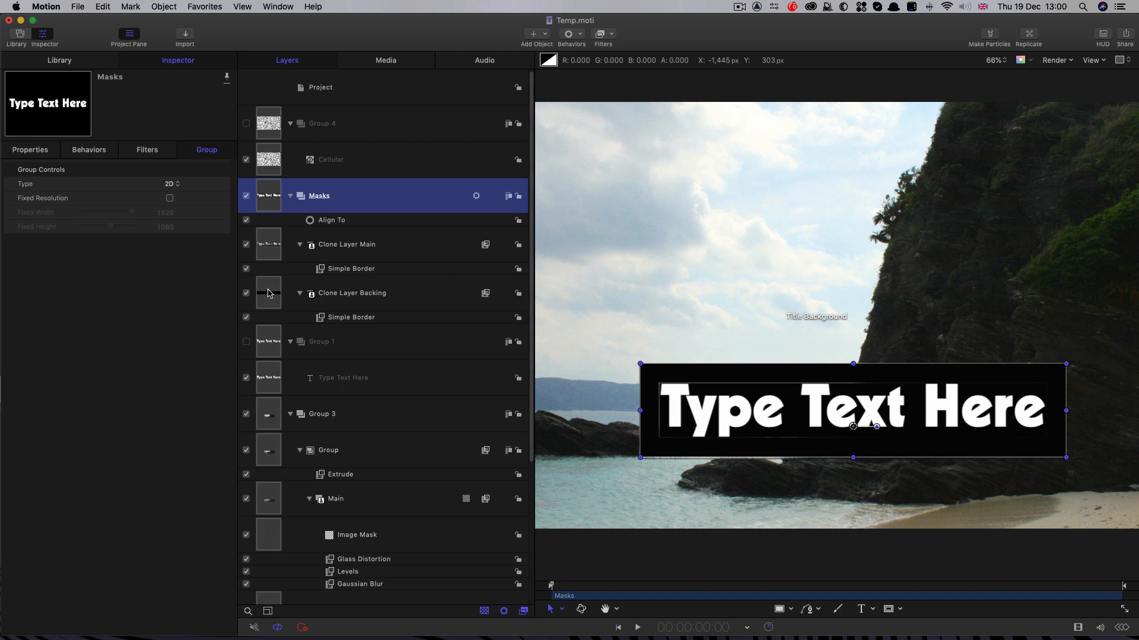
click(351, 293)
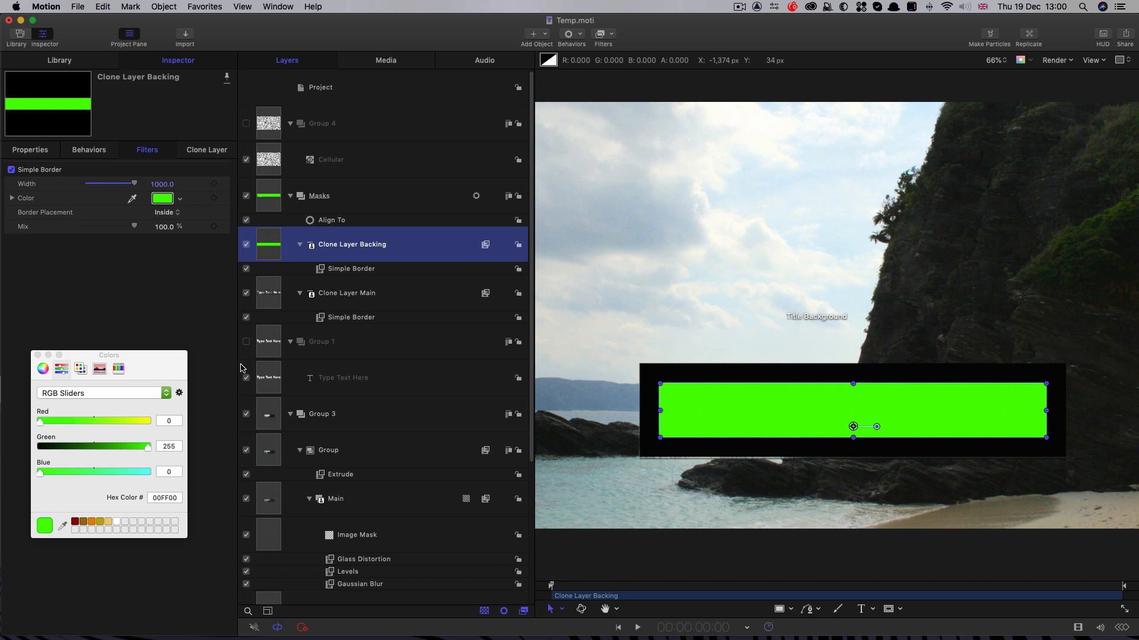
Point Main's image mask at the Masks group and read its Blue source channel.
click(351, 318)
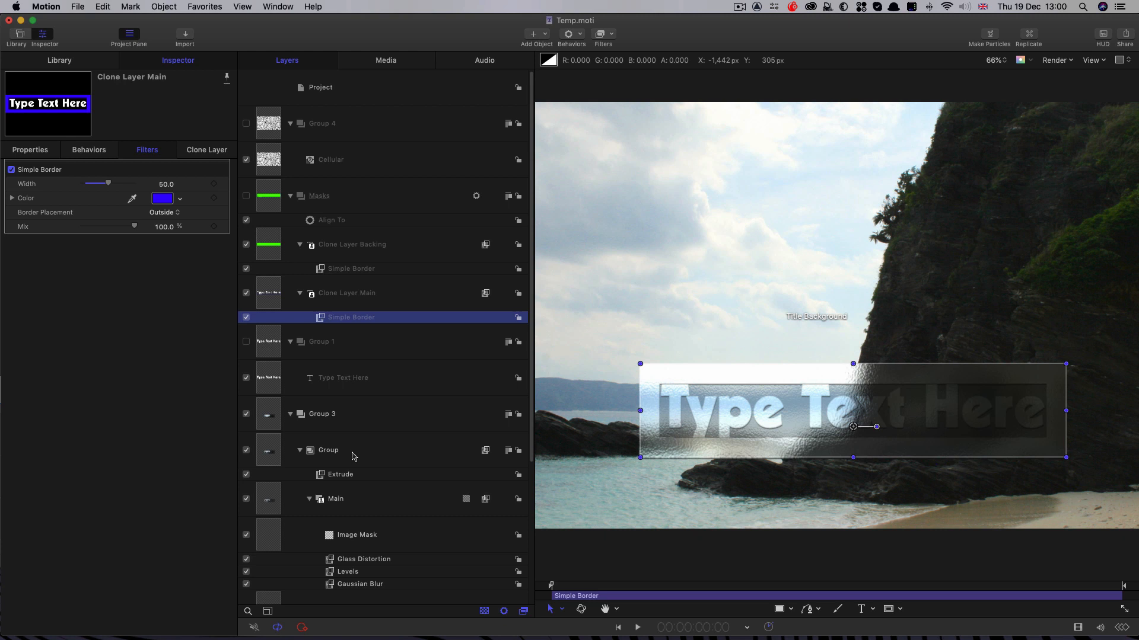
mouse_move(275, 541)
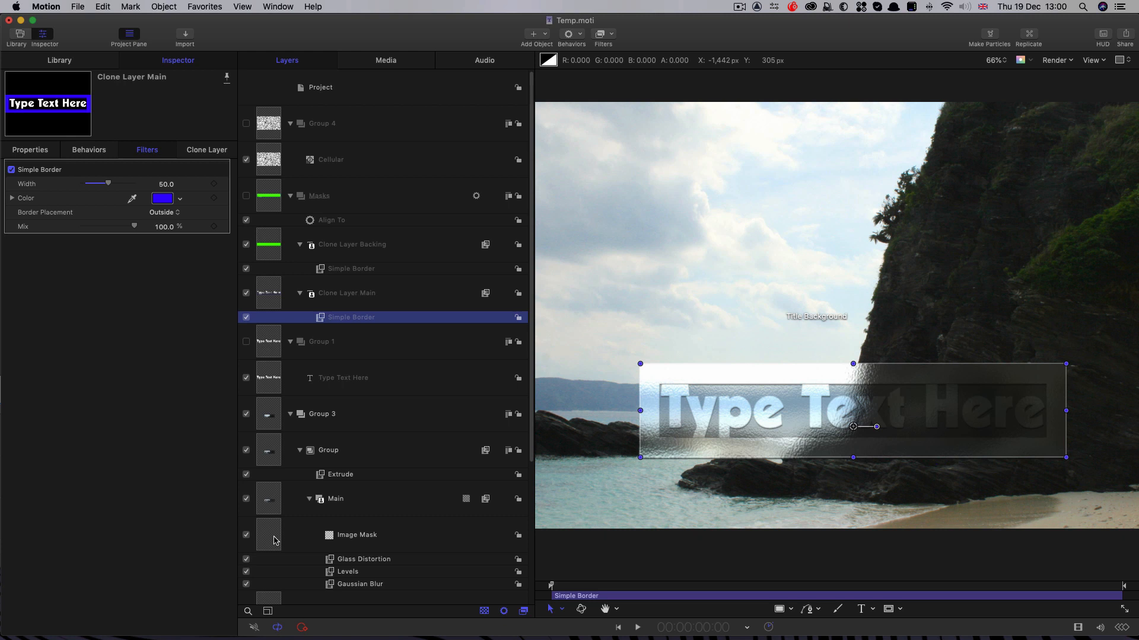
click(357, 535)
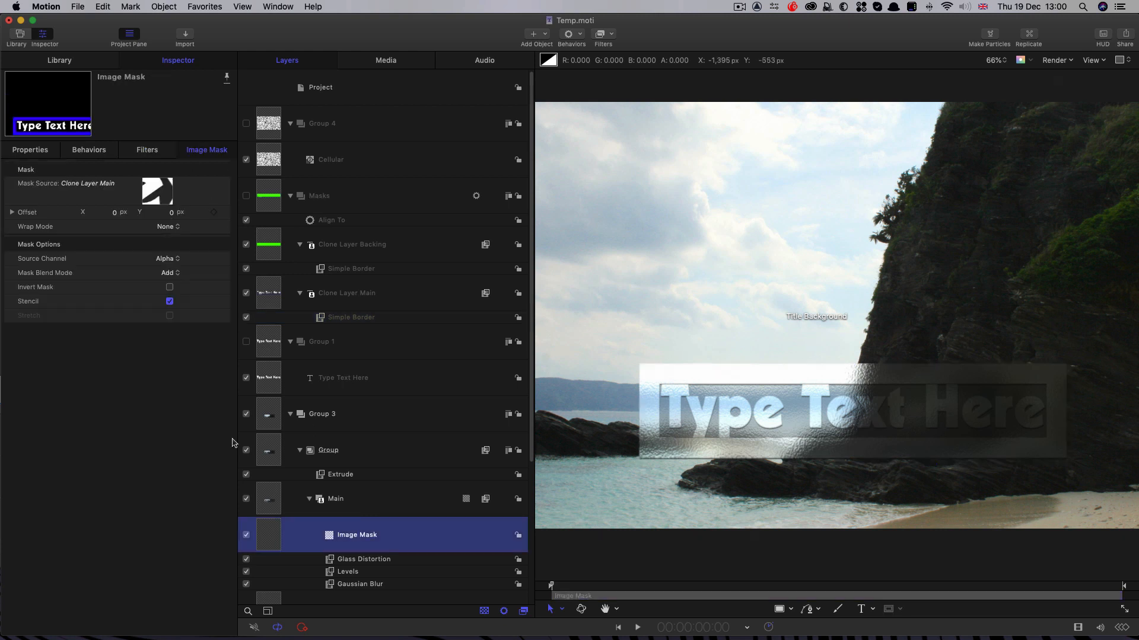
scroll(down, 3)
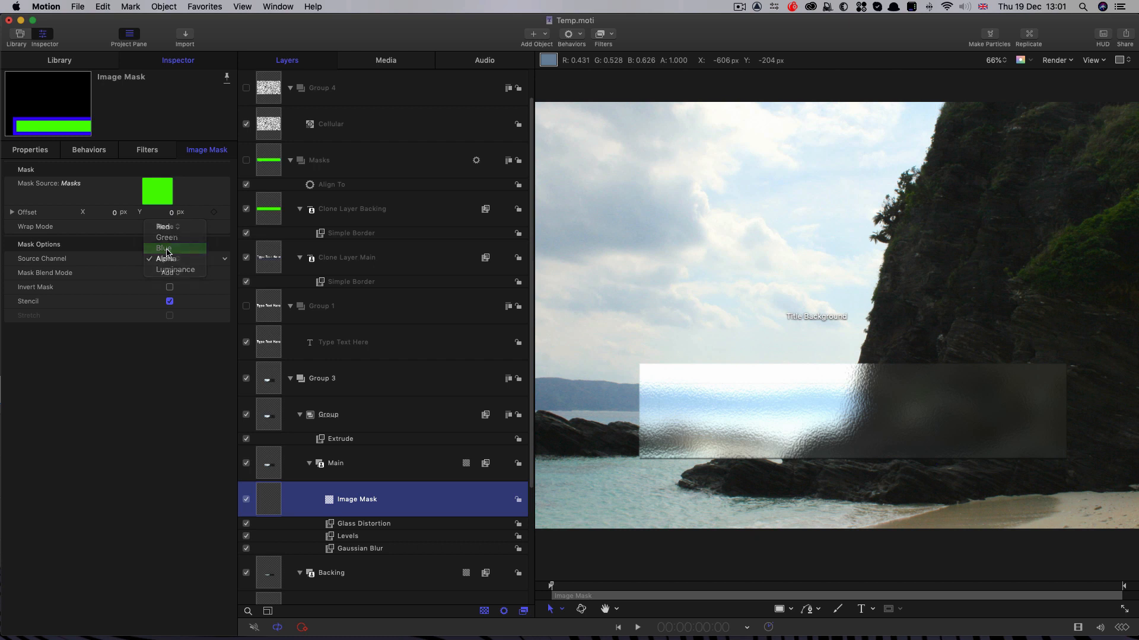
click(164, 247)
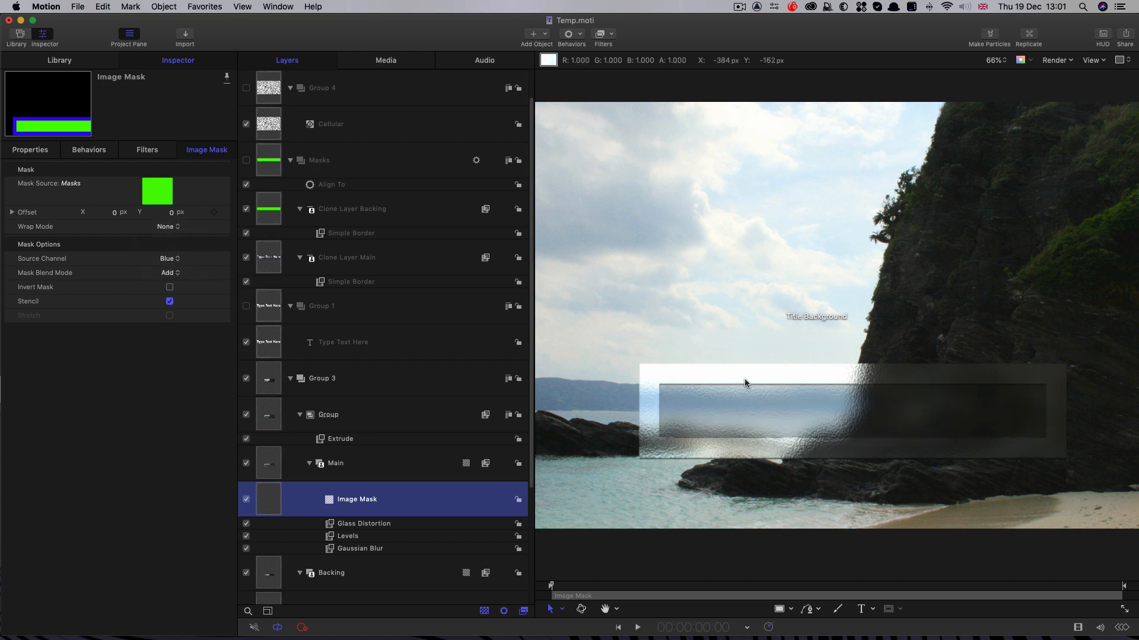
mouse_move(1030, 392)
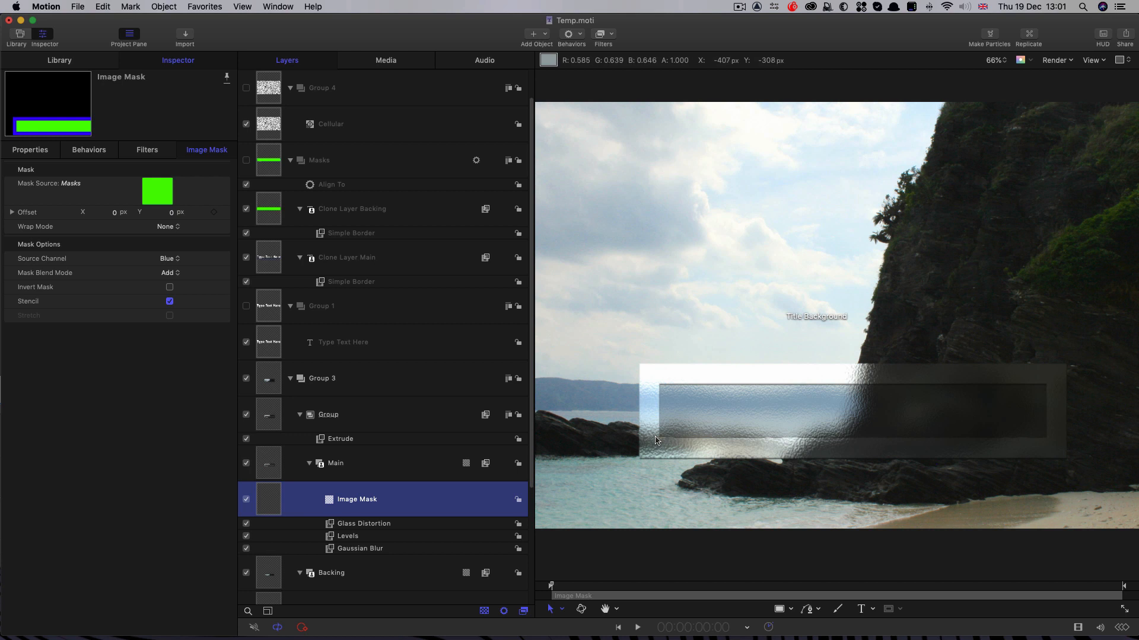
mouse_move(701, 395)
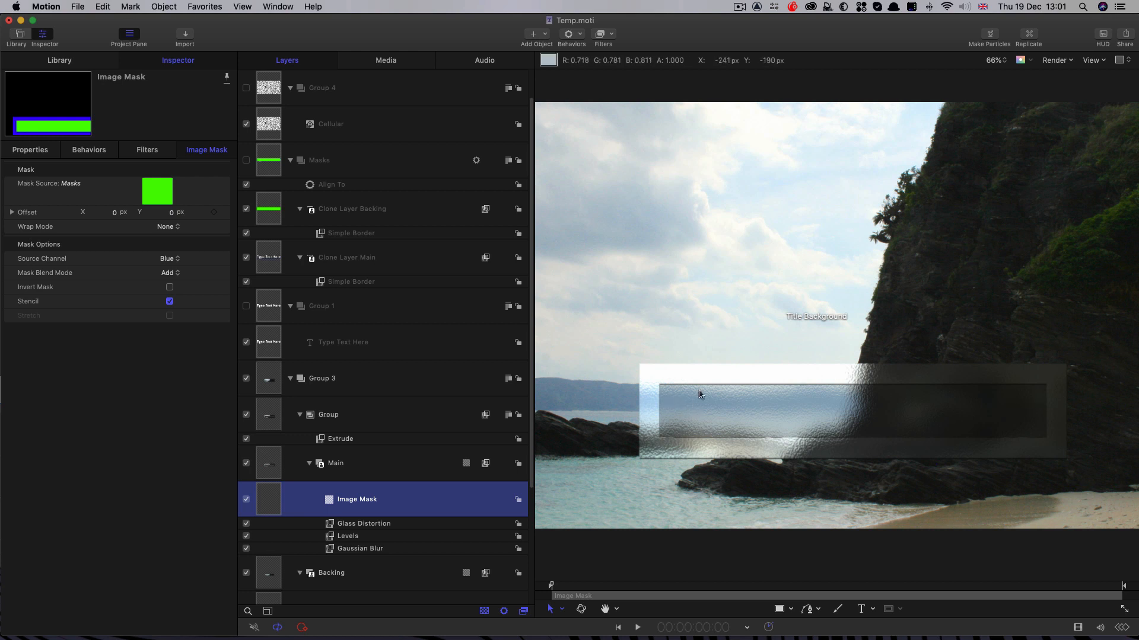
mouse_move(1017, 406)
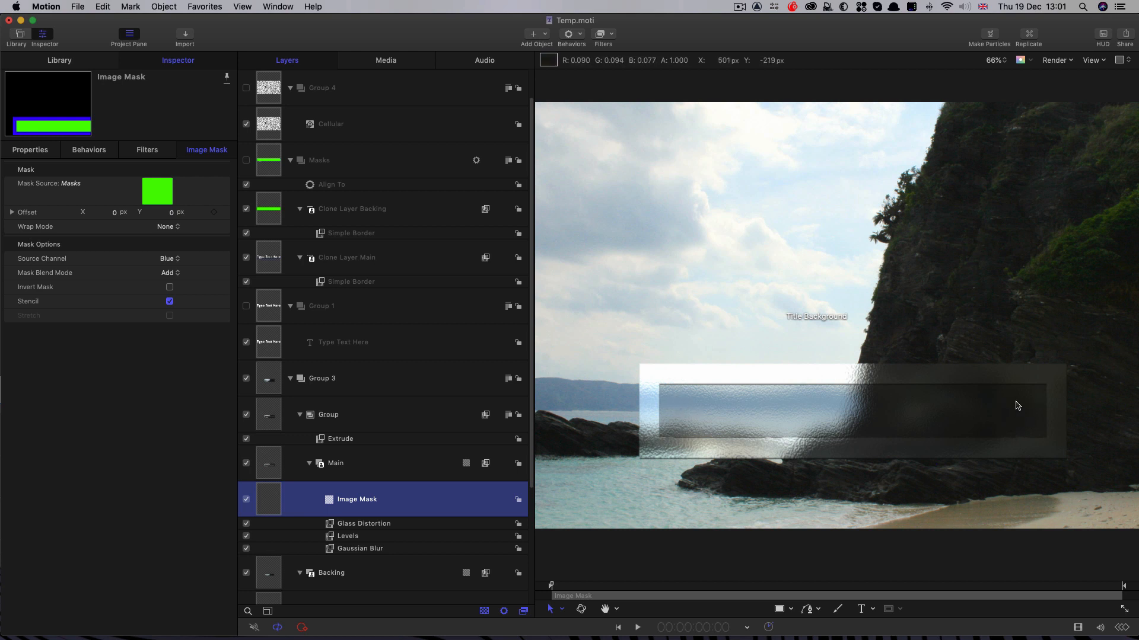
Add a second image mask to the Main group for the Type Text Here layer.
click(334, 462)
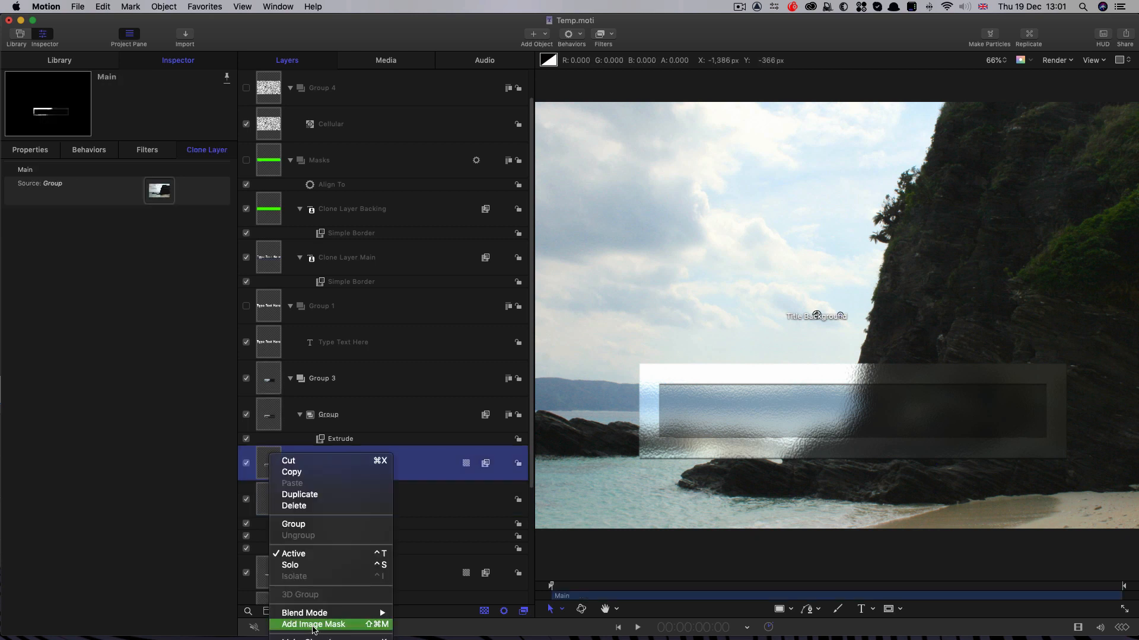
click(314, 624)
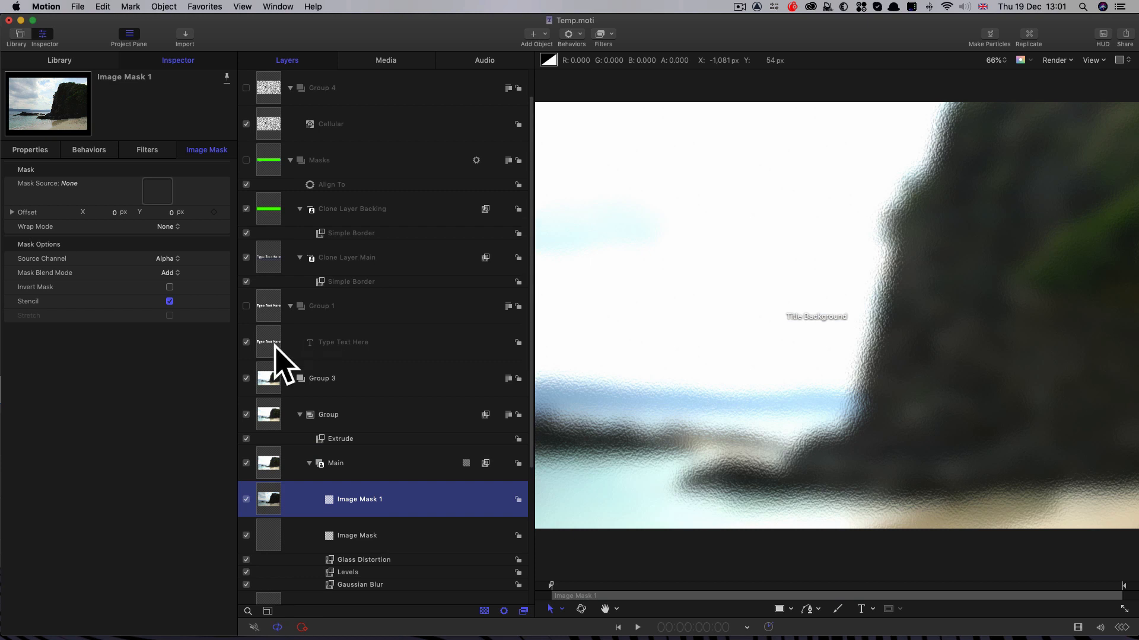
mouse_move(266, 345)
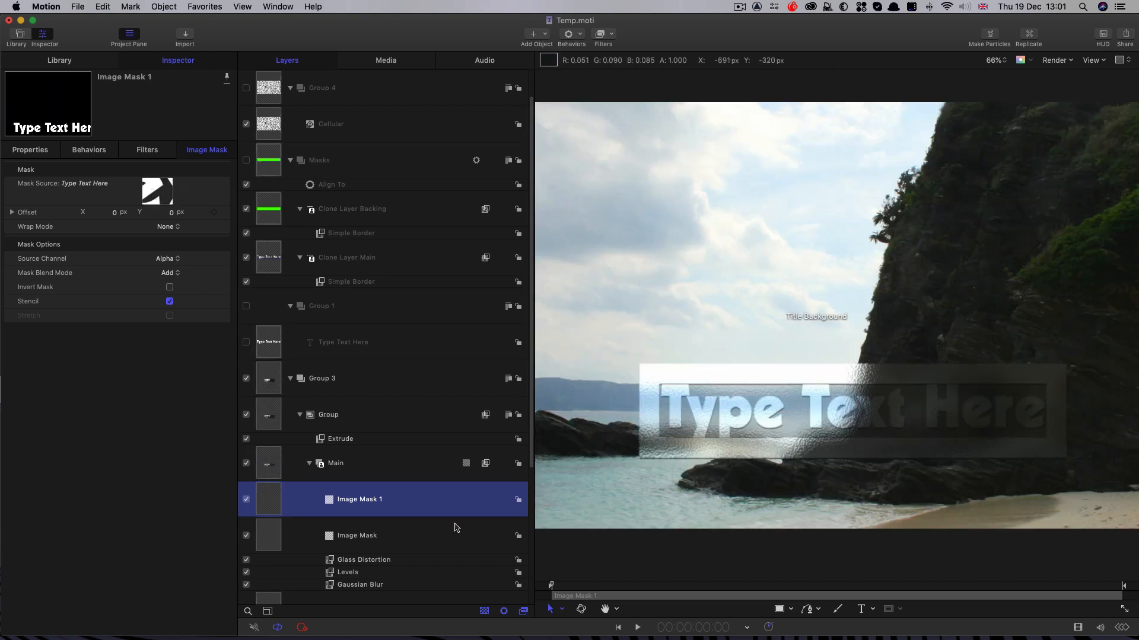
mouse_move(702, 413)
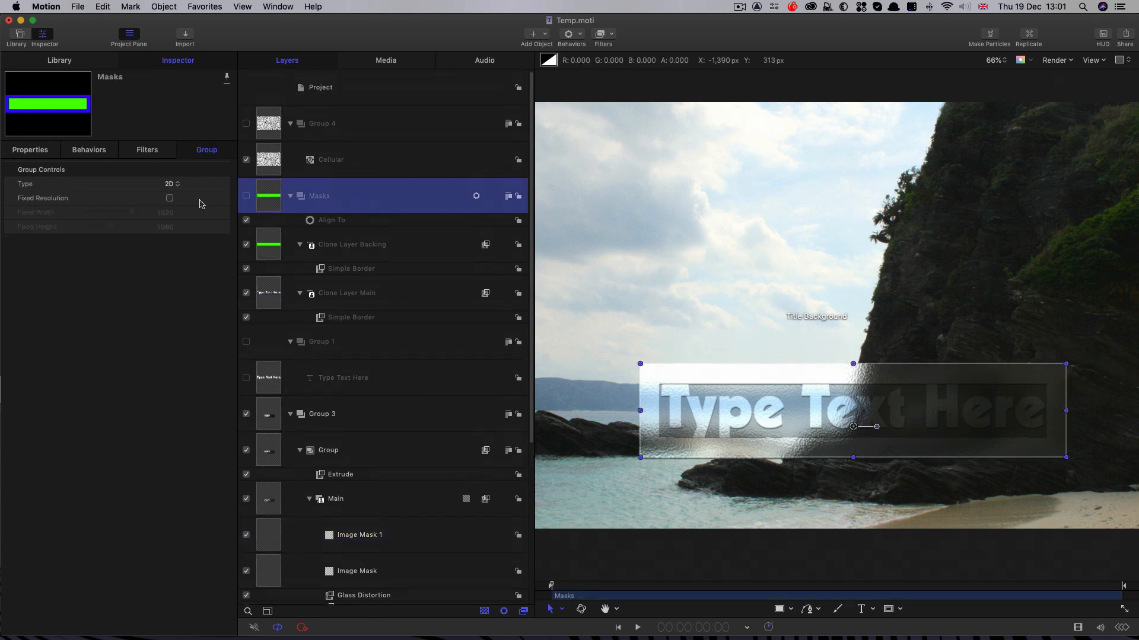
Scale the Masks group to 110% and publish its scale as Box Scale.
click(31, 149)
text(110)
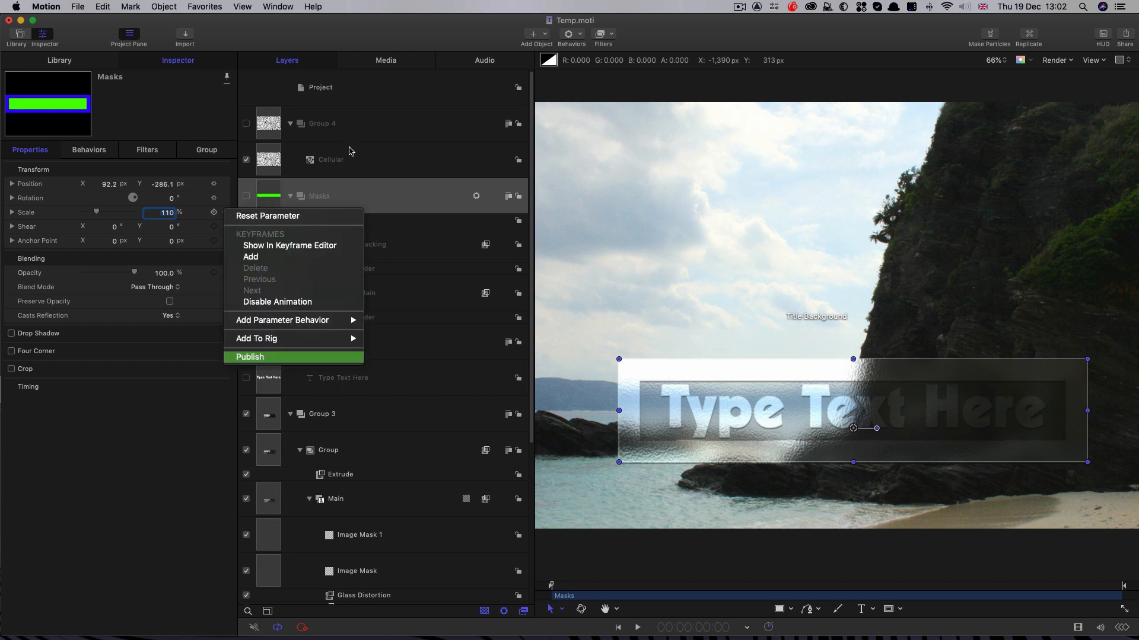
click(250, 357)
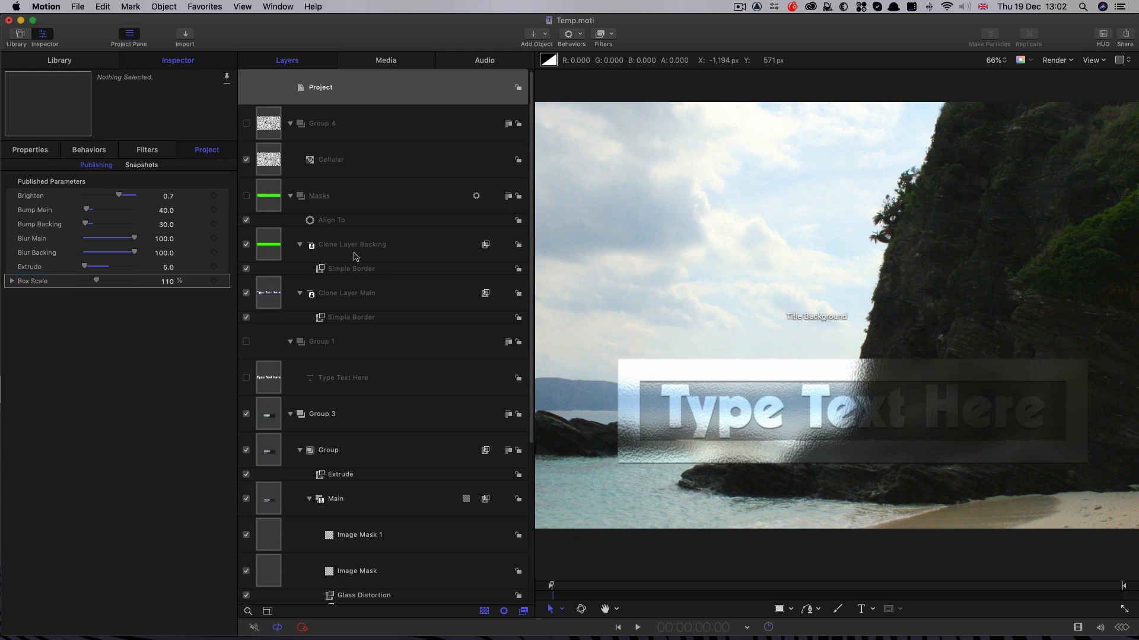
mouse_move(349, 318)
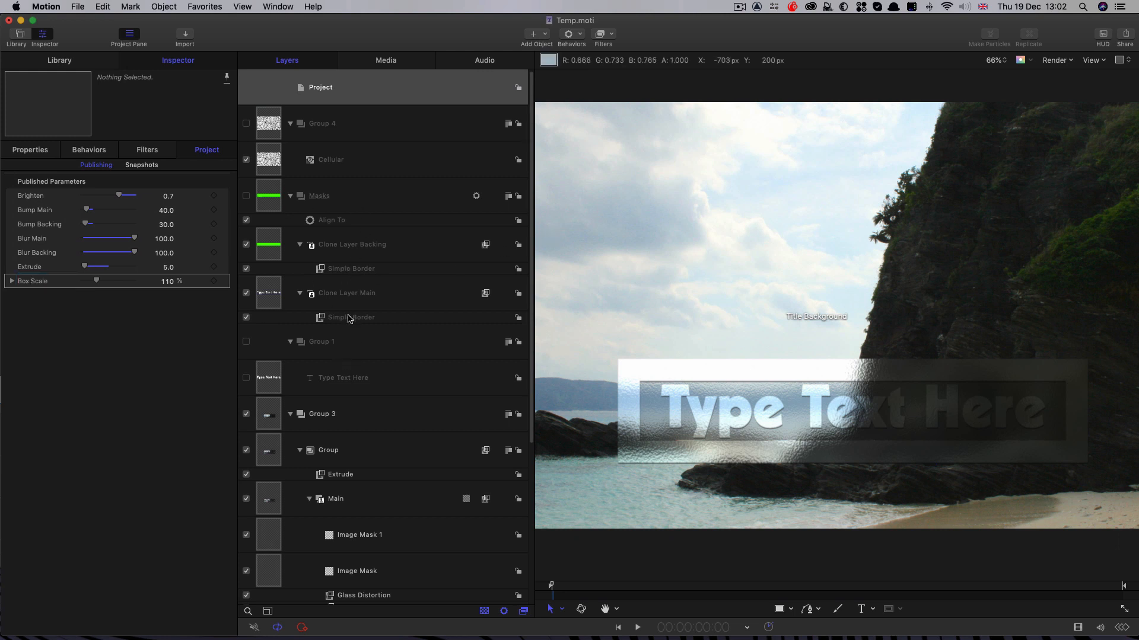
Set Clone Layer Main's Simple Border width to 40.
click(346, 293)
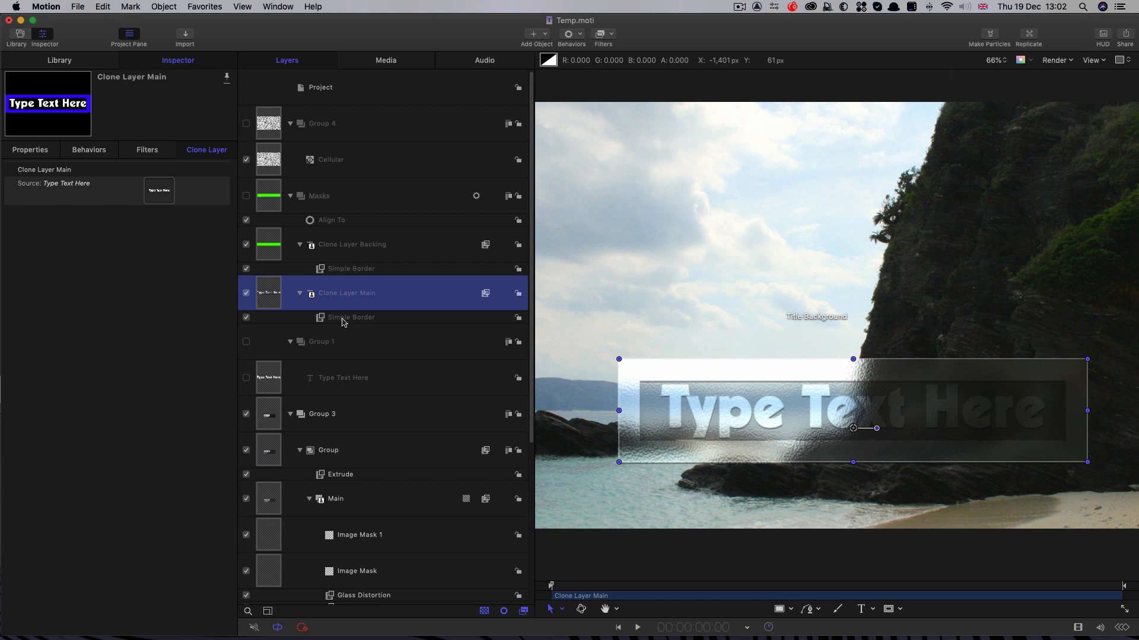
click(351, 318)
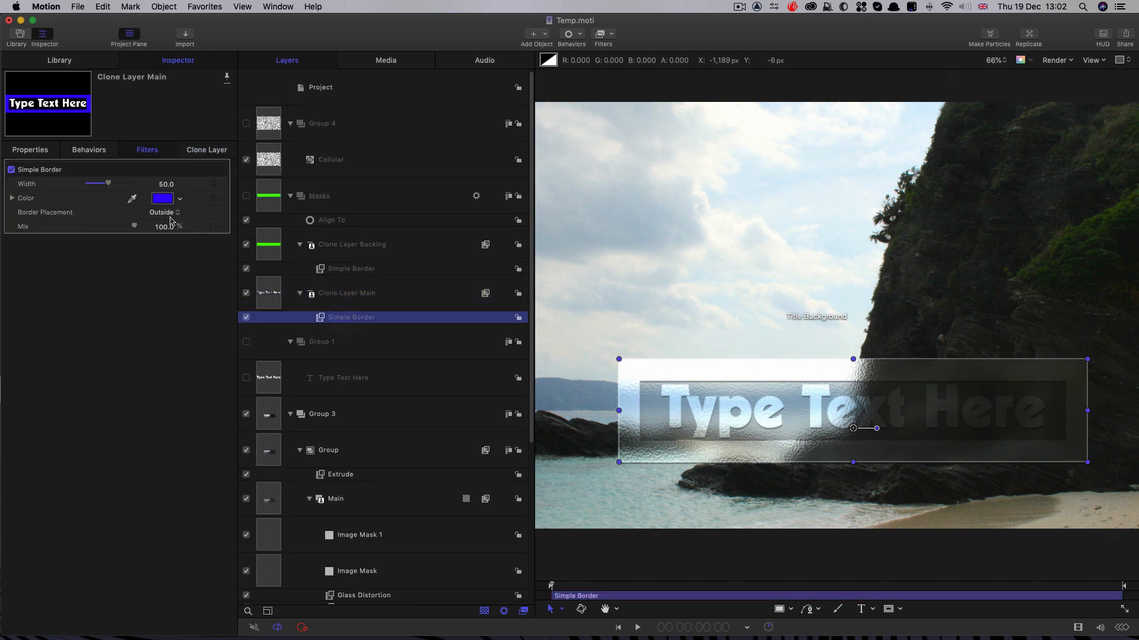
drag(108, 184, 106, 184)
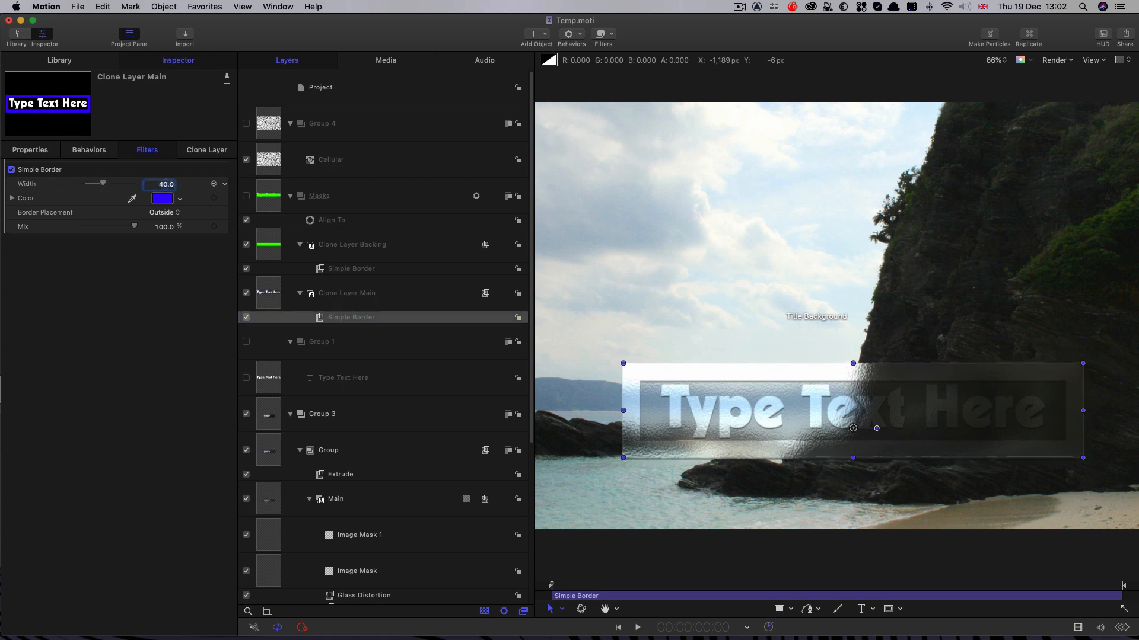
Publish the border width and name the published control Width in the Project pane.
click(225, 184)
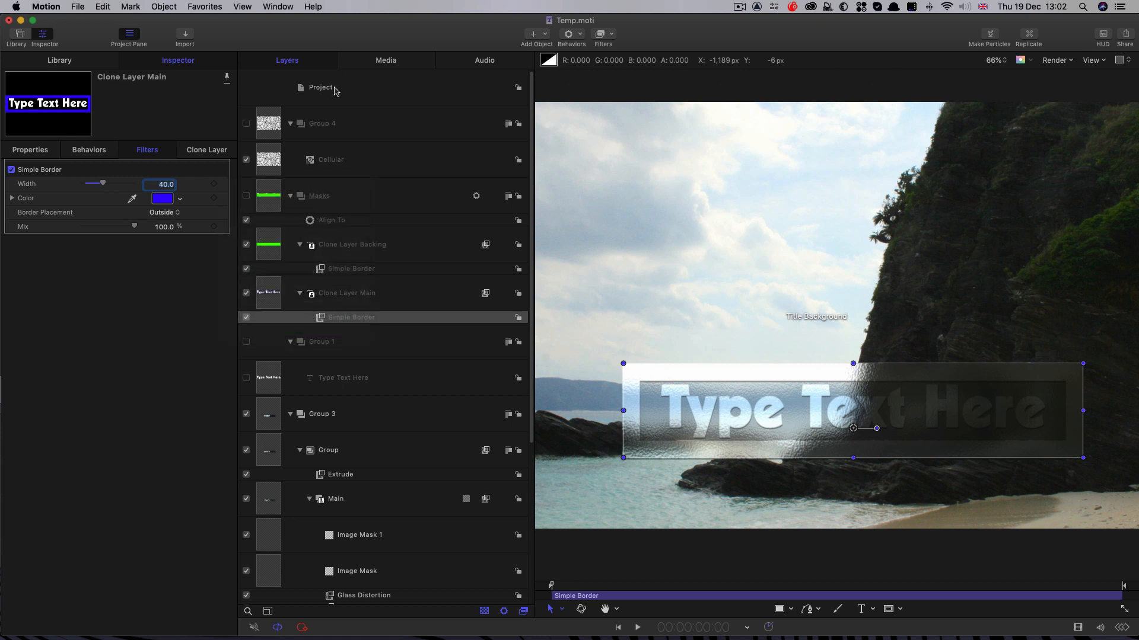
click(320, 88)
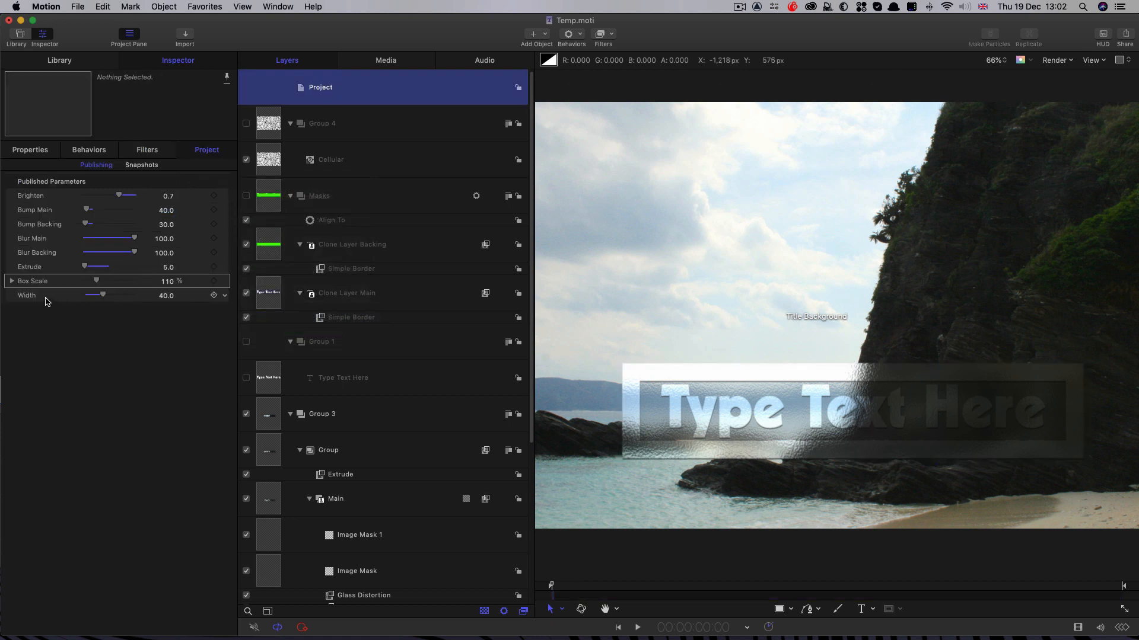
double_click(26, 296)
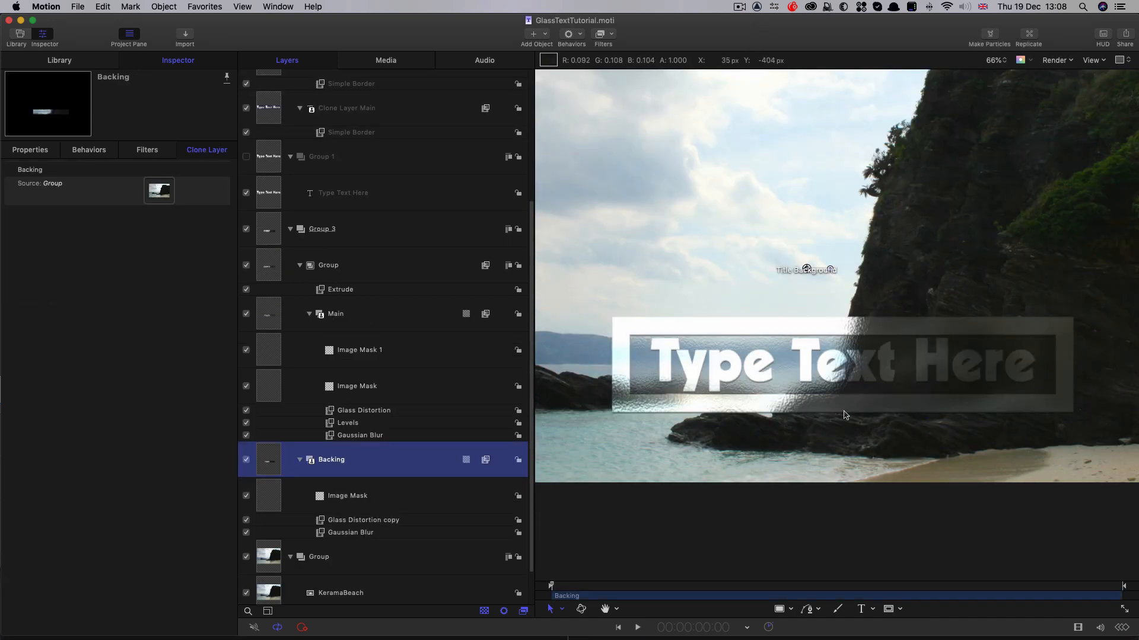
mouse_move(582, 472)
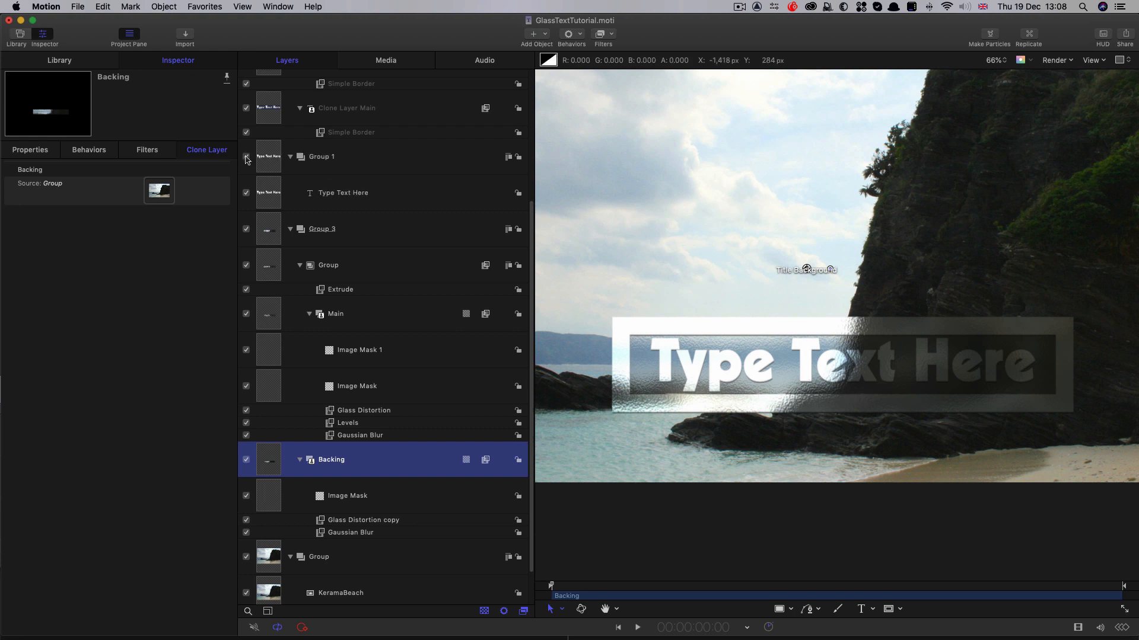
Publish Group 1's opacity as Text Opacity.
click(320, 157)
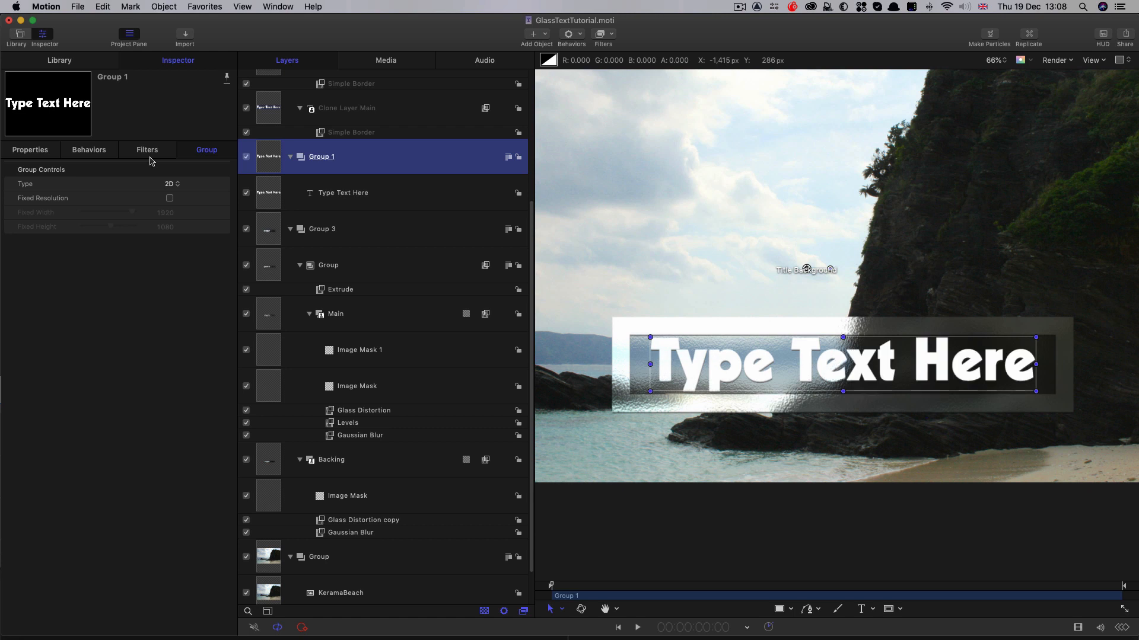
click(30, 150)
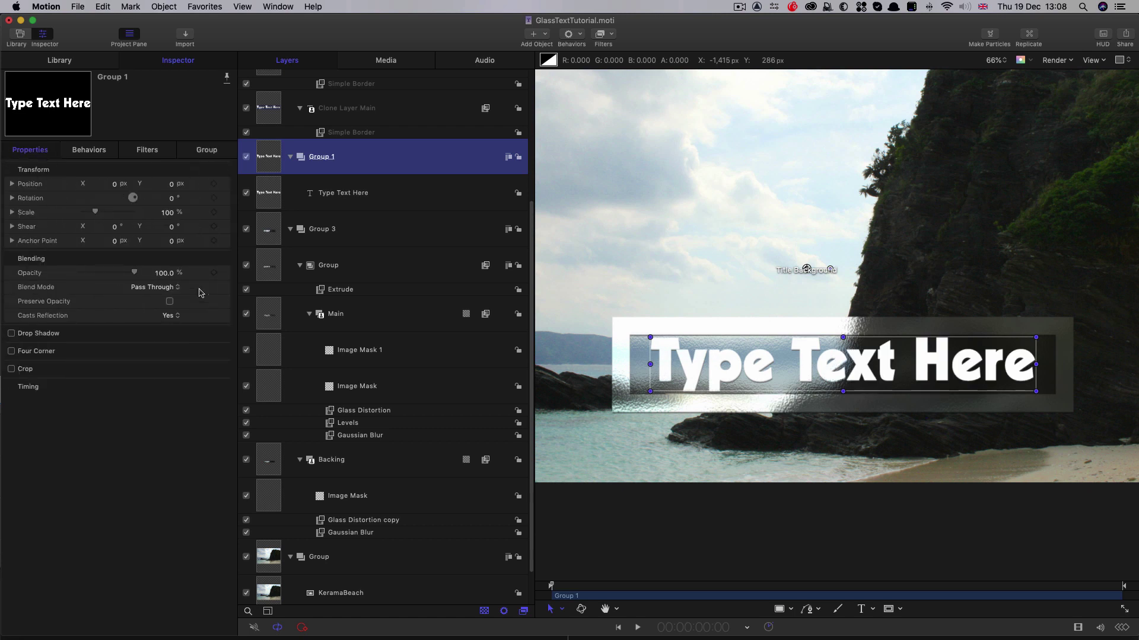
click(214, 273)
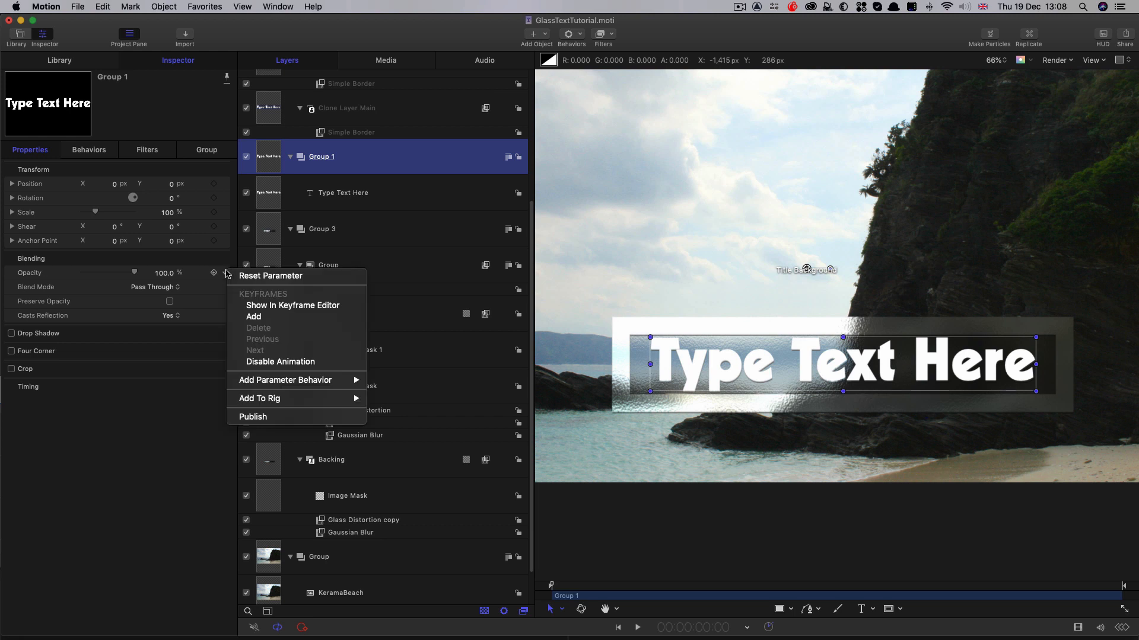
mouse_move(253, 417)
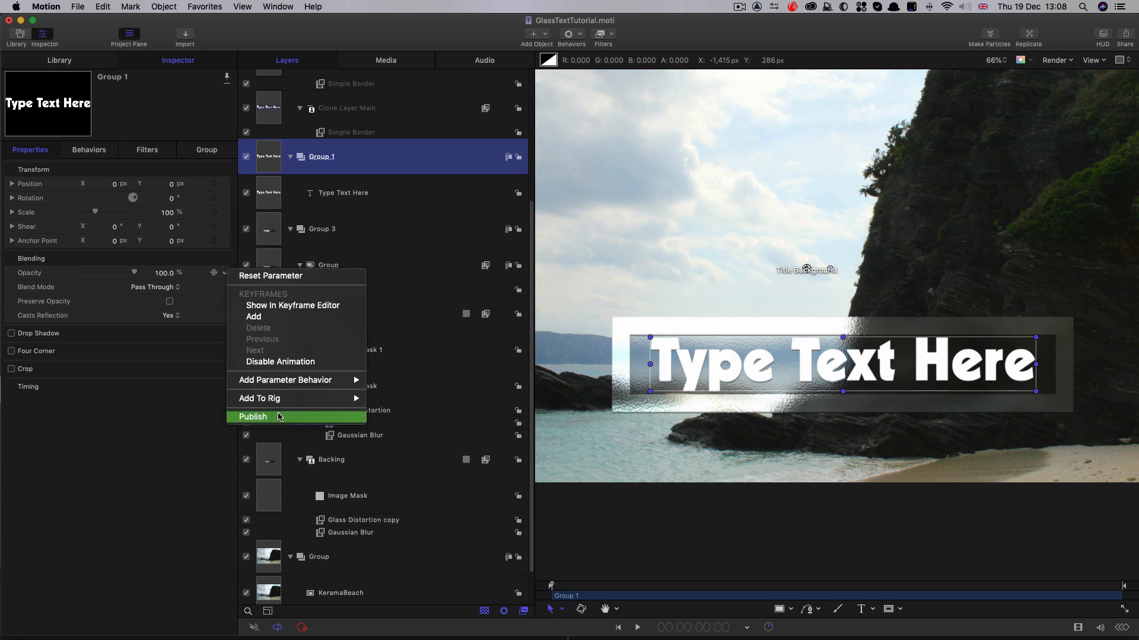
click(252, 418)
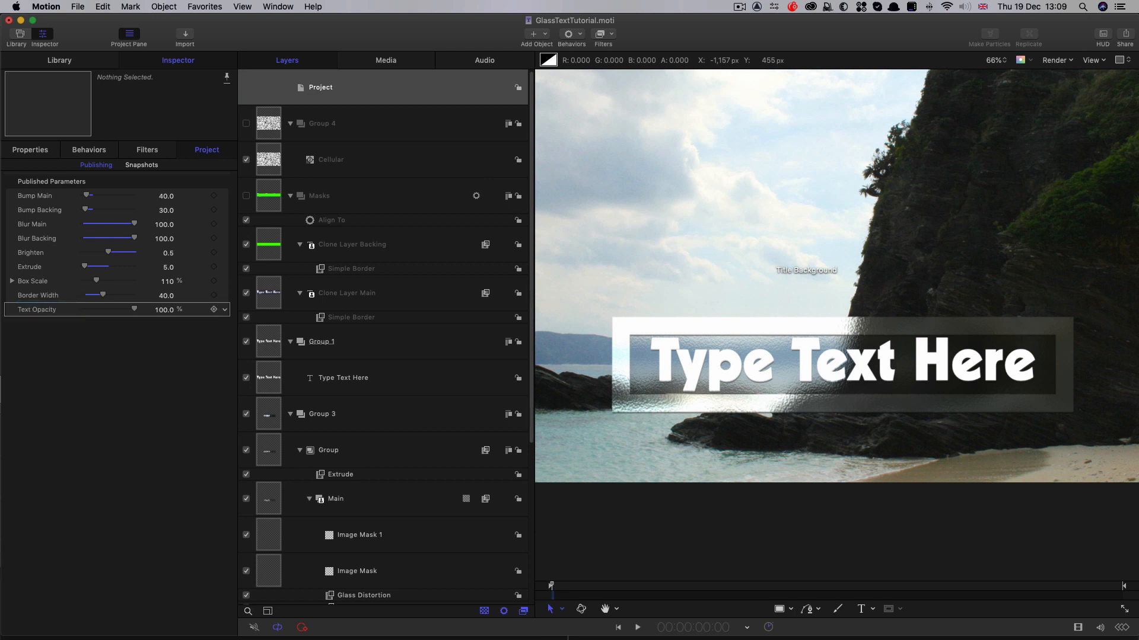
Drag Text Opacity down to 0% so only the glass-textured lettering shows.
drag(133, 310, 82, 309)
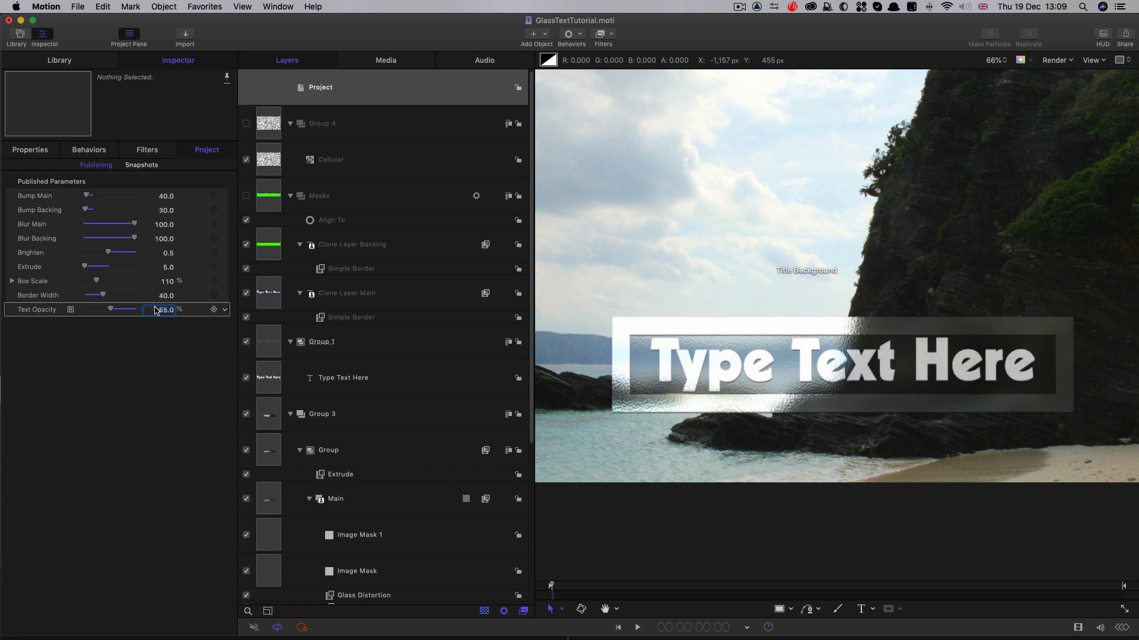
drag(154, 309, 104, 309)
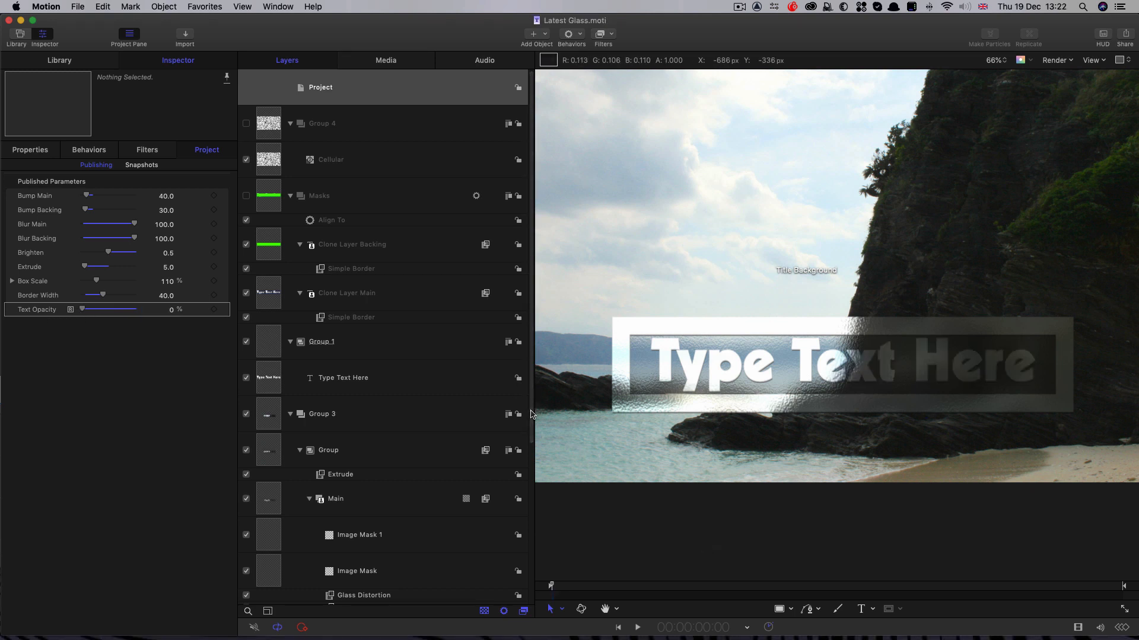
Hide the KeramaBeach background image layer.
scroll(down, 3)
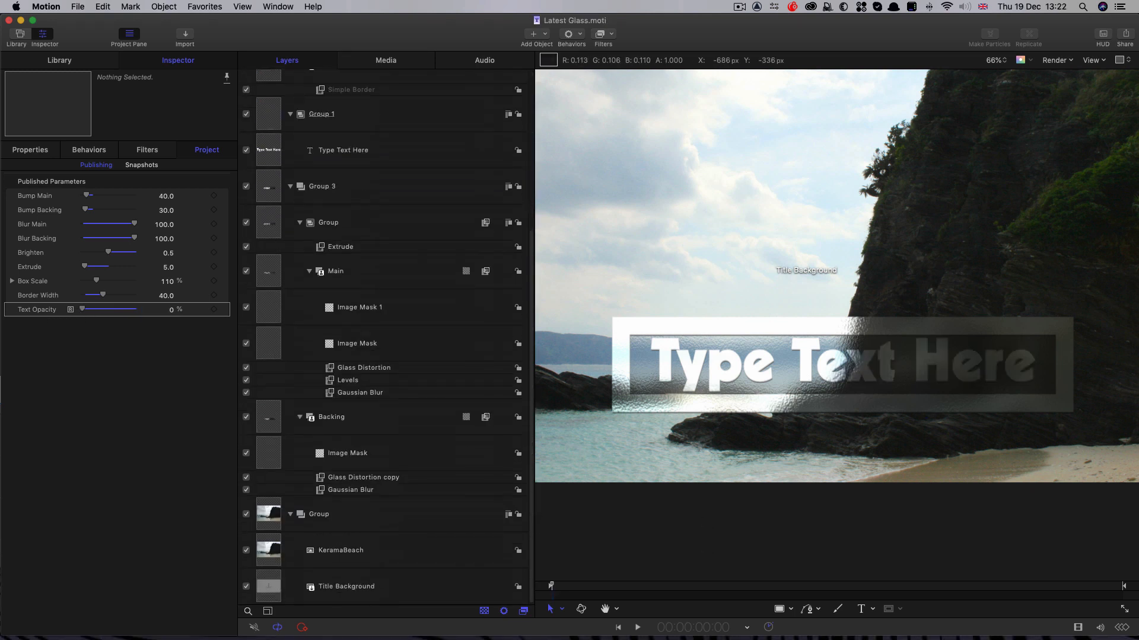
click(340, 550)
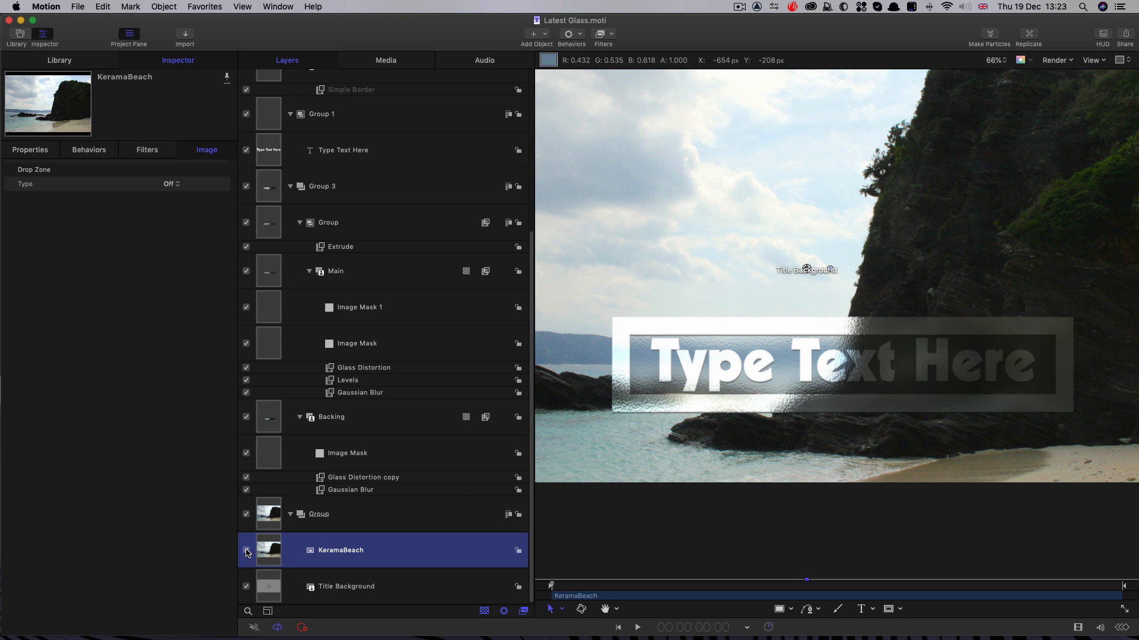
click(246, 550)
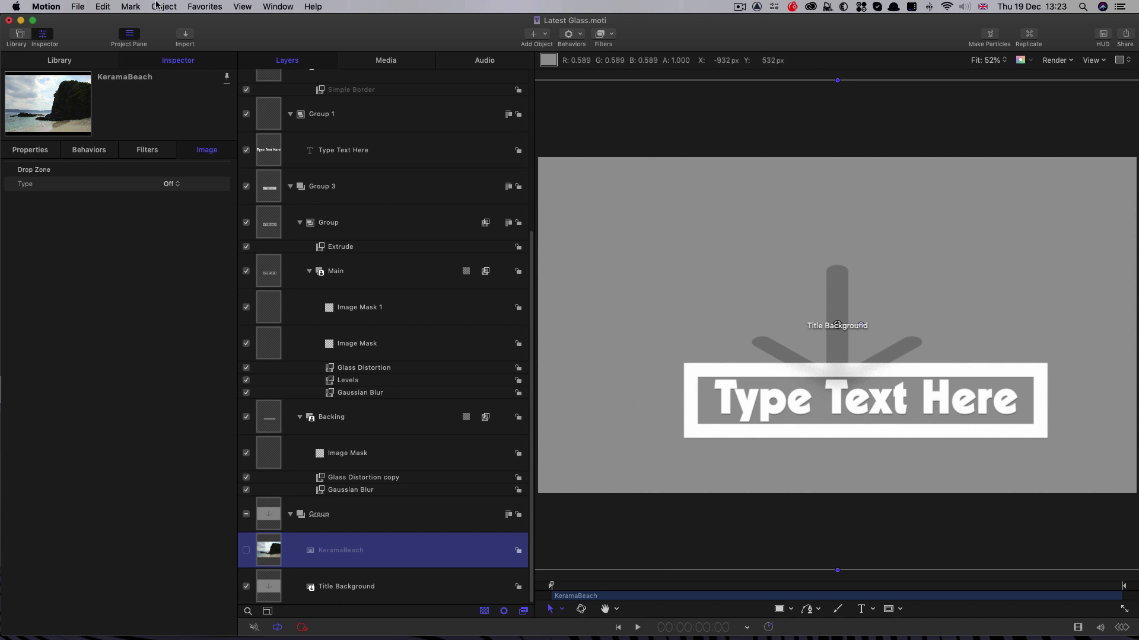
Publish the title as a Final Cut Pro template named GlassXXX.
click(77, 6)
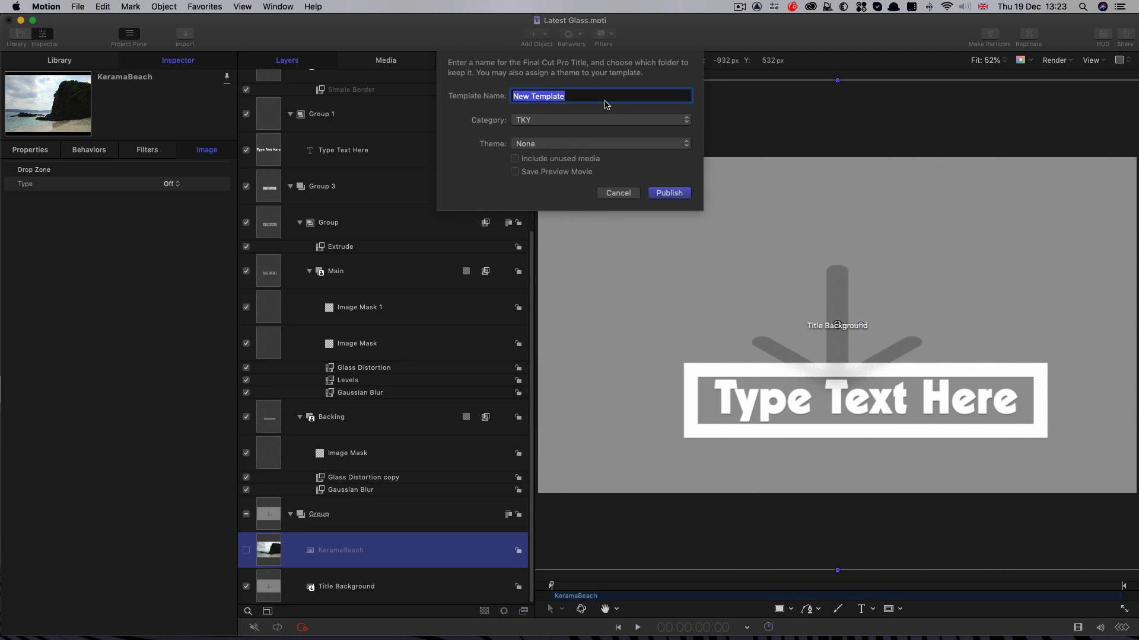
text(GlassXXX)
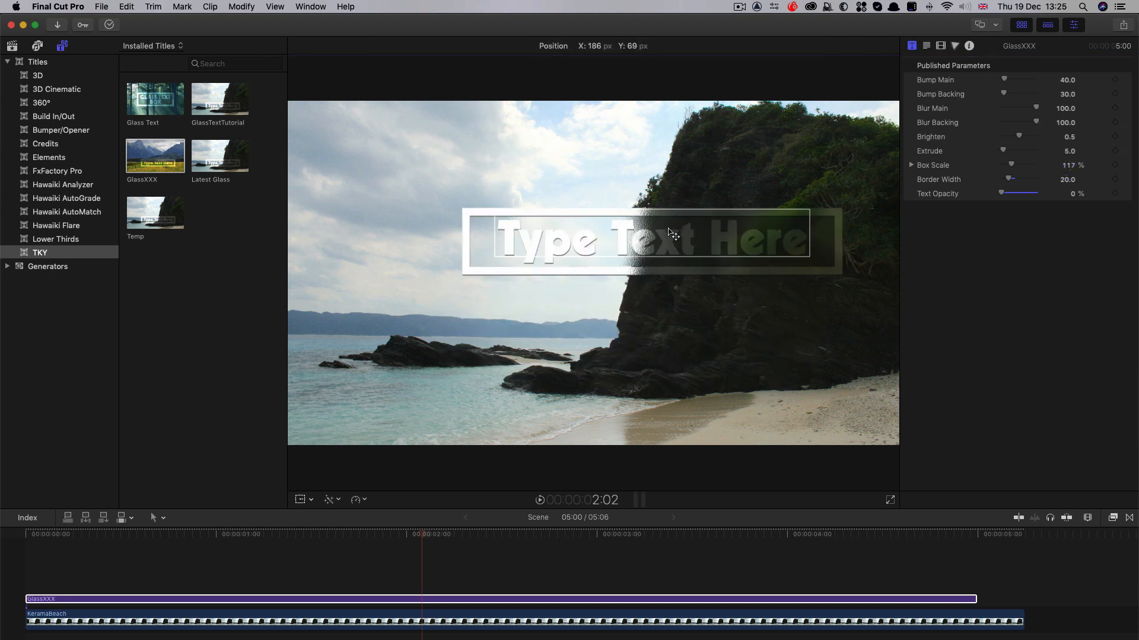
Move the title to the lower left and set Box Scale Y to 125%.
drag(667, 233, 500, 374)
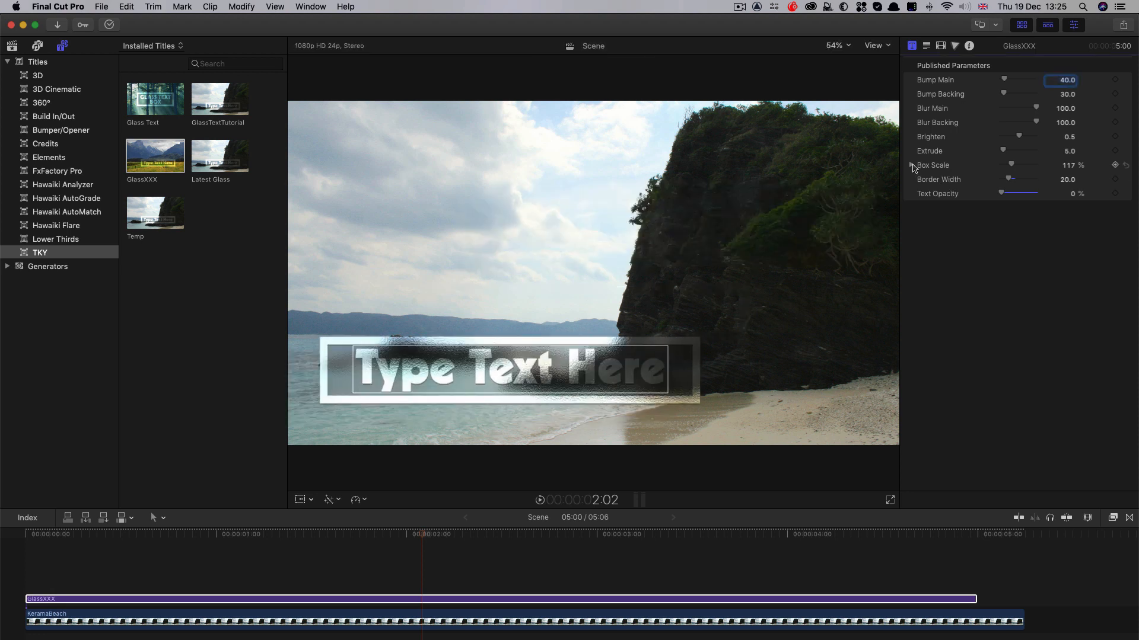
click(913, 165)
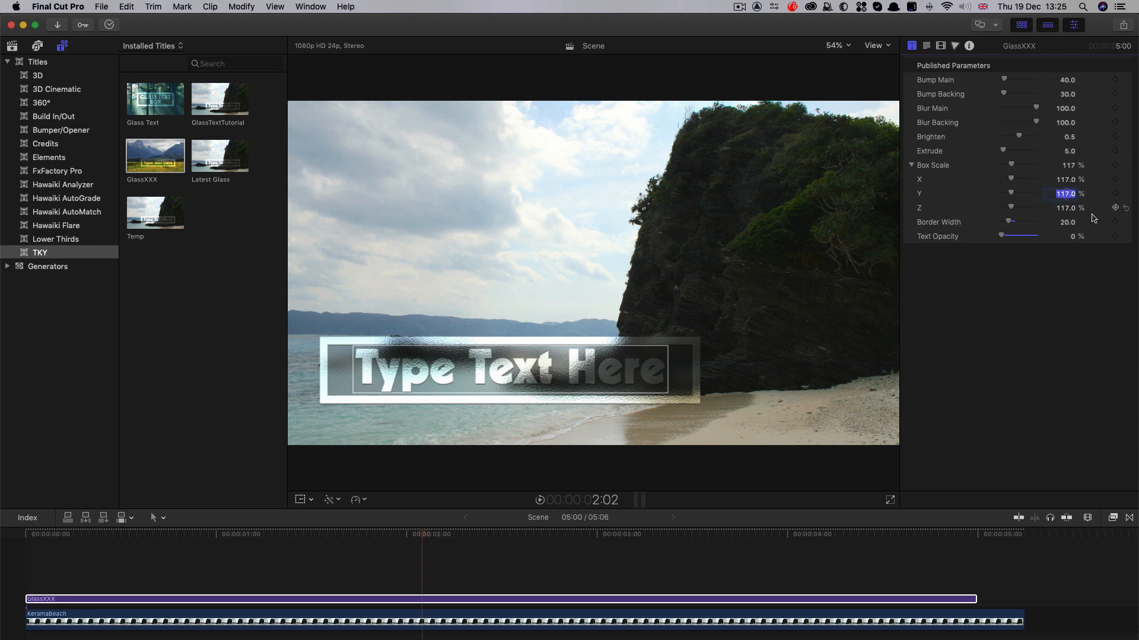
text(125.0)
click(1061, 179)
text(116)
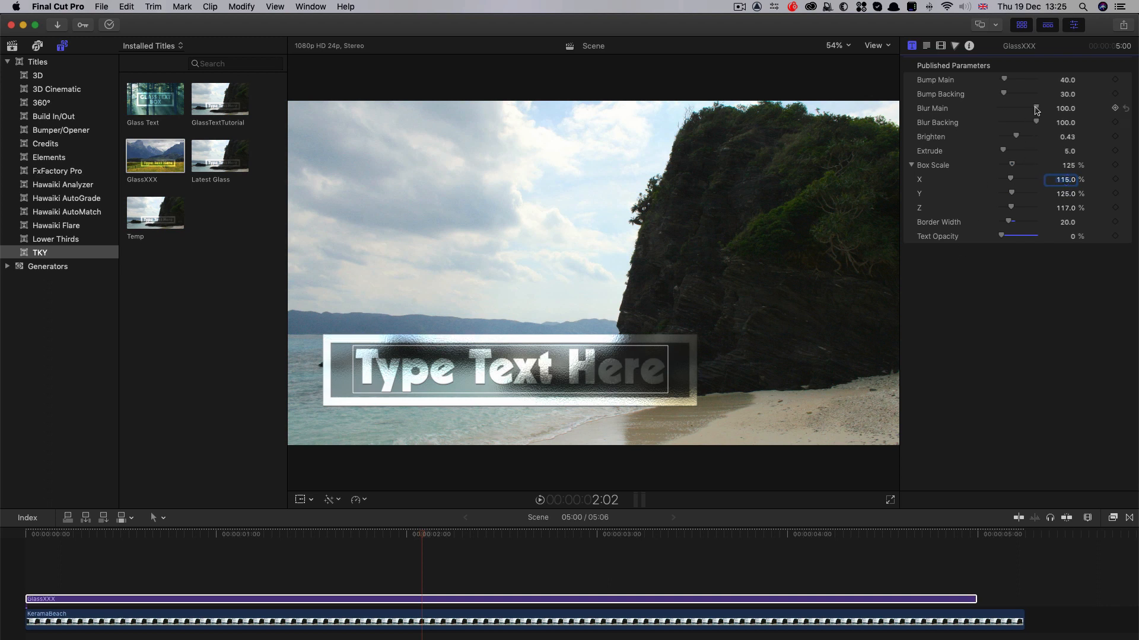
Soften Blur Main and raise Bump Main to 20 on the glass title.
drag(1037, 108, 1001, 108)
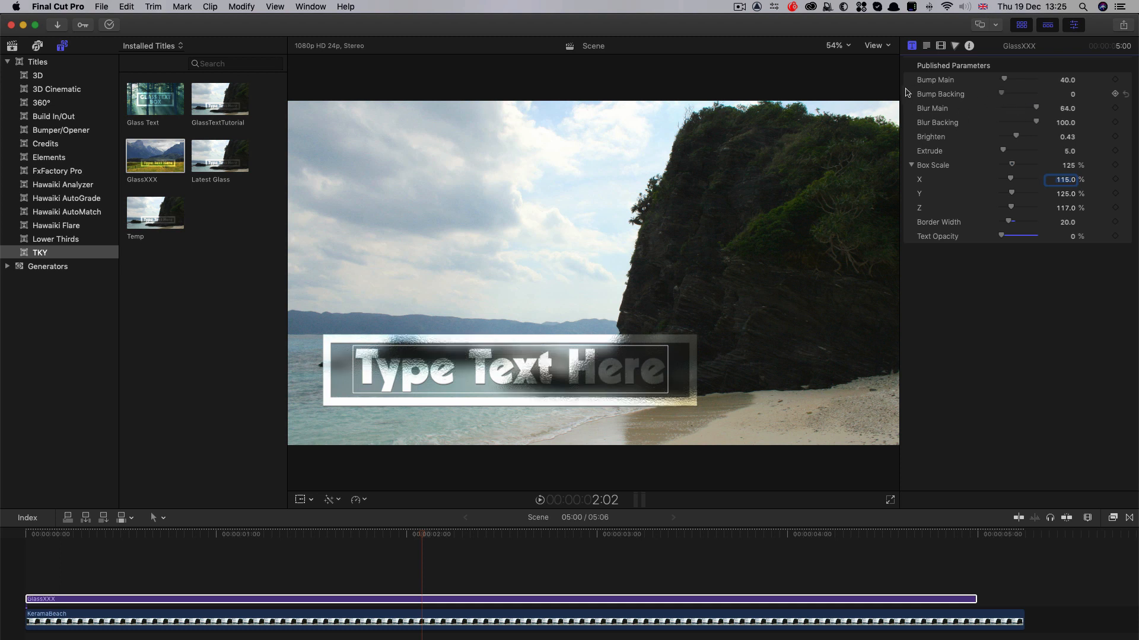
mouse_move(477, 364)
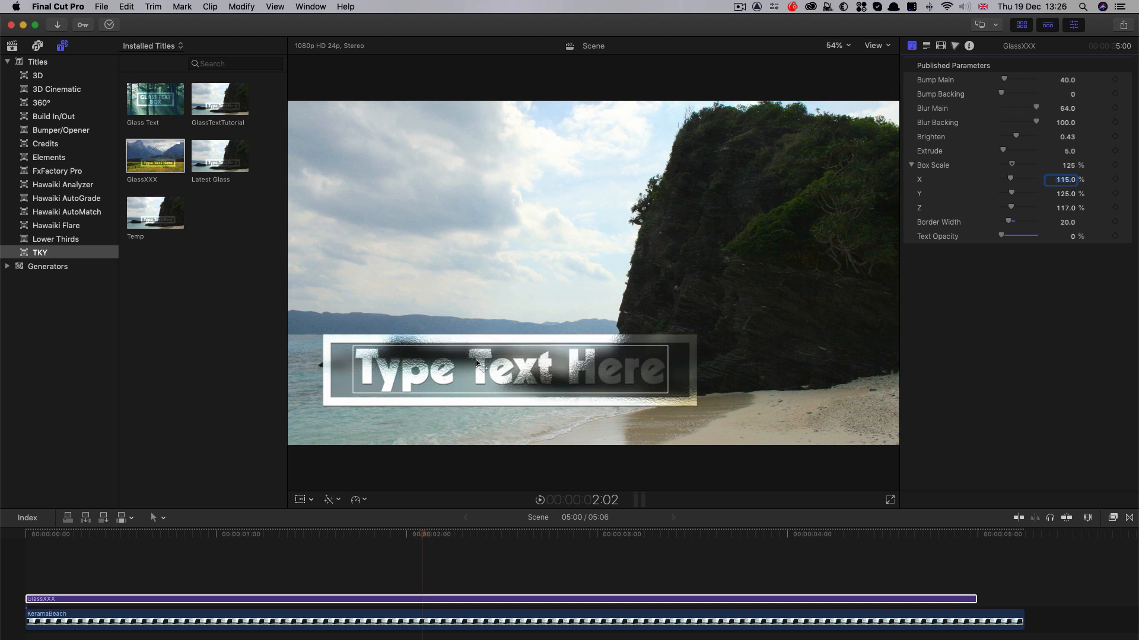
mouse_move(657, 380)
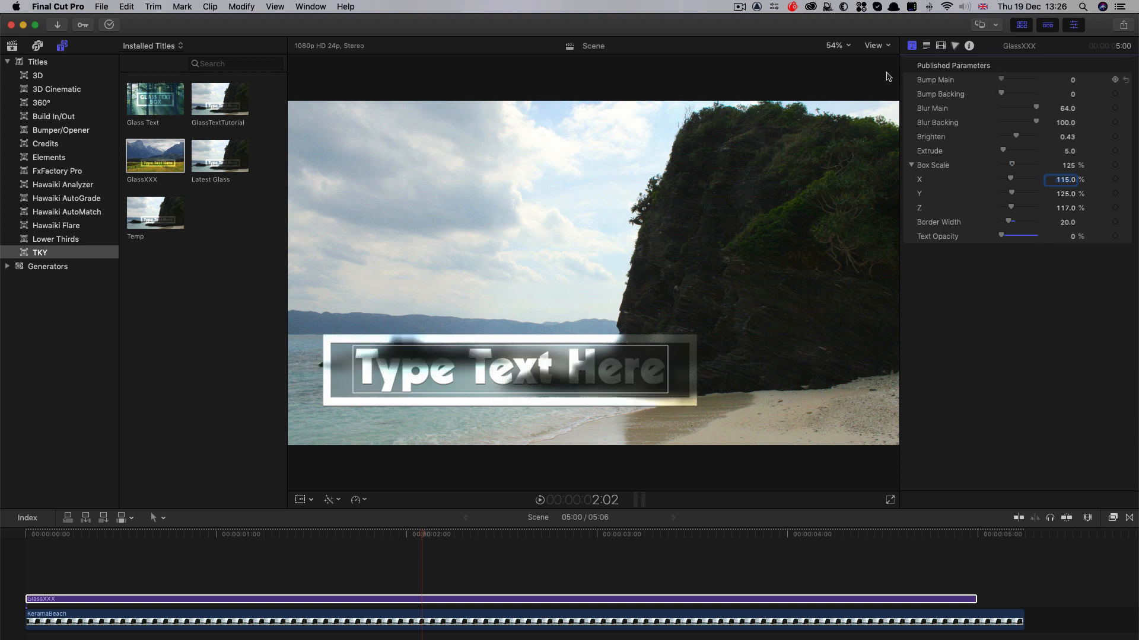
drag(1000, 80, 1004, 80)
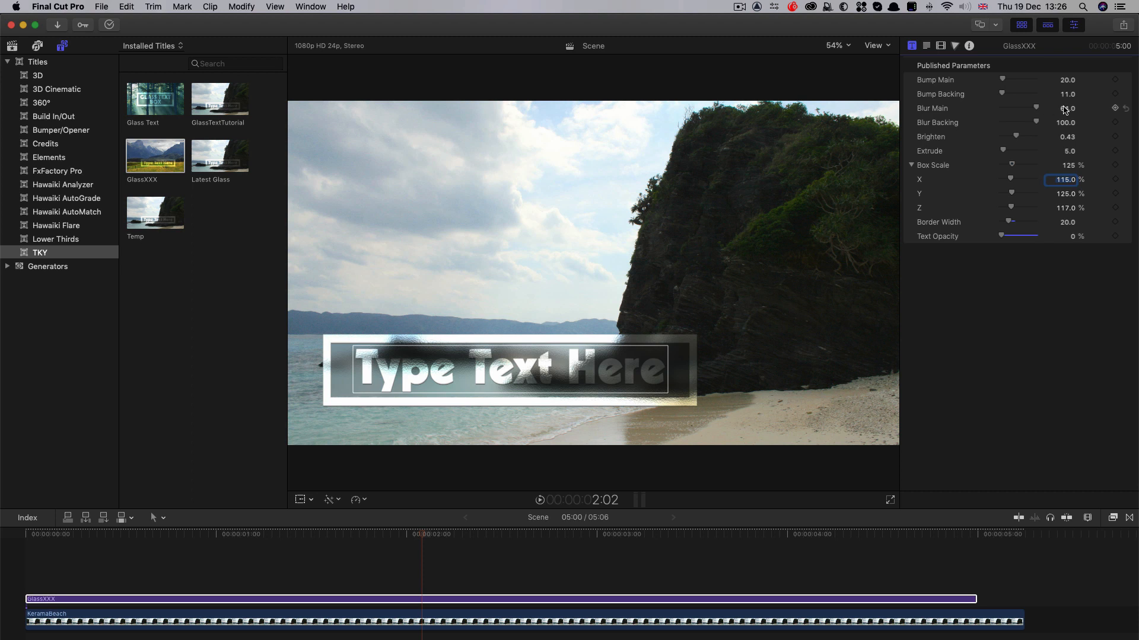
drag(1067, 108, 1067, 108)
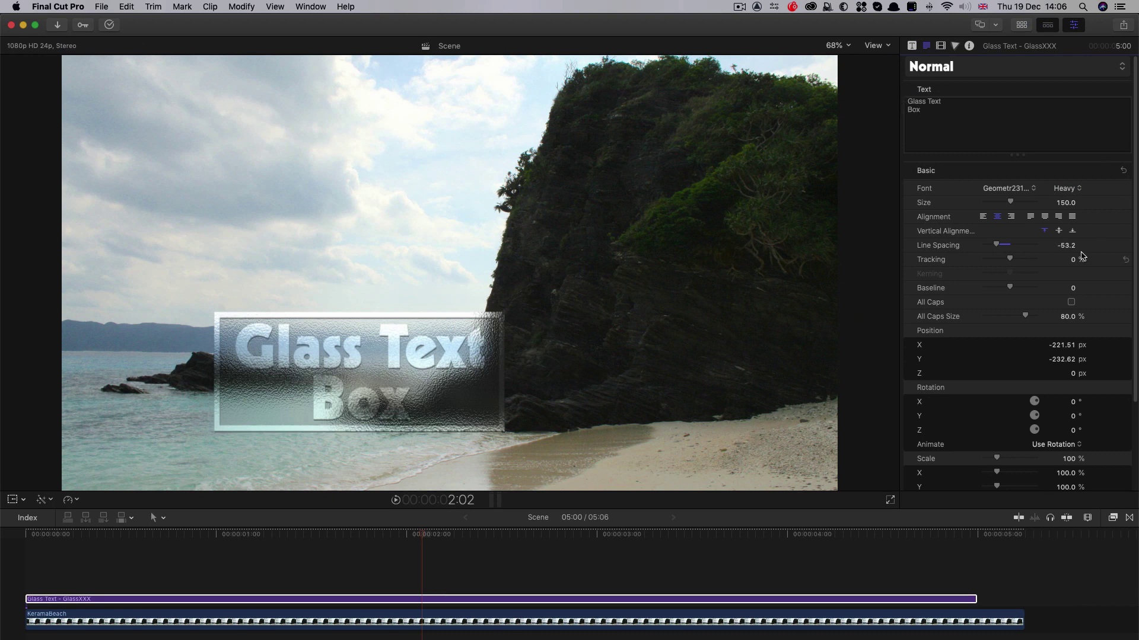
Browse the Font list to preview lighter typefaces, keeping Geometr231 Hv BT.
click(1008, 187)
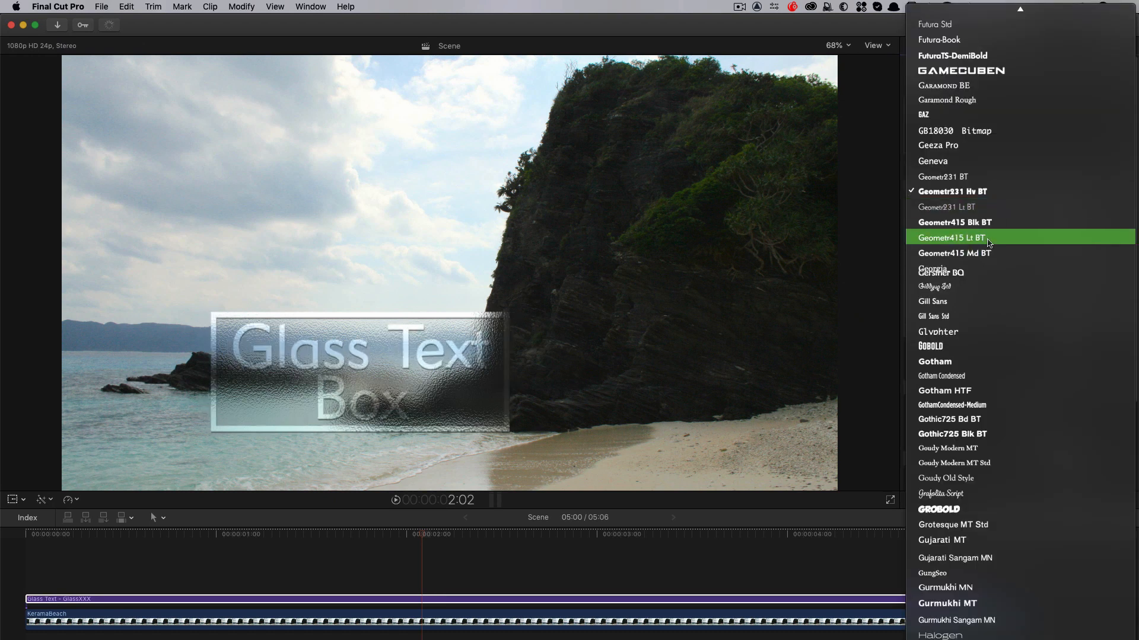
mouse_move(987, 189)
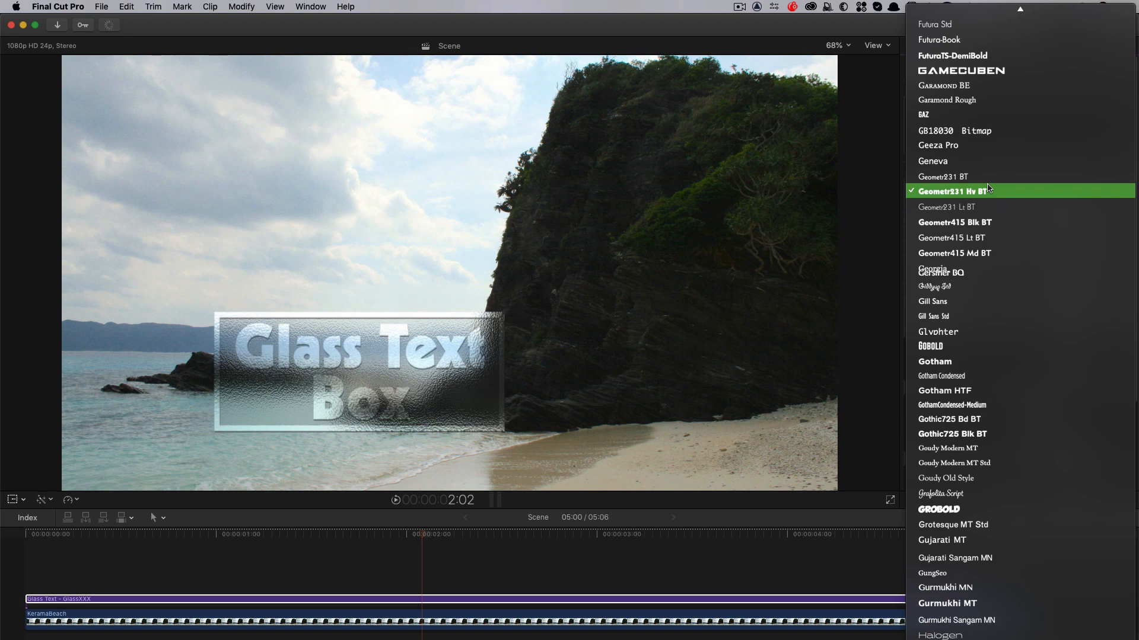